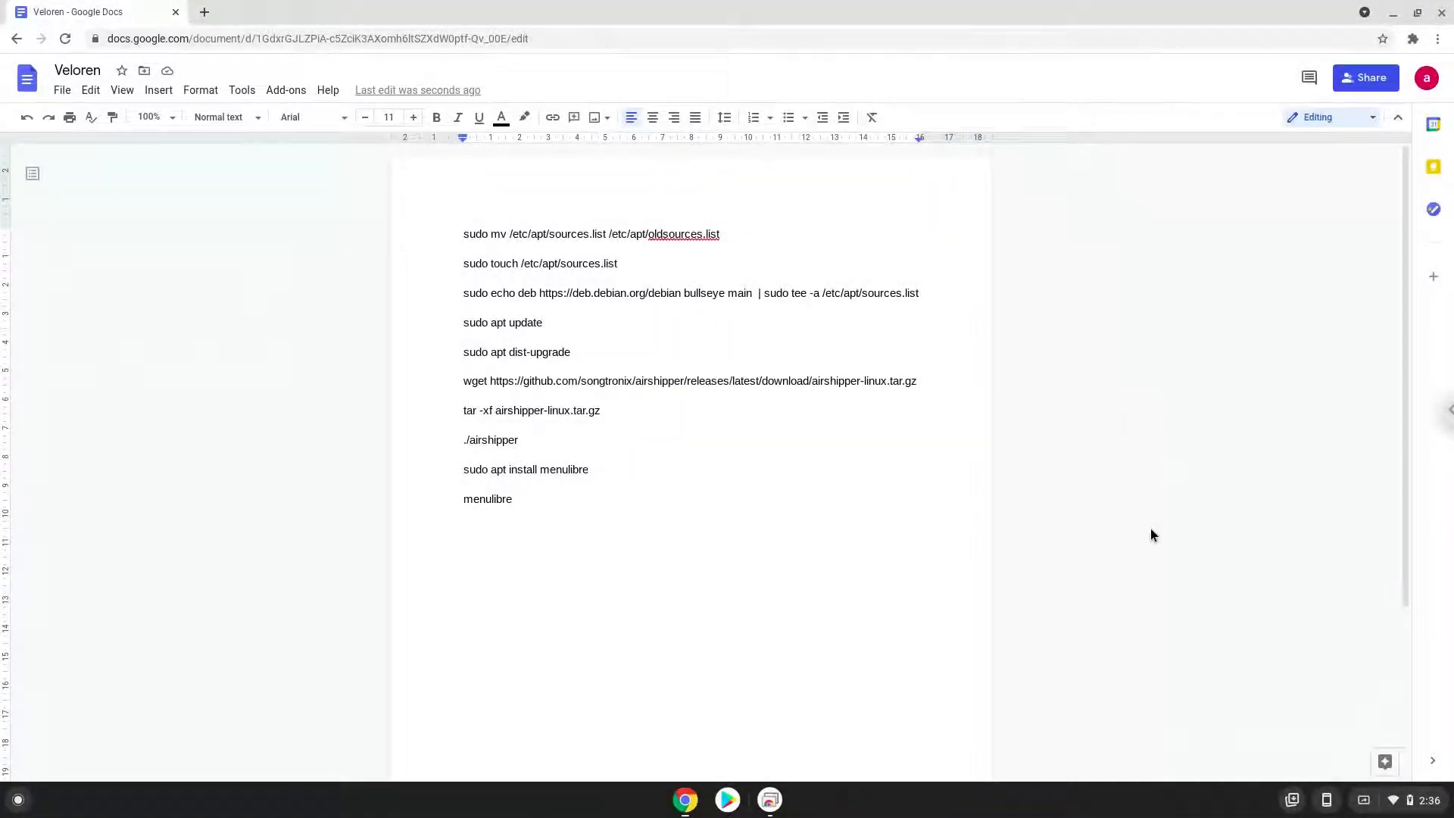
# Reach Developers under Advanced settings and start turning on the Linux development environment
pyautogui.click(590, 468)
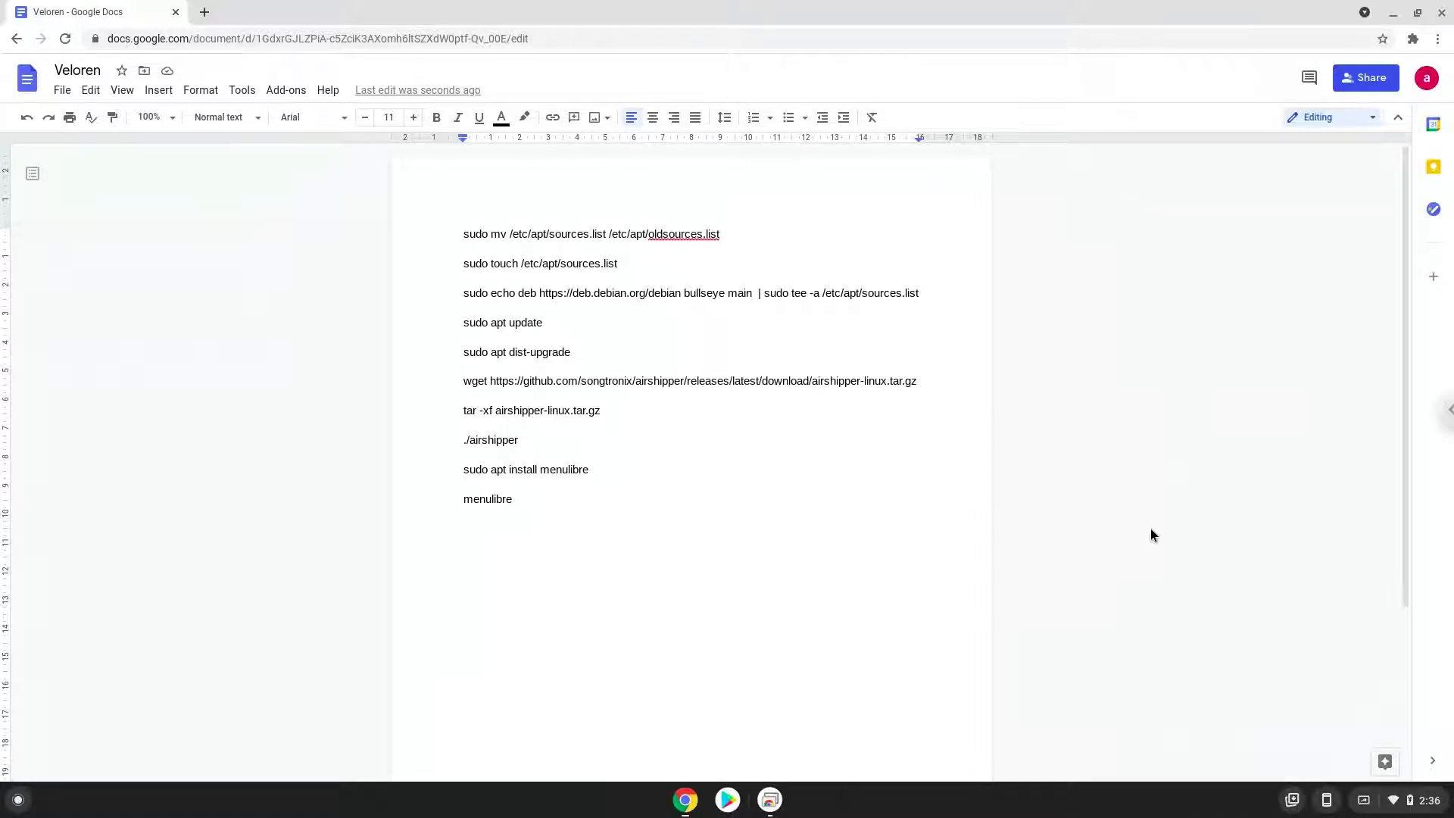
pyautogui.click(590, 468)
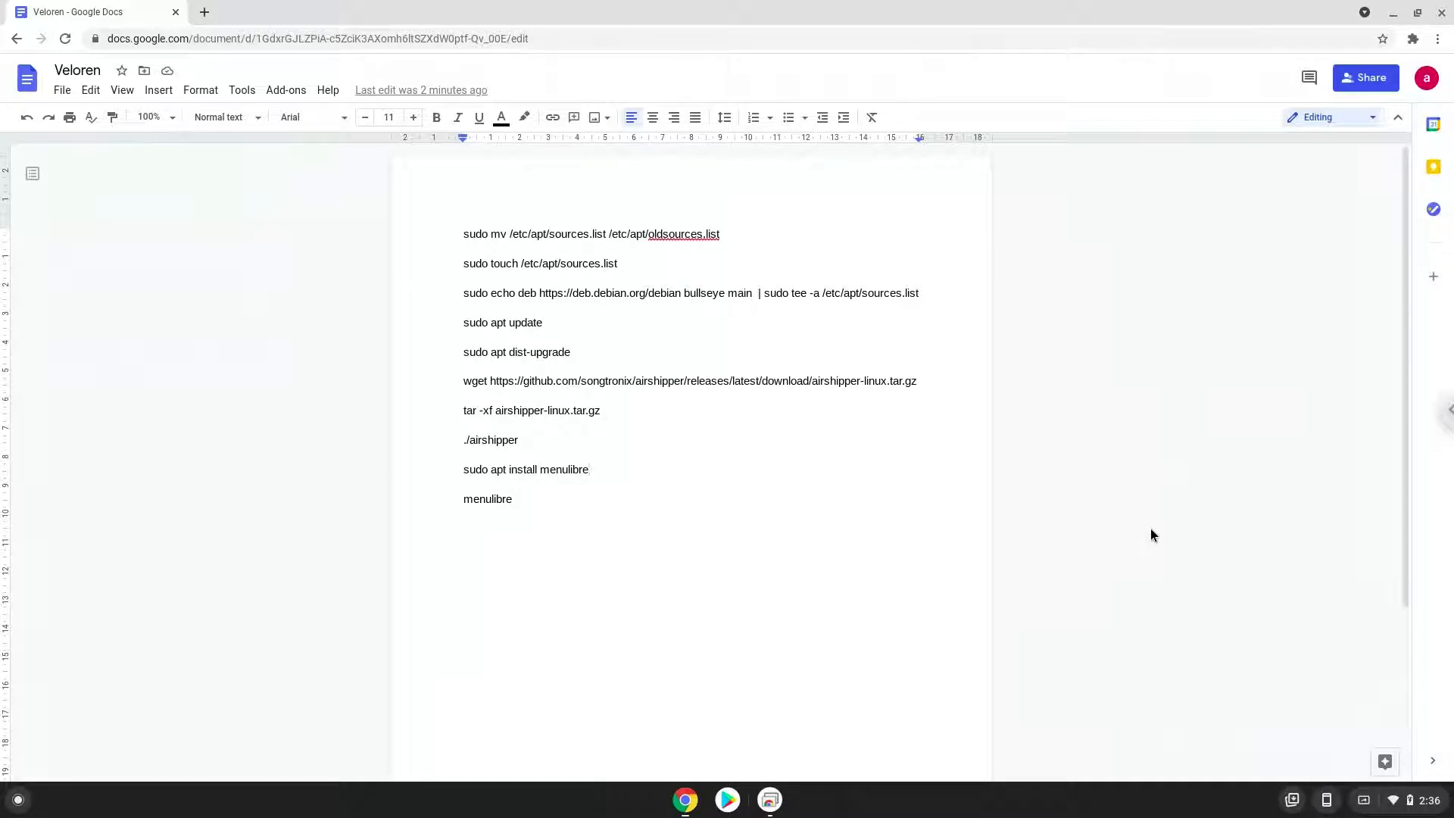
pyautogui.moveTo(1162, 547)
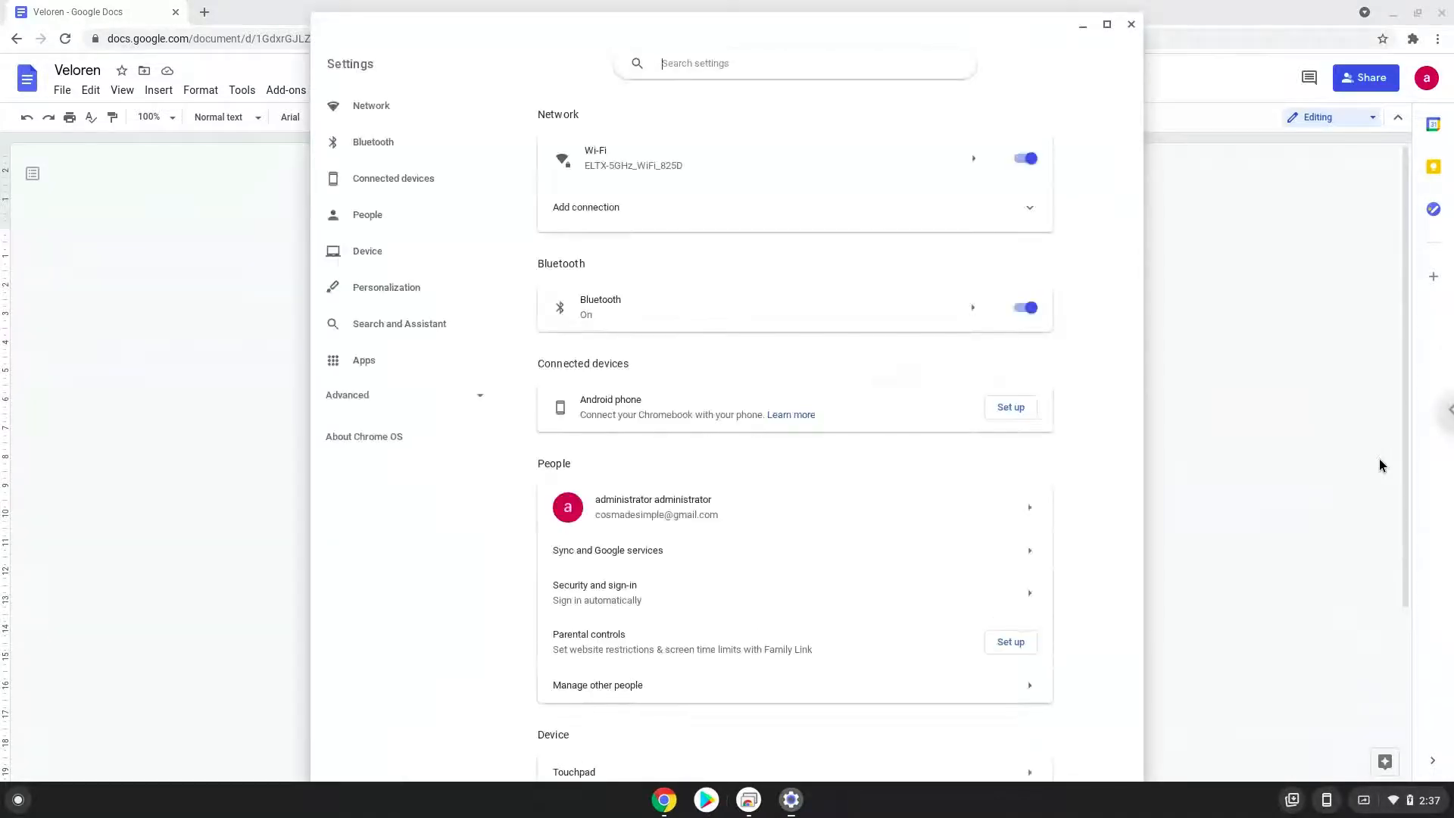
pyautogui.moveTo(634, 406)
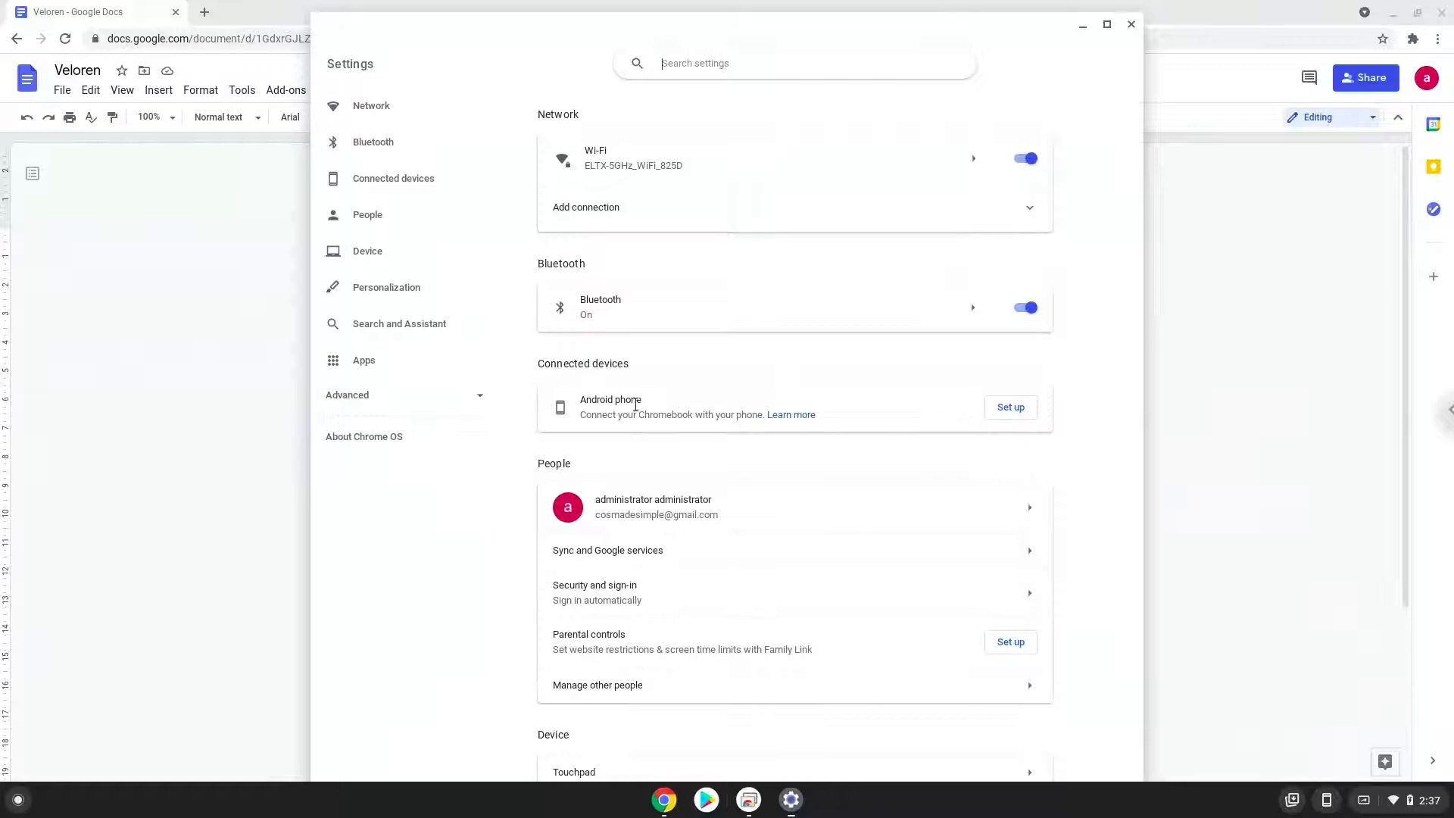
pyautogui.click(347, 394)
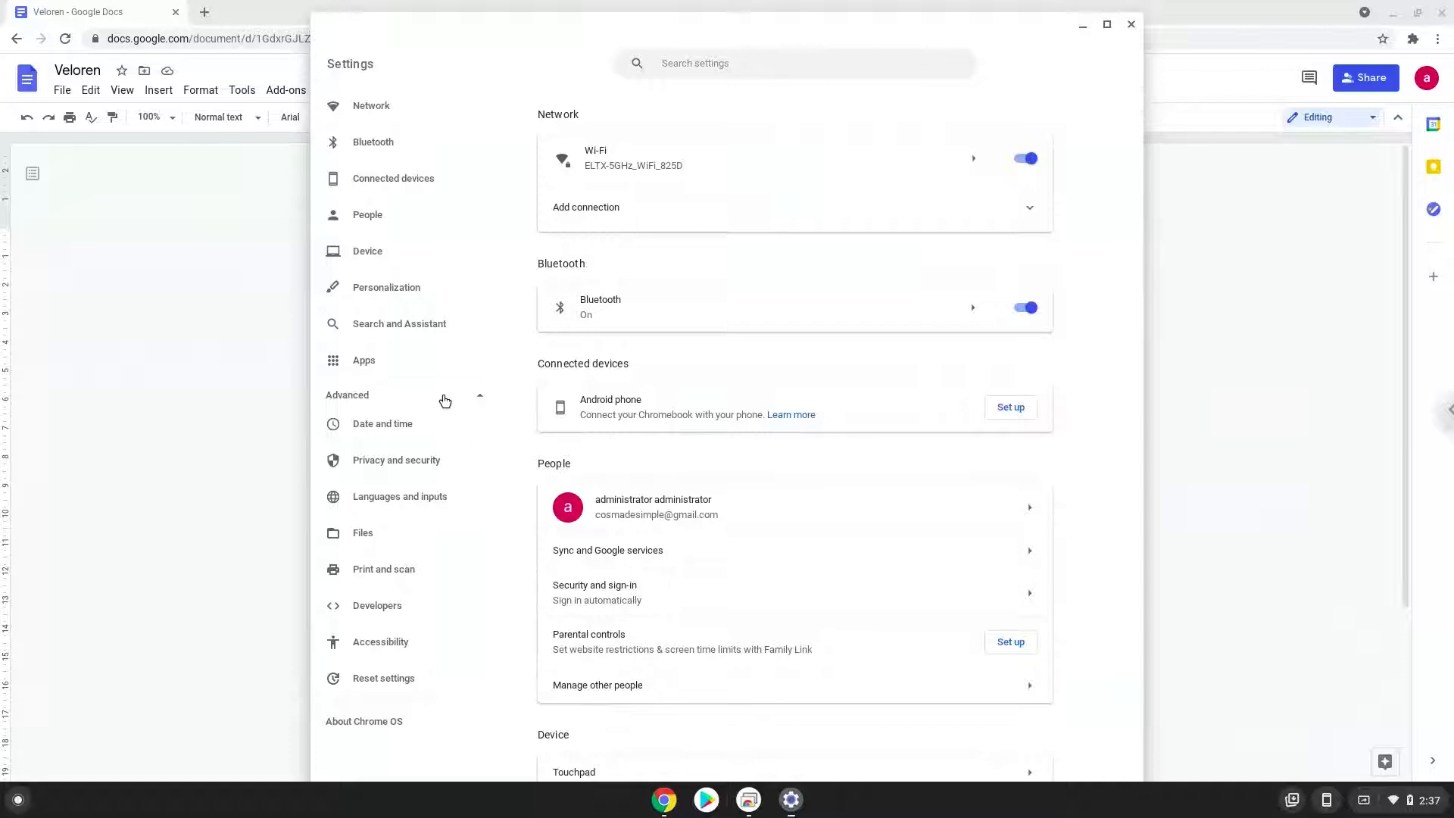
pyautogui.click(377, 604)
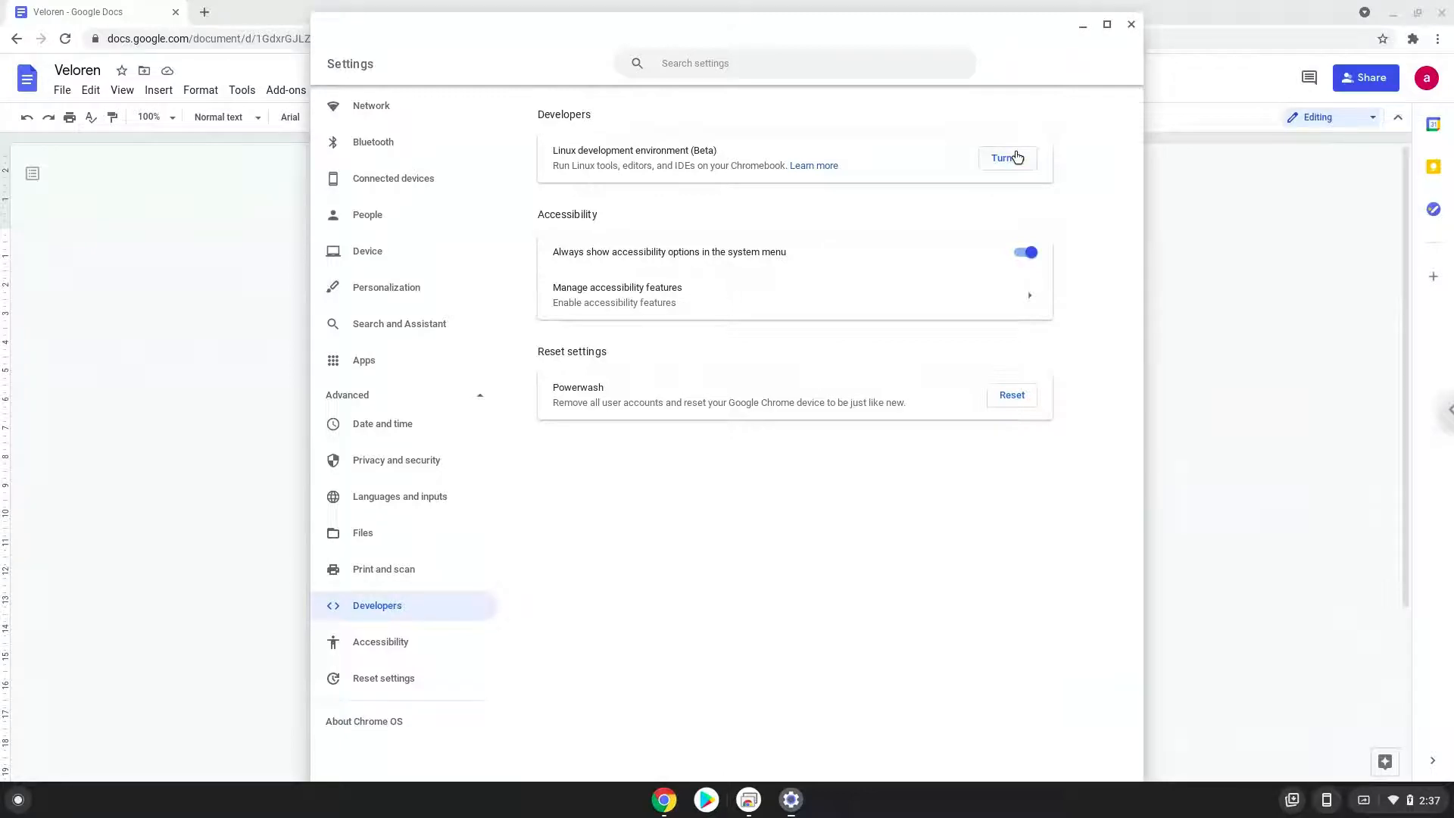
pyautogui.click(1008, 158)
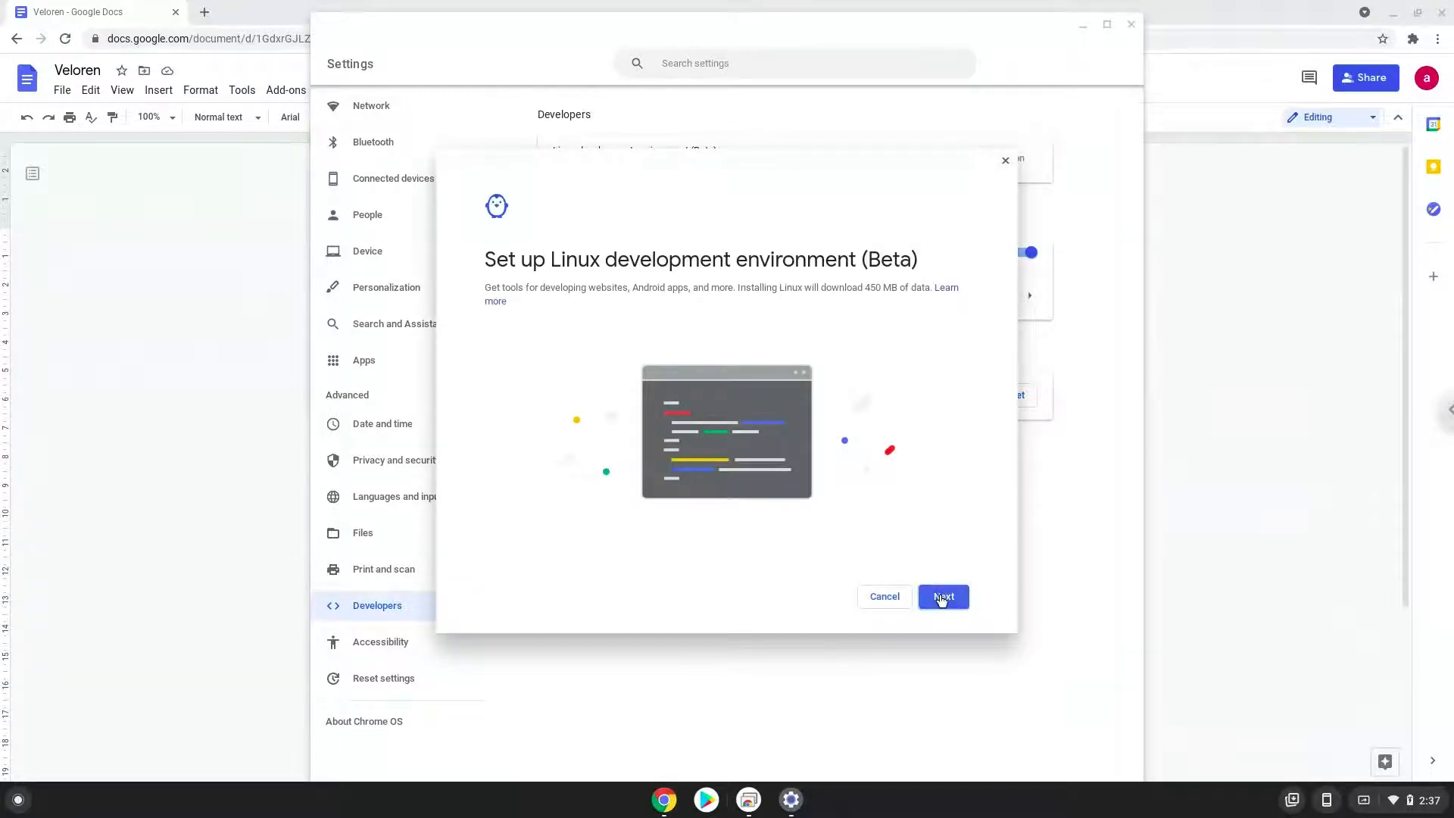
# Run the Linux installer through Next and Install, then close the new Terminal and Settings
pyautogui.click(944, 597)
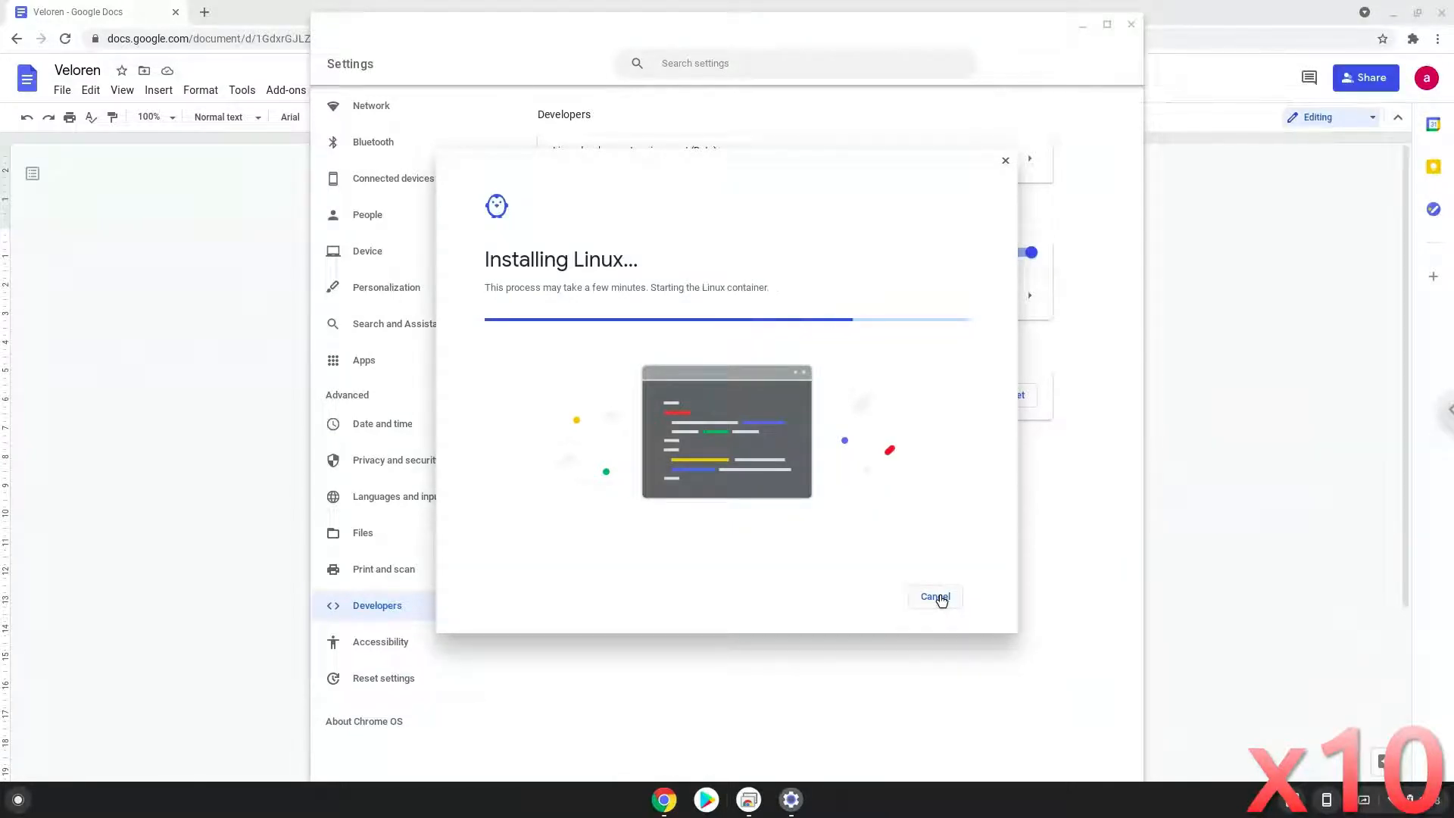
pyautogui.click(934, 597)
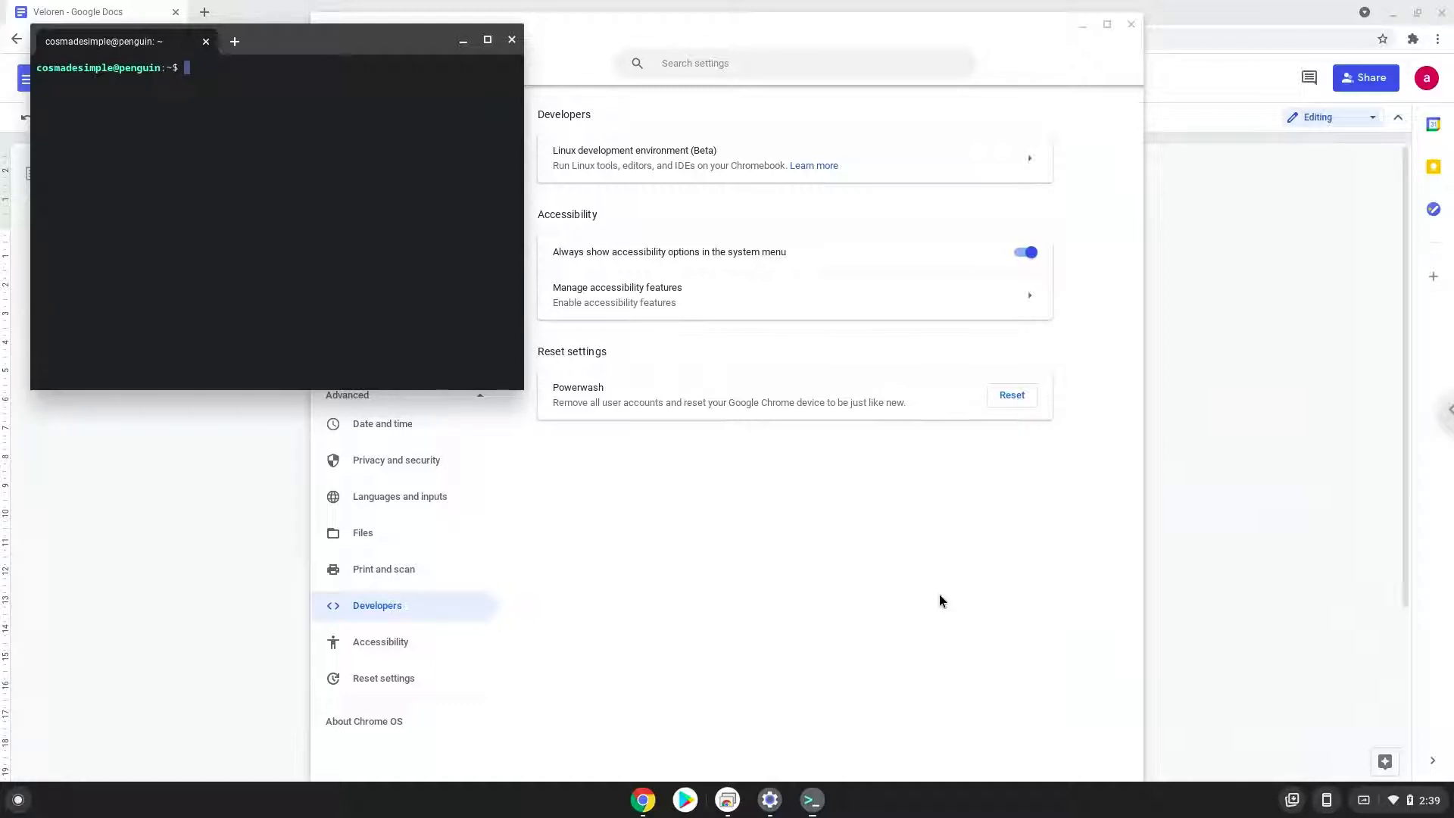
pyautogui.moveTo(542, 74)
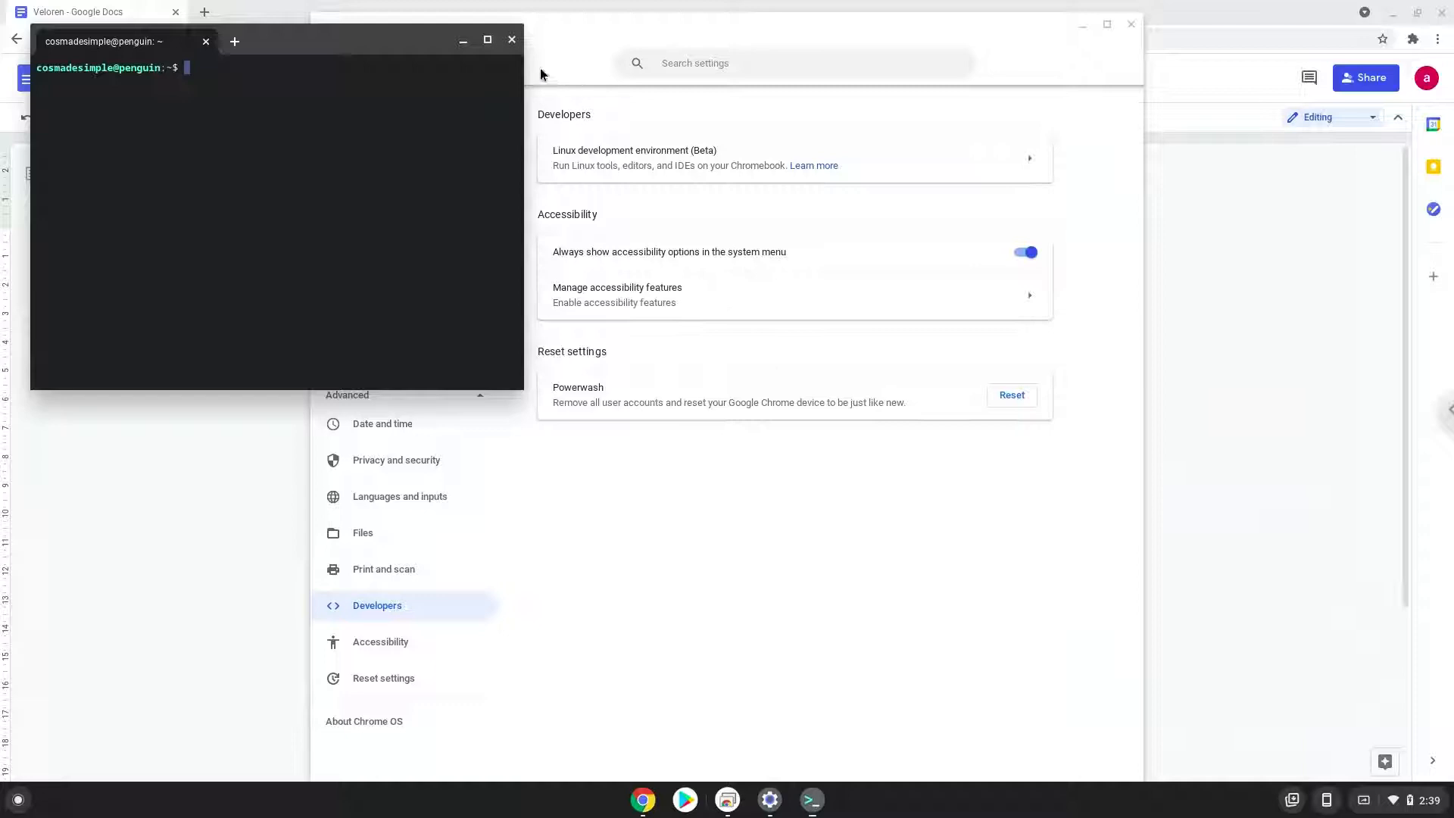
pyautogui.click(511, 40)
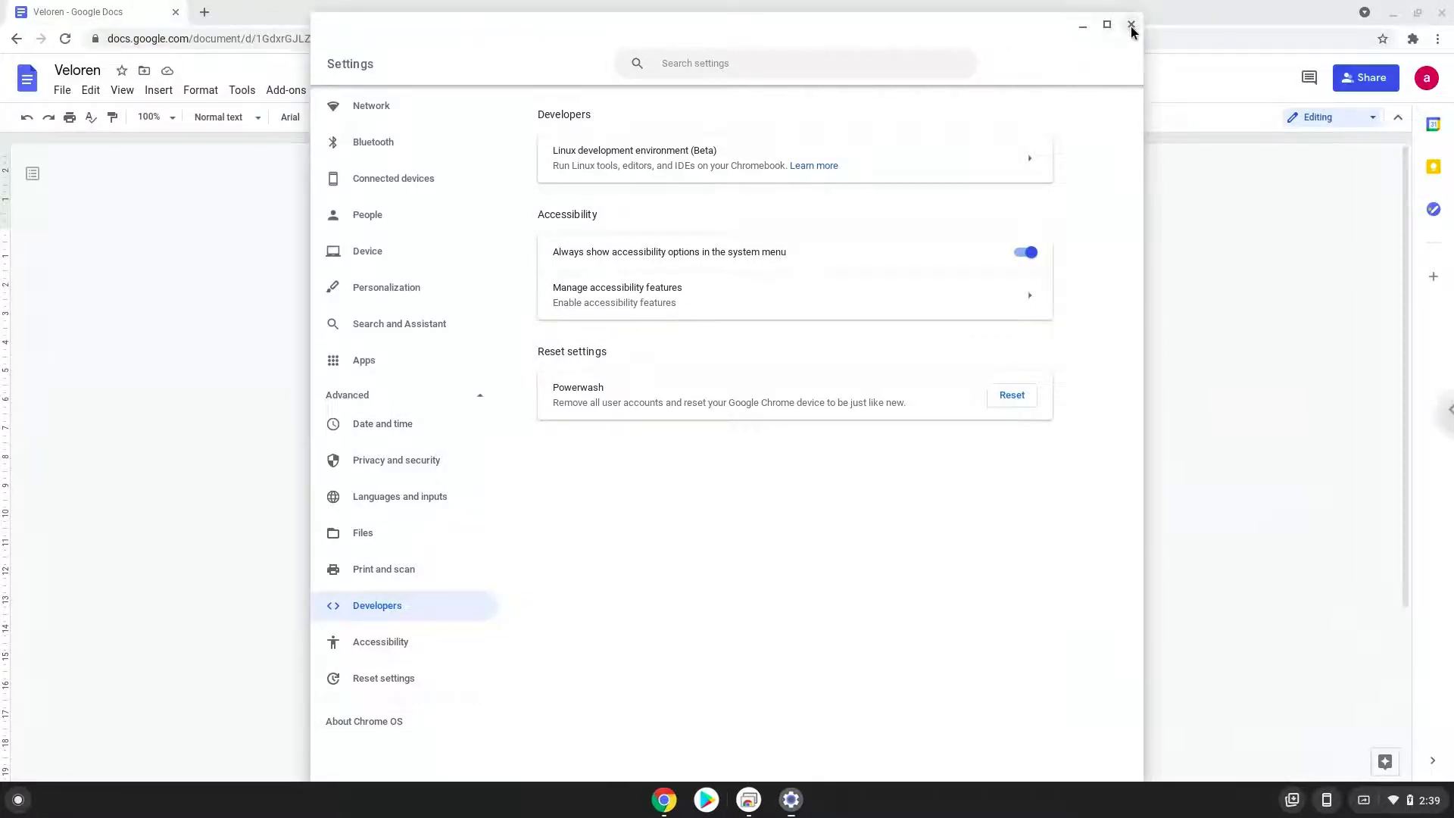
pyautogui.click(1131, 24)
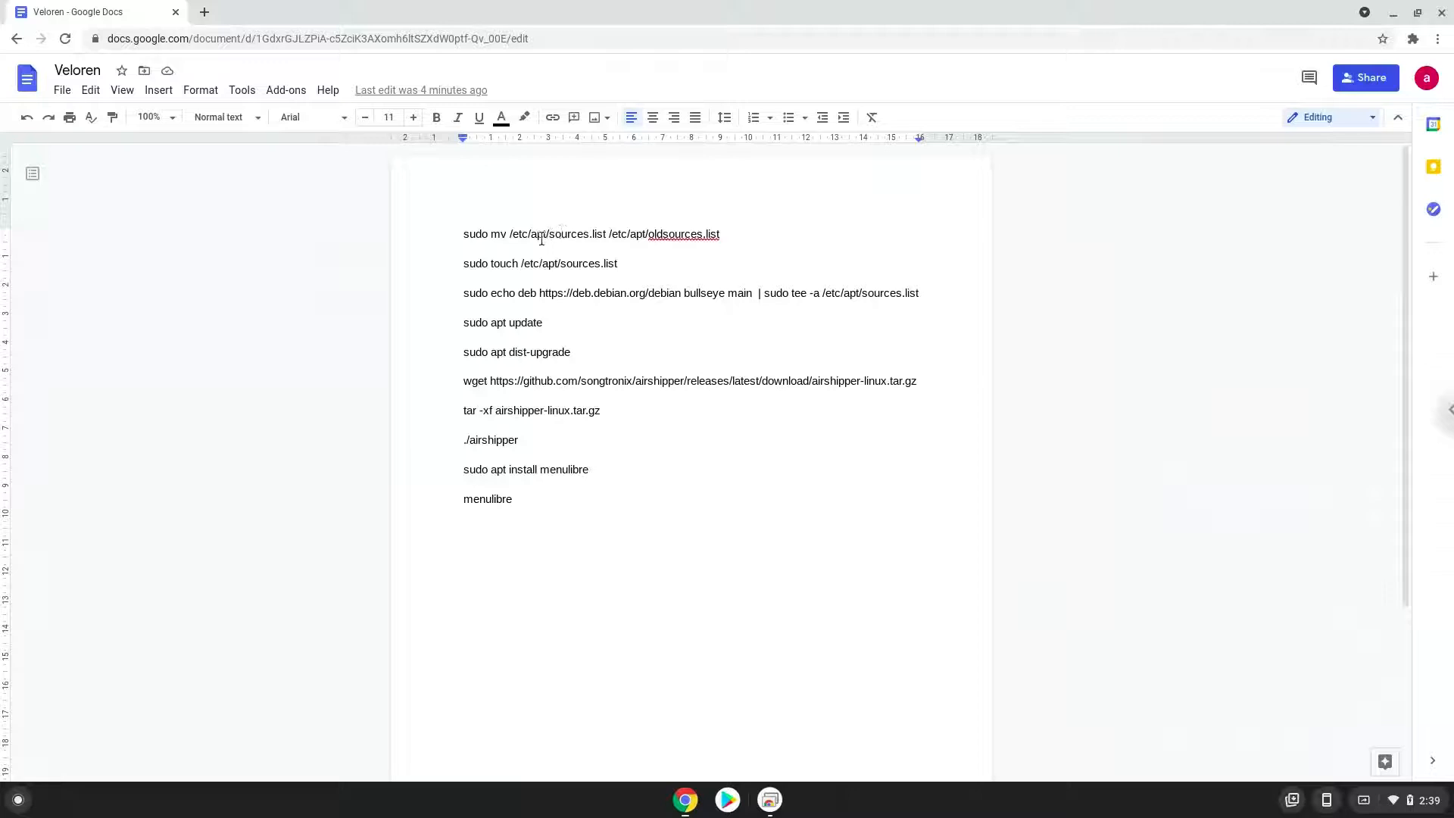
# Copy the sudo mv sources.list line from Docs and launch Terminal from the app search
pyautogui.tripleClick(591, 234)
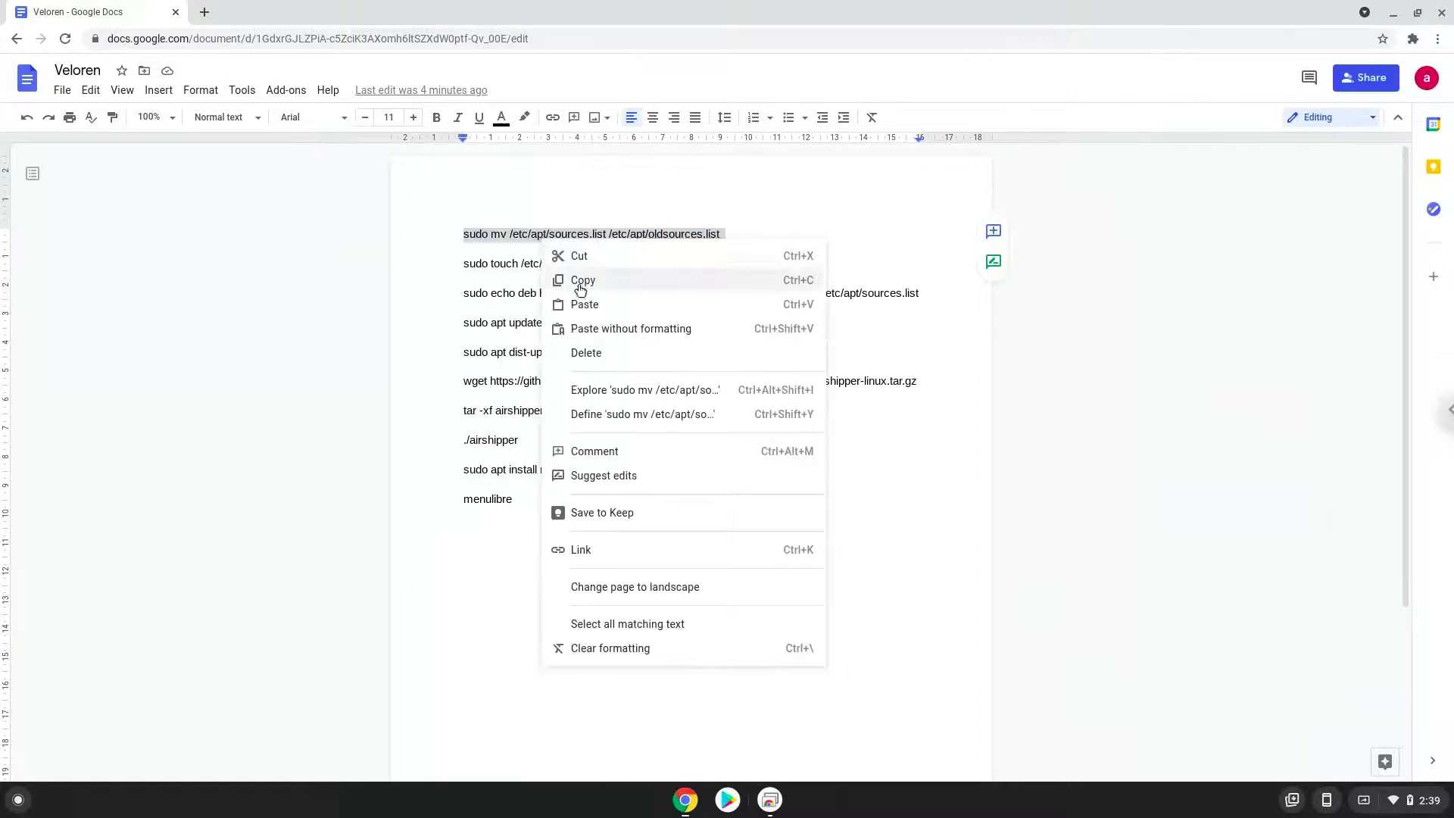
pyautogui.click(582, 281)
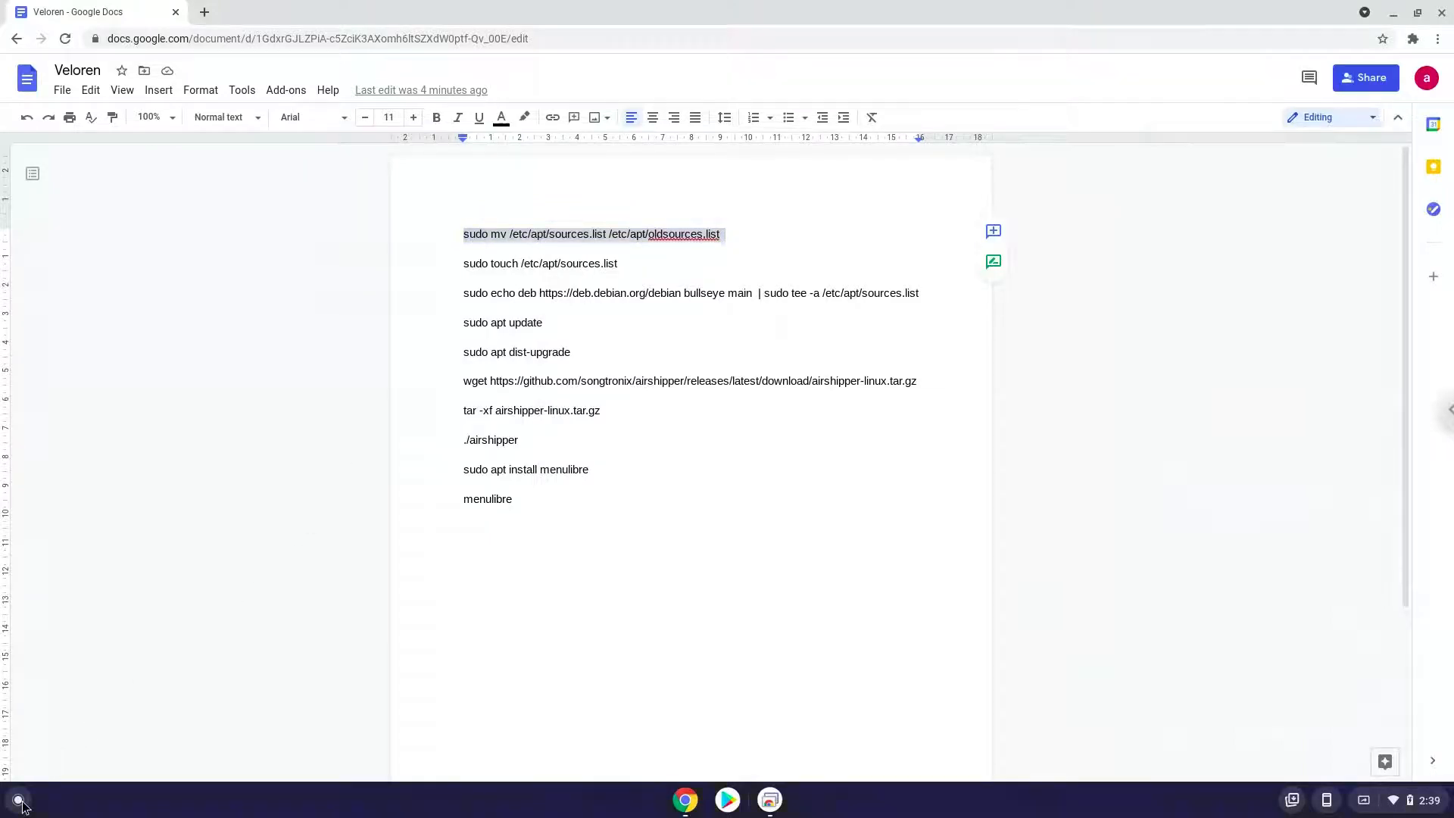
pyautogui.write('terminal')
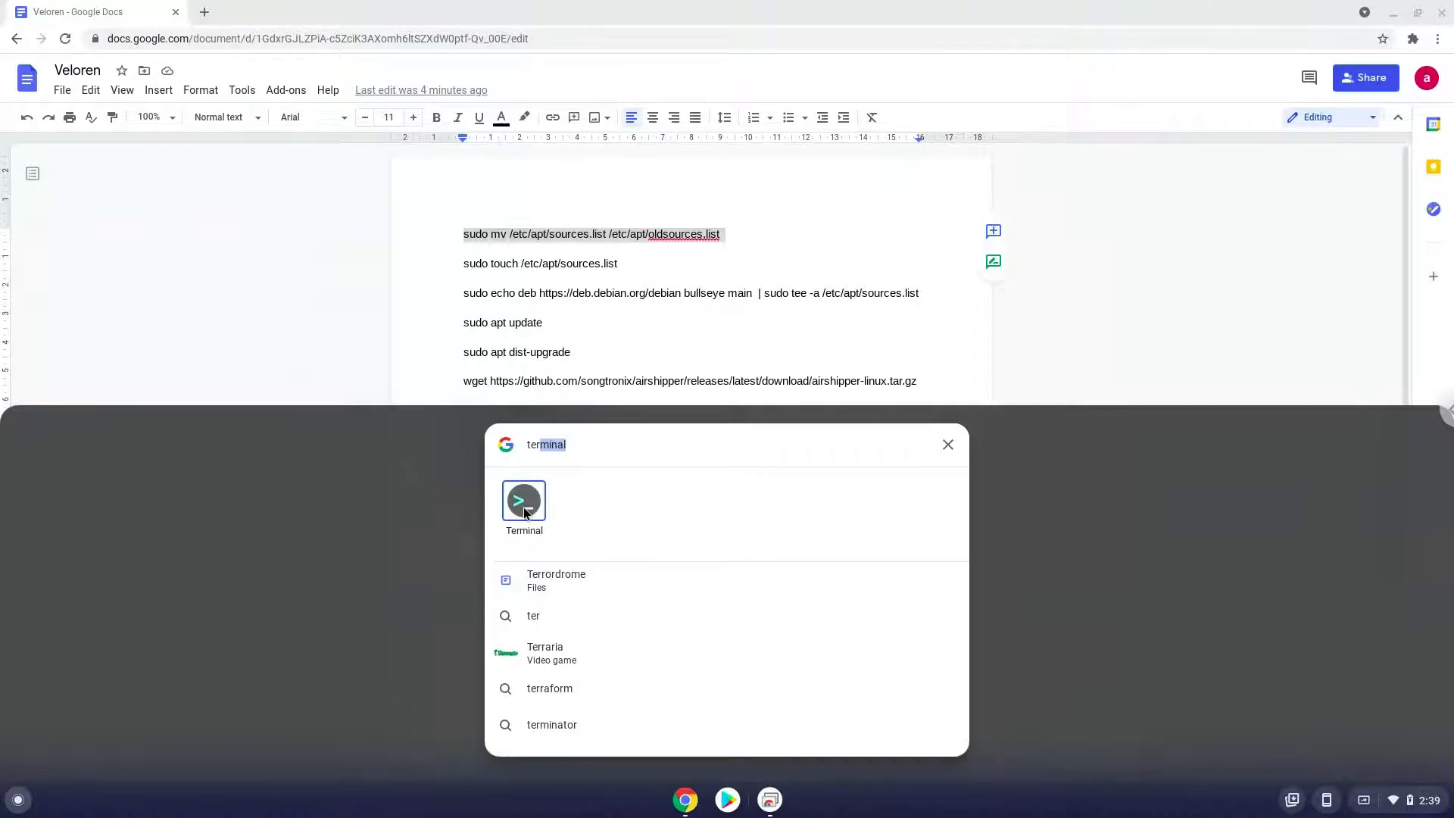
pyautogui.click(523, 501)
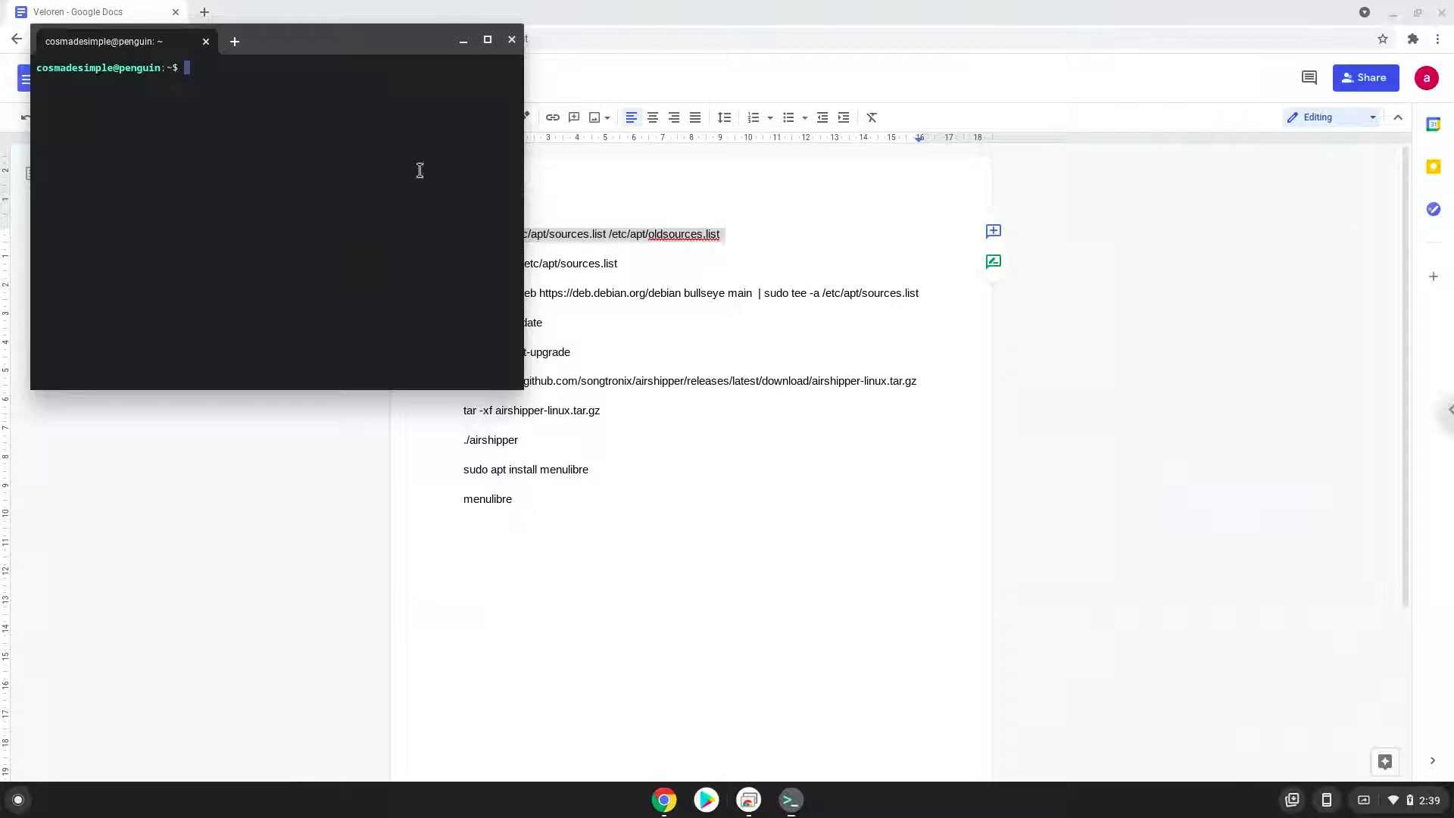
pyautogui.moveTo(361, 48)
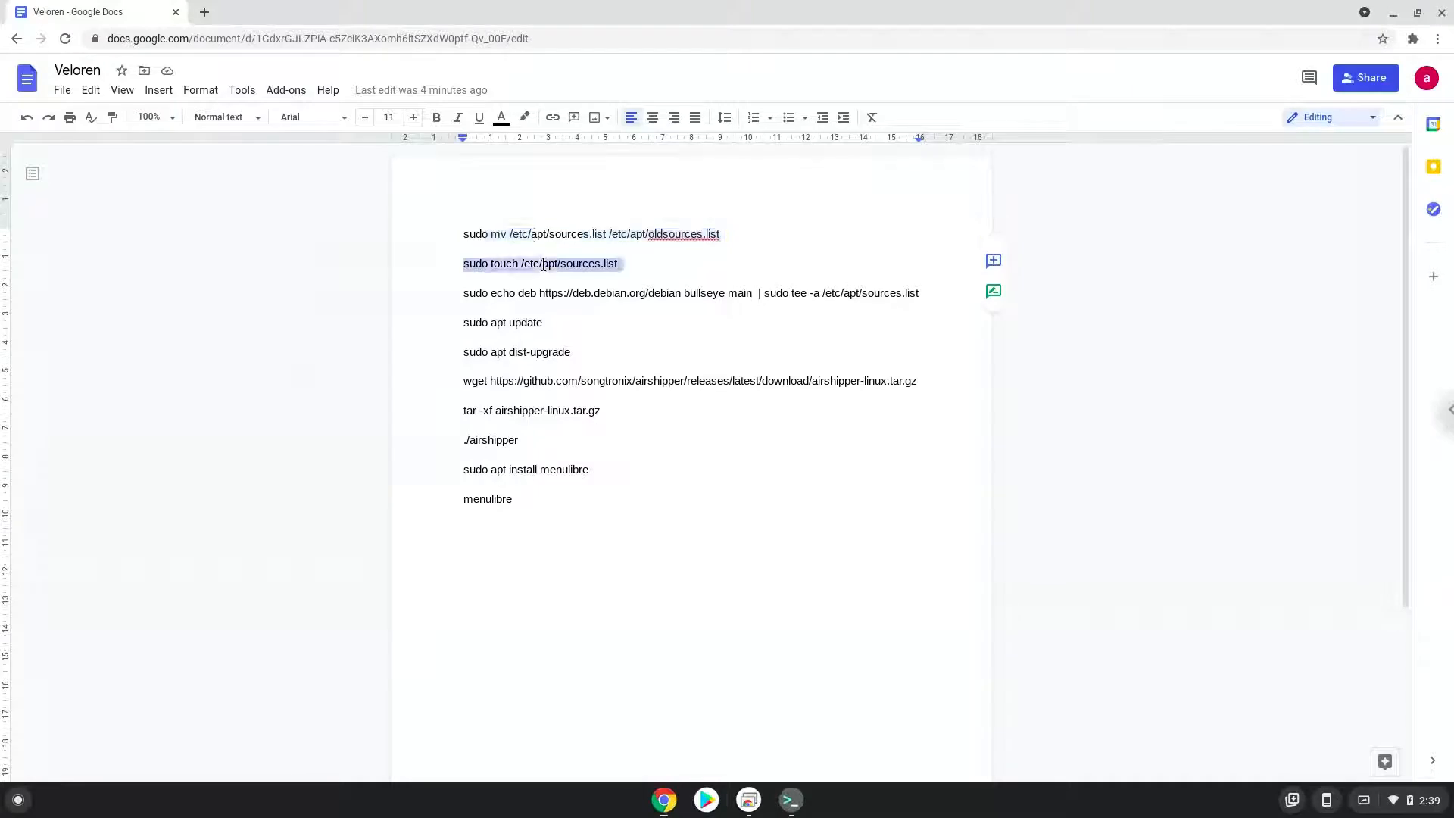
# Run sudo touch sources.list, then copy the echo deb bullseye tee line for the terminal
pyautogui.rightClick(540, 264)
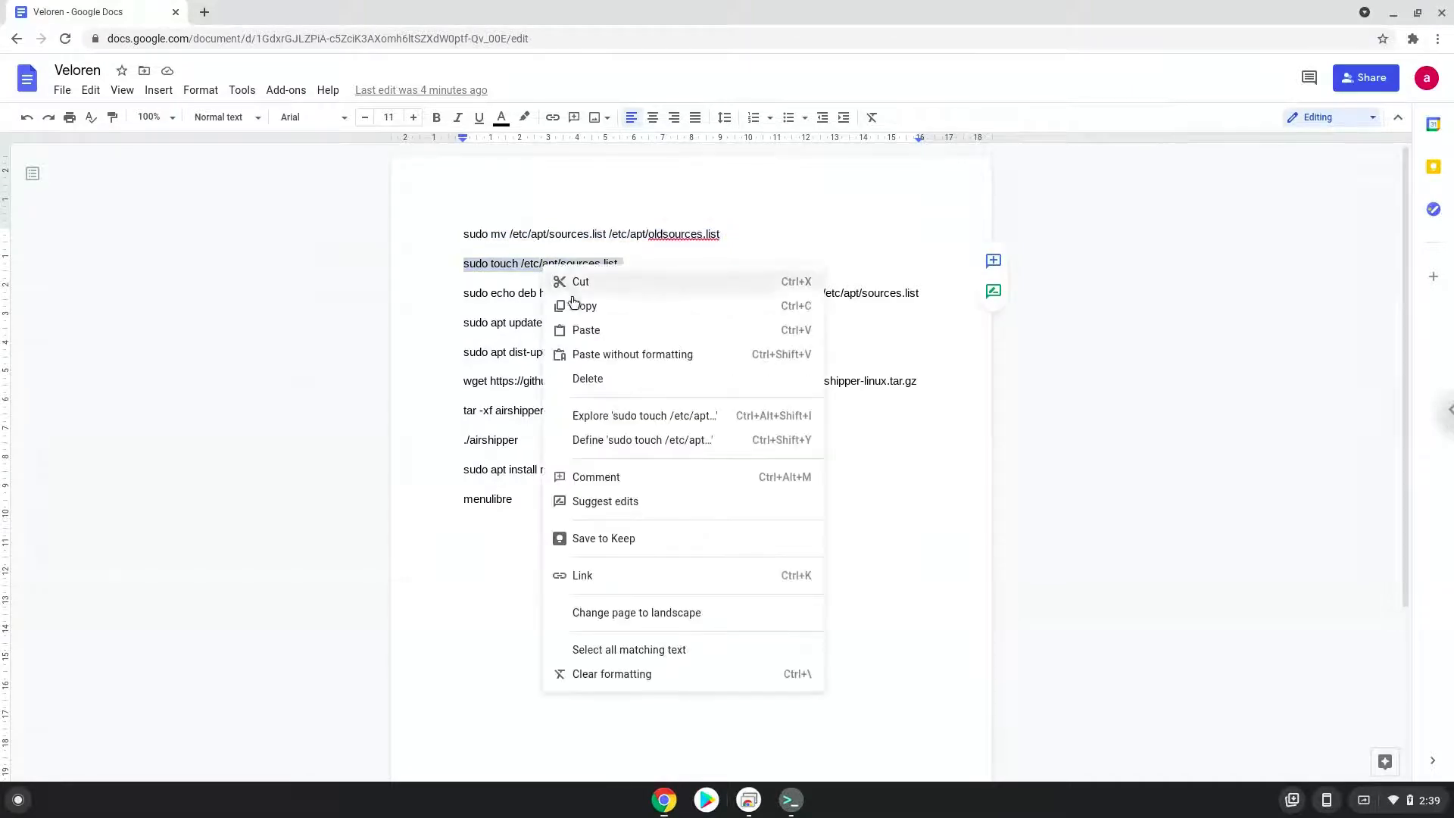
pyautogui.click(725, 569)
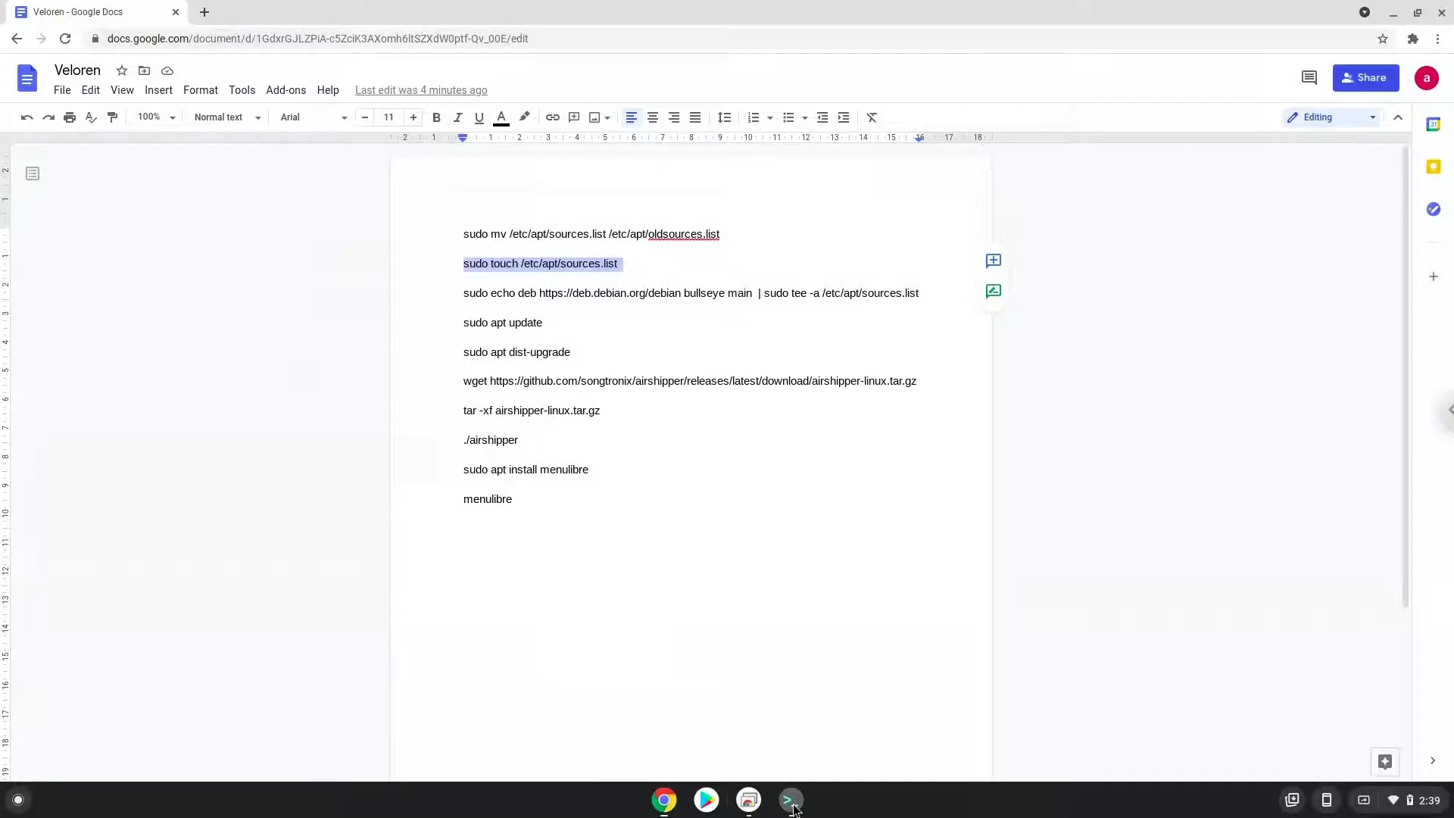
pyautogui.click(791, 800)
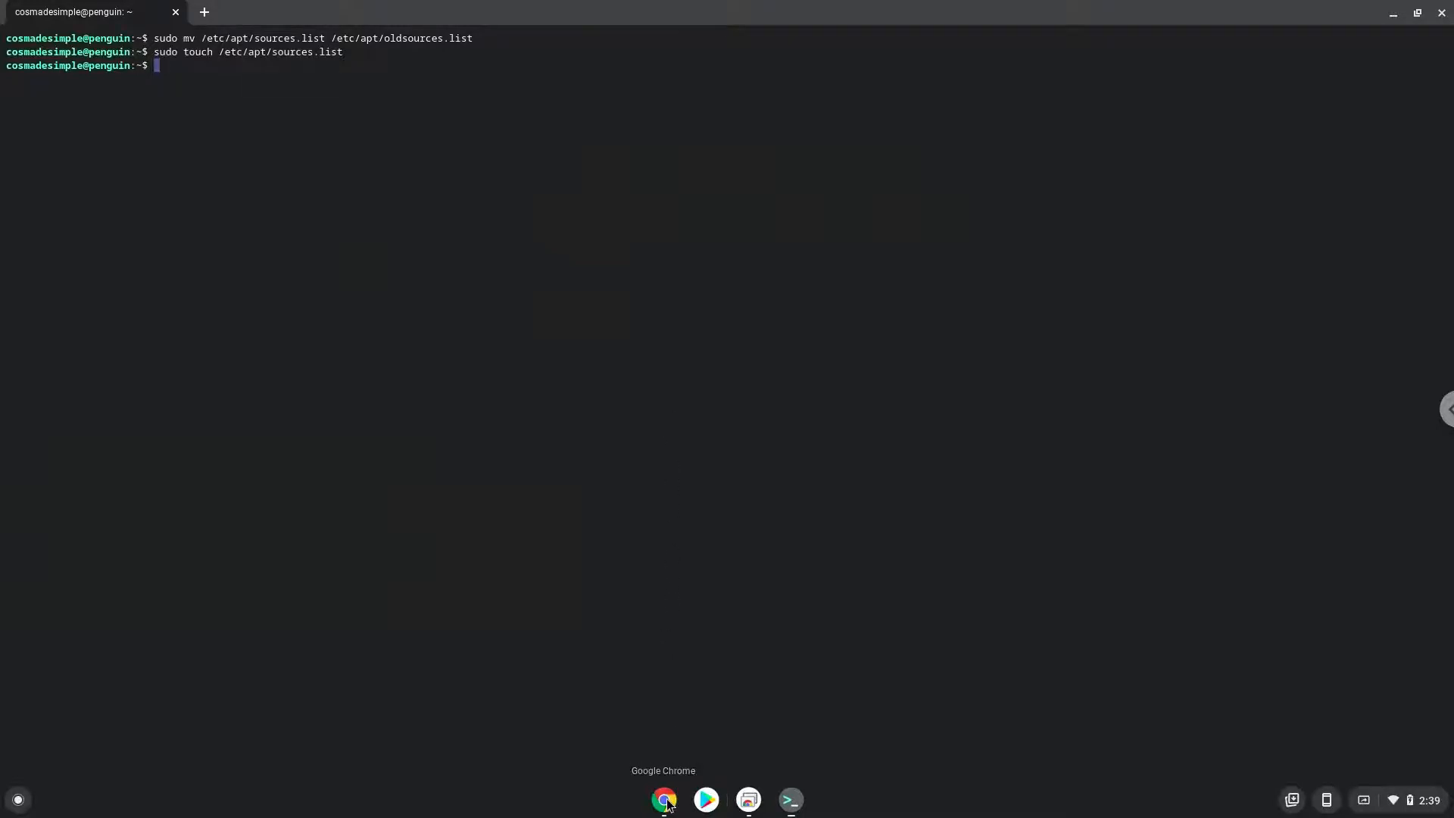
pyautogui.click(664, 799)
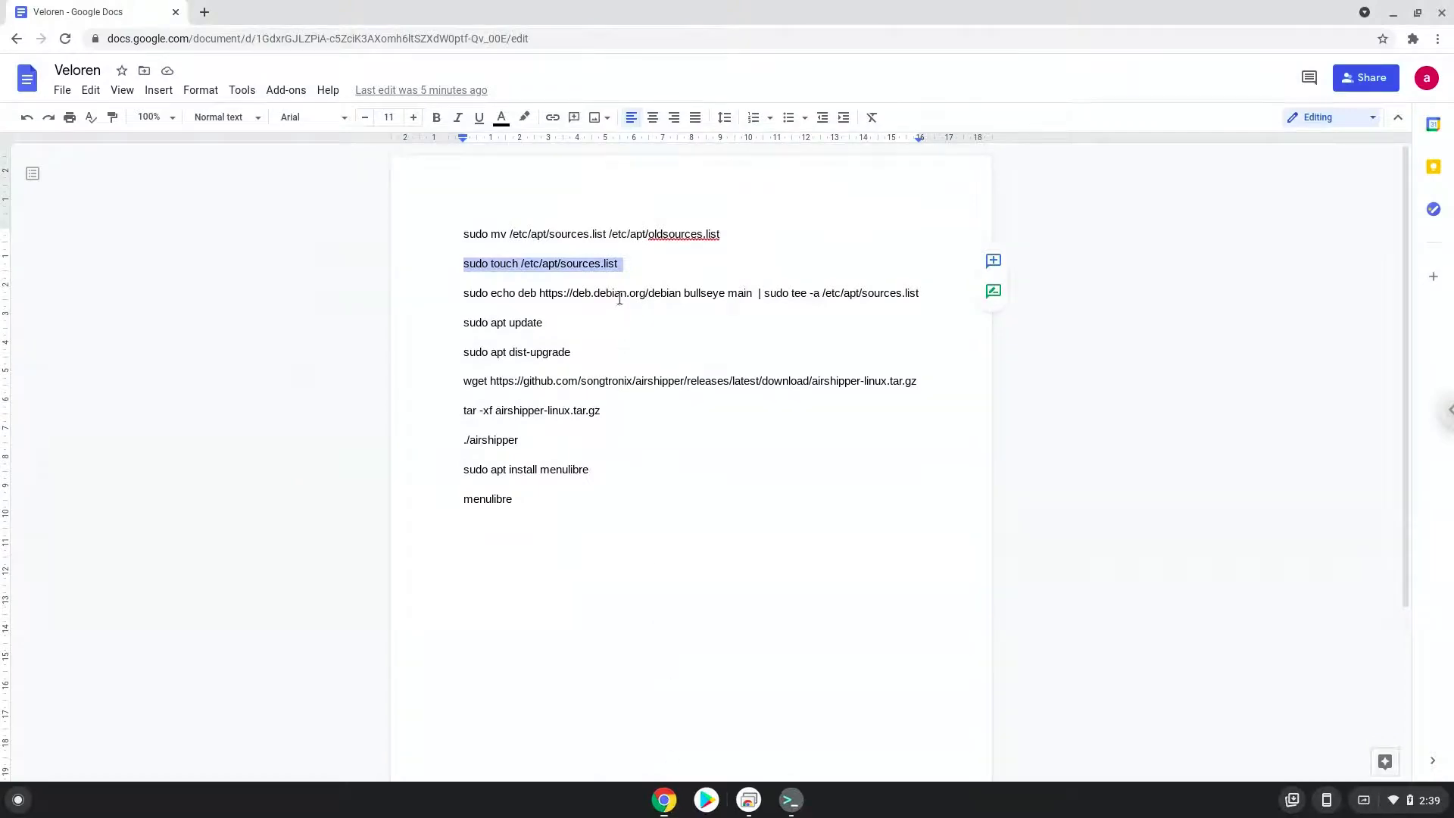
pyautogui.click(618, 292)
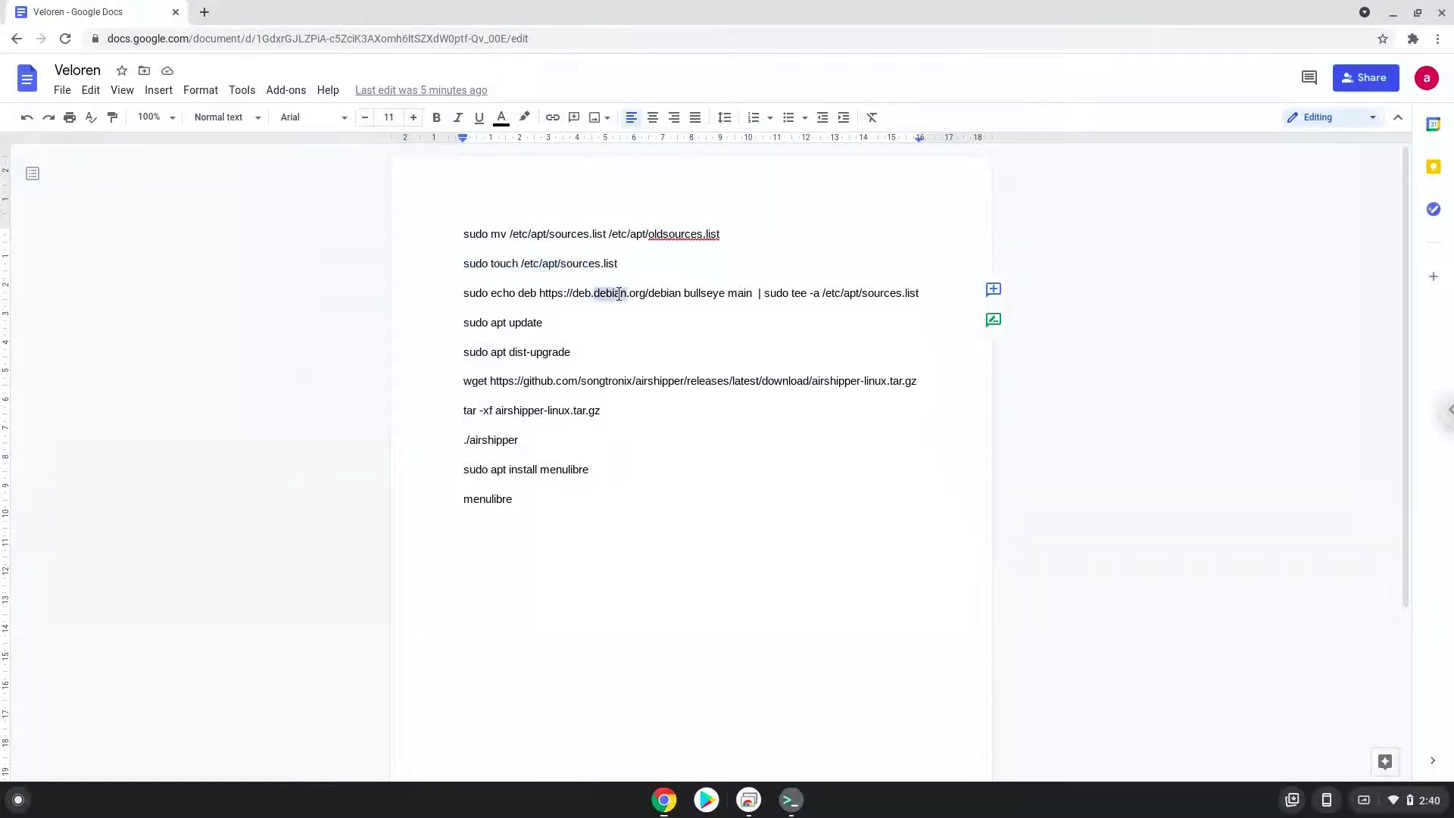
pyautogui.rightClick(618, 293)
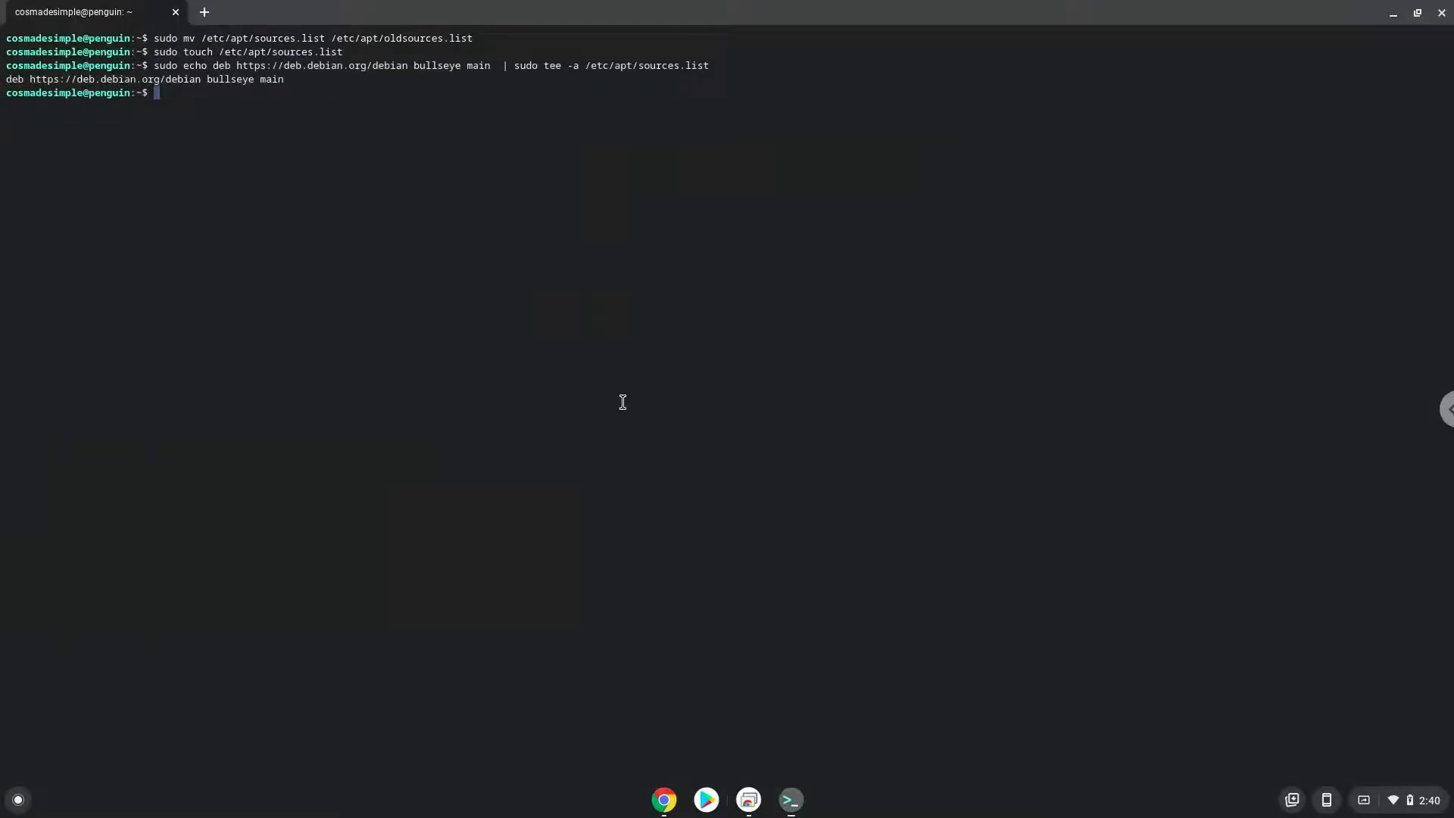
pyautogui.moveTo(657, 768)
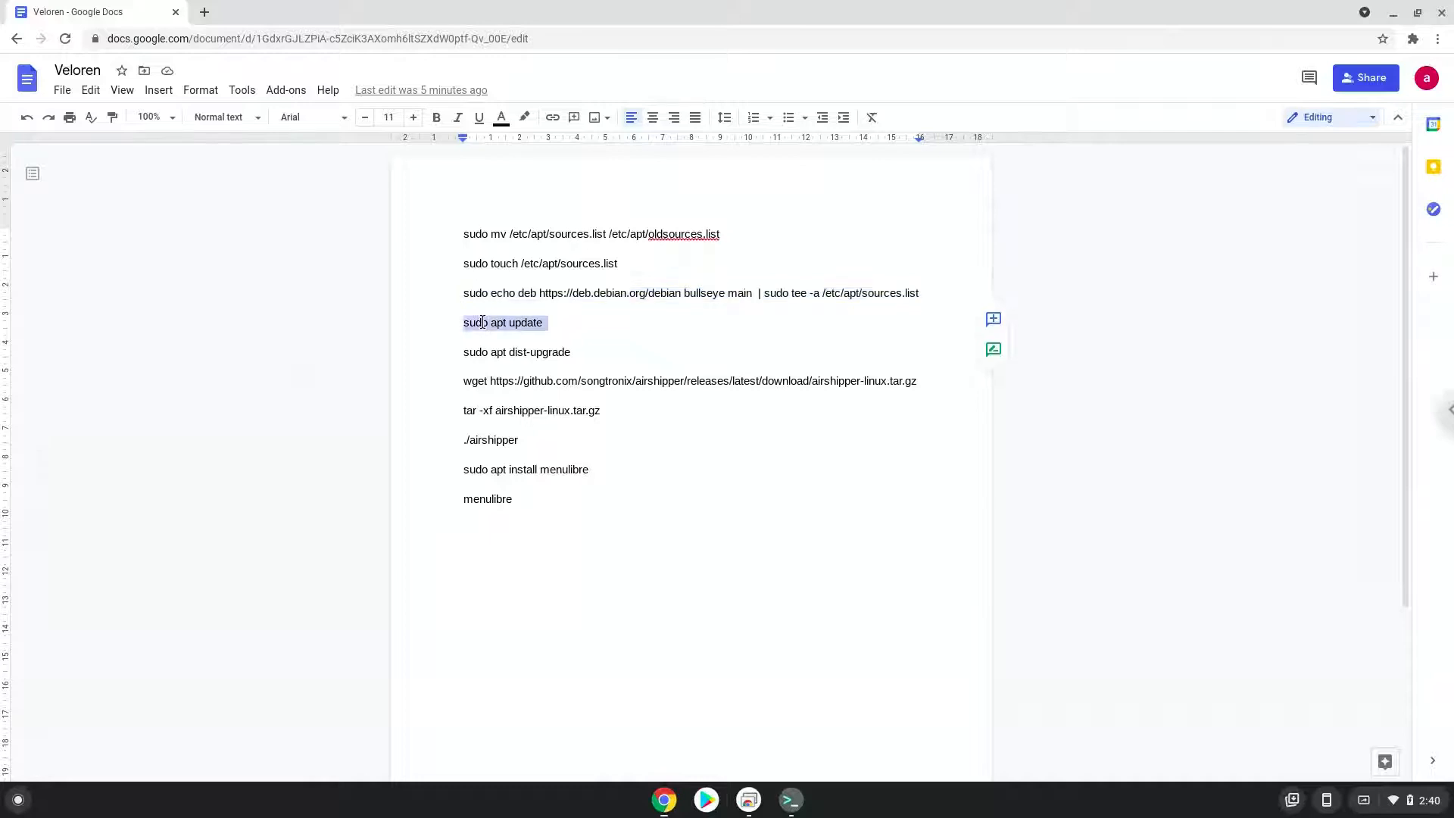
# Run sudo apt update in the terminal against the new bullseye sources
pyautogui.rightClick(503, 321)
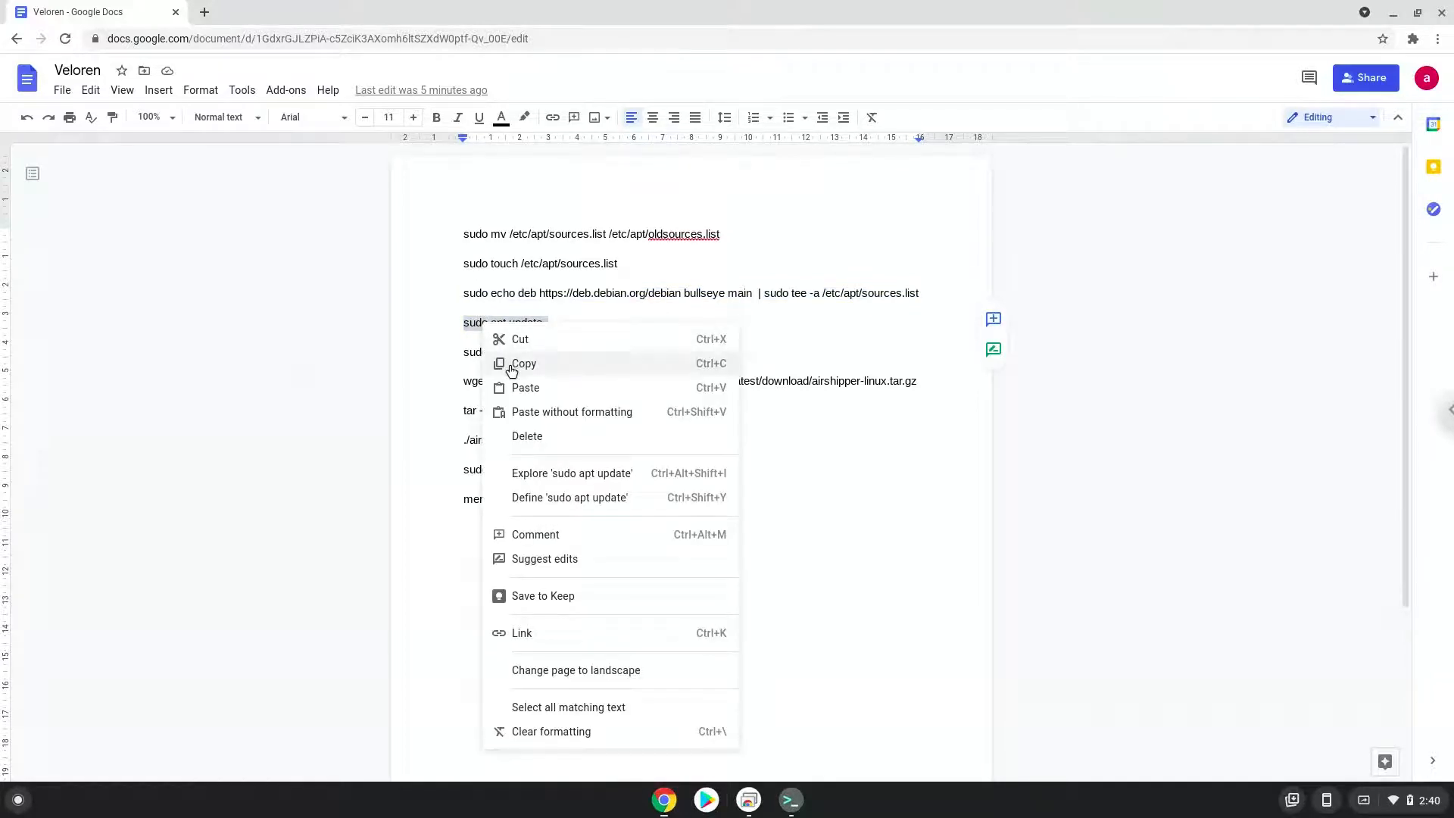
pyautogui.click(524, 364)
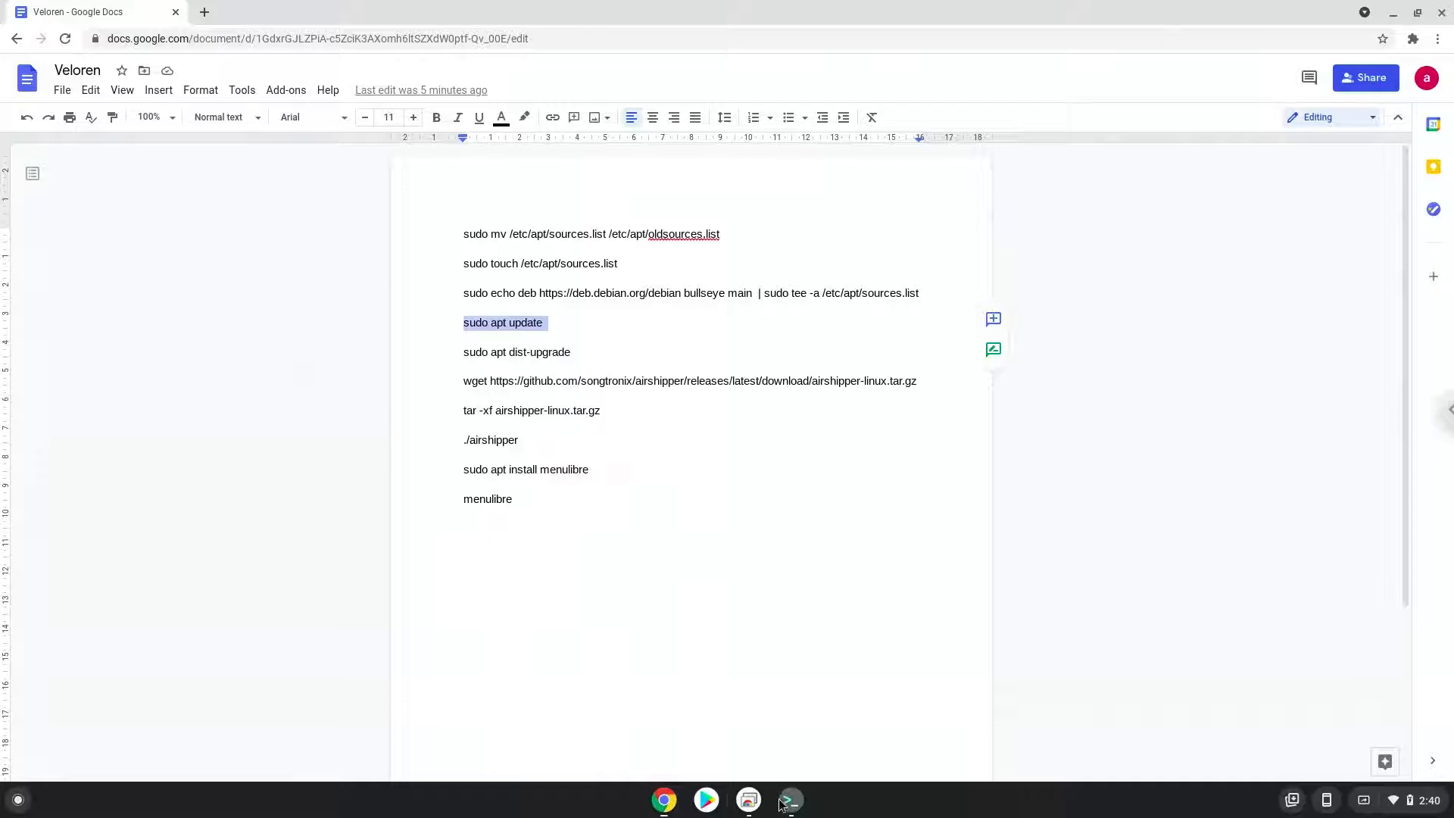
pyautogui.click(789, 800)
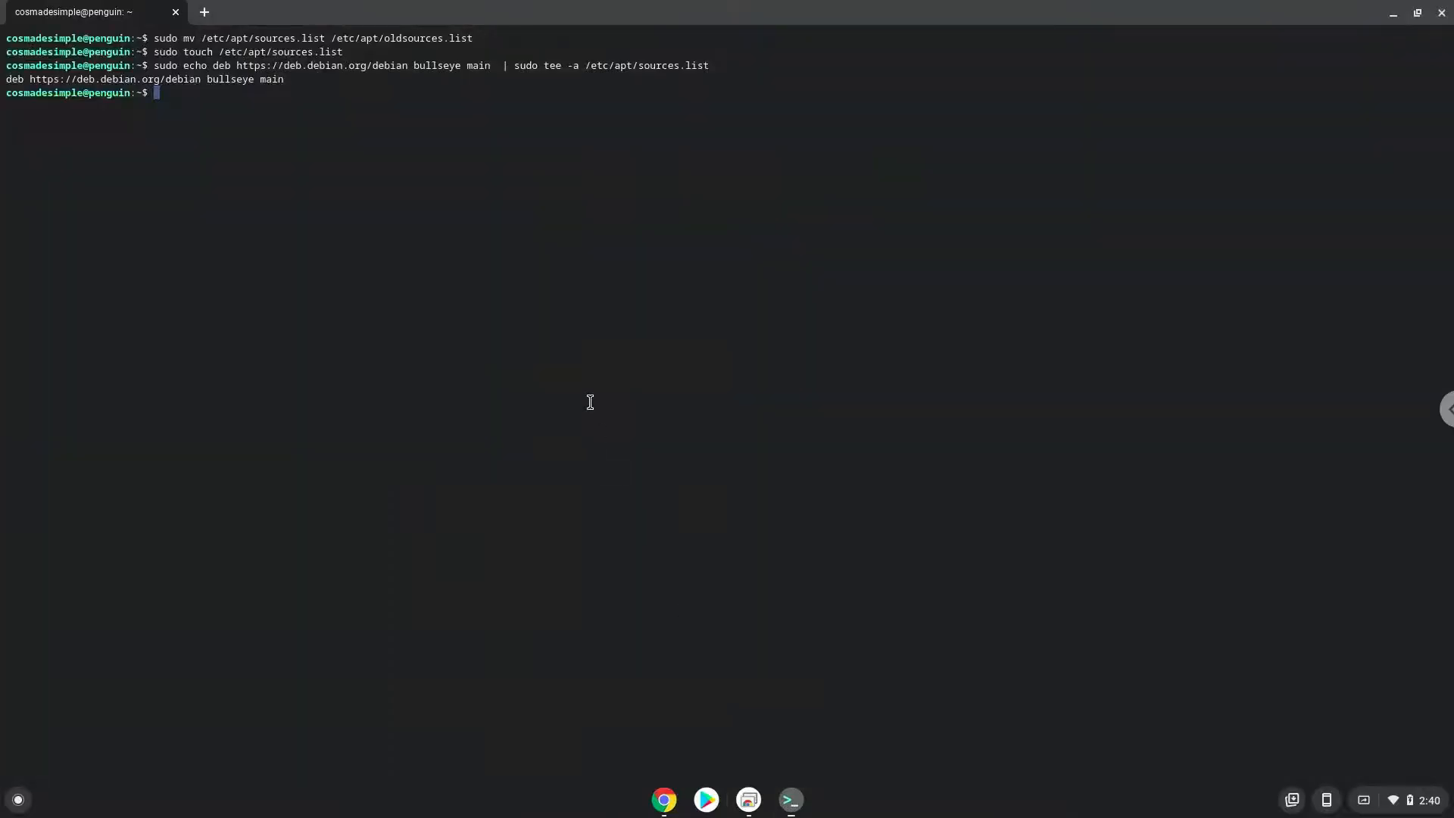
pyautogui.write('sudo apt update')
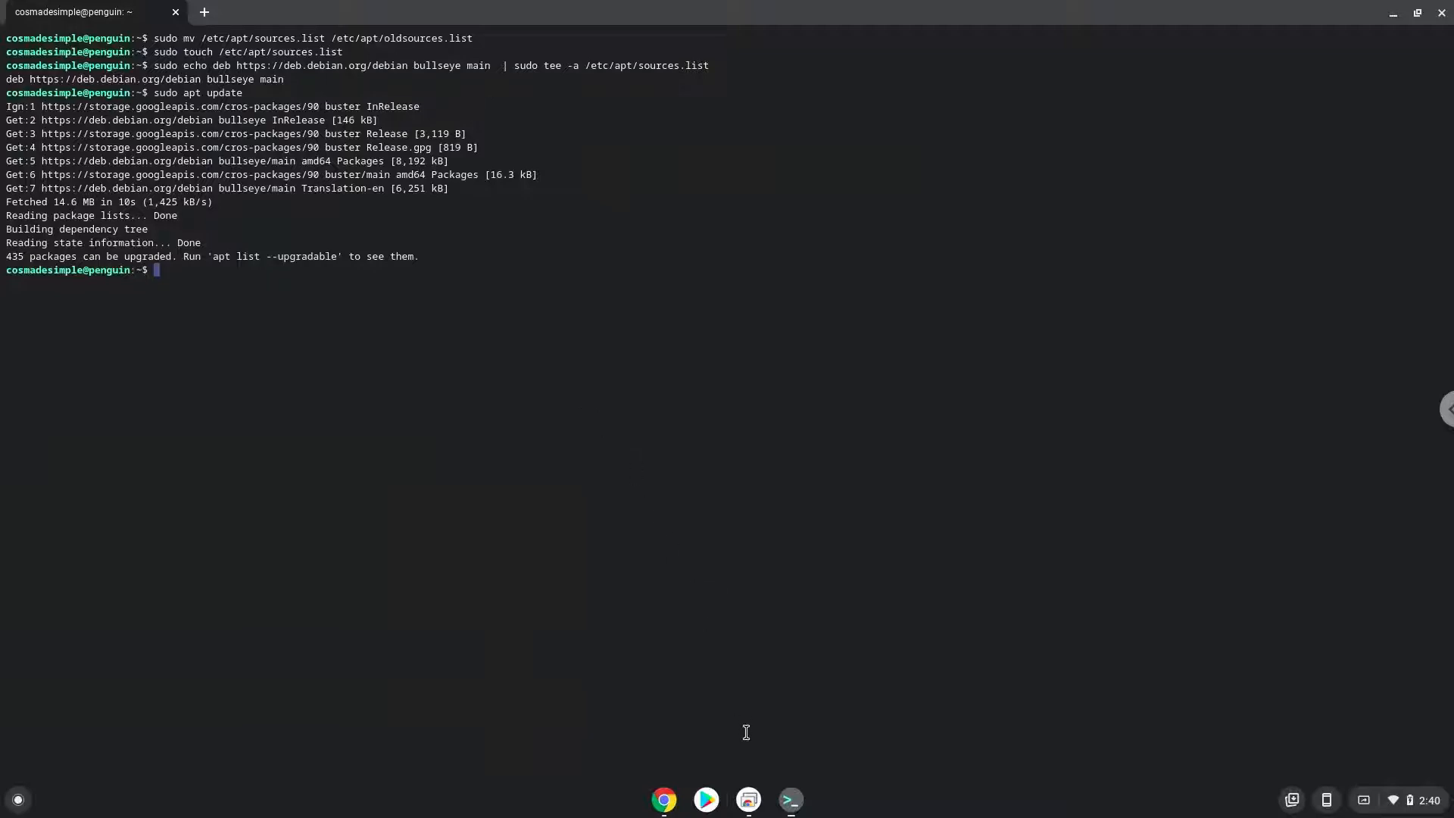
pyautogui.moveTo(663, 798)
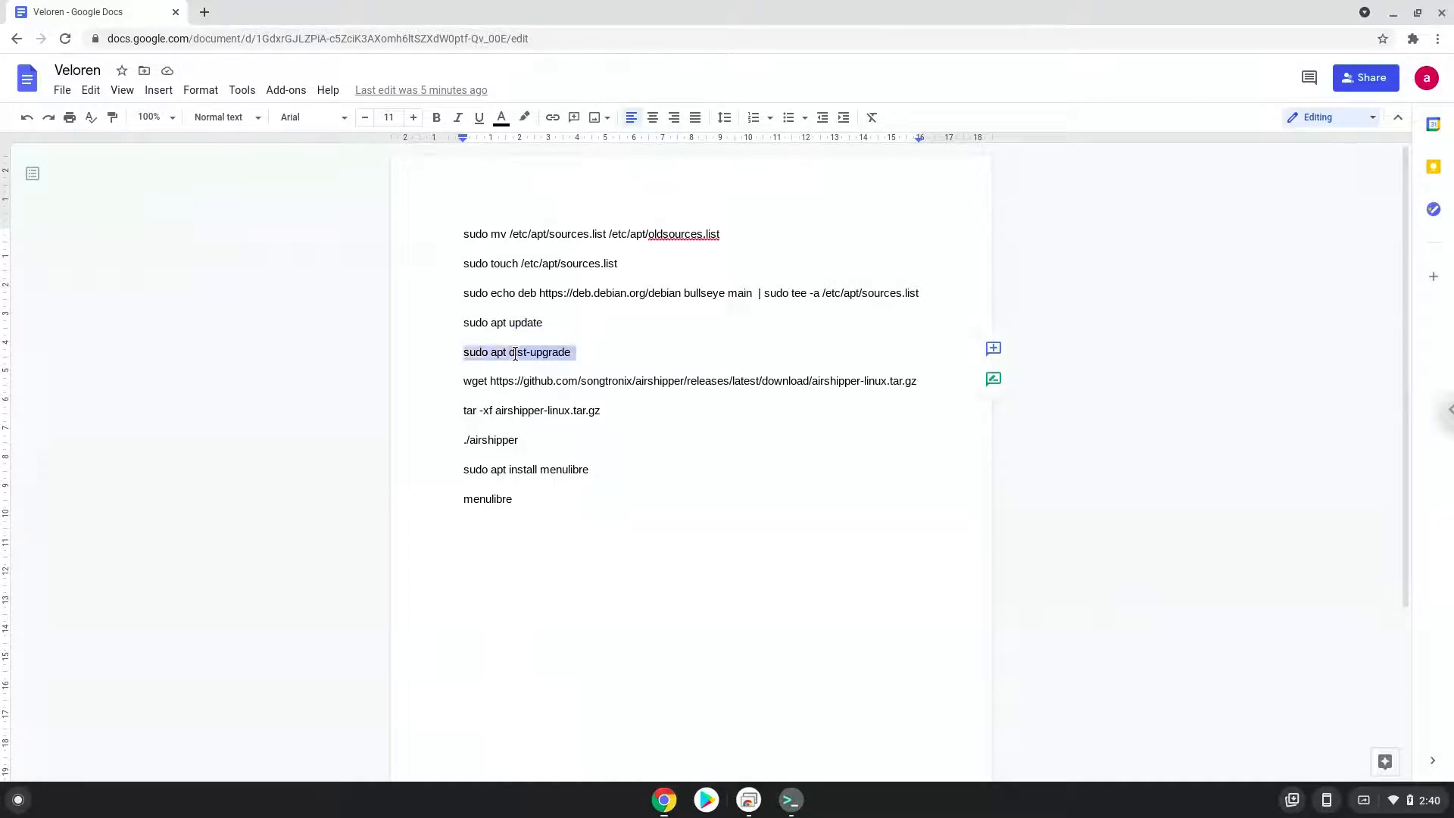
# Copy the sudo apt dist-upgrade line from Docs and run it in the terminal
pyautogui.rightClick(516, 352)
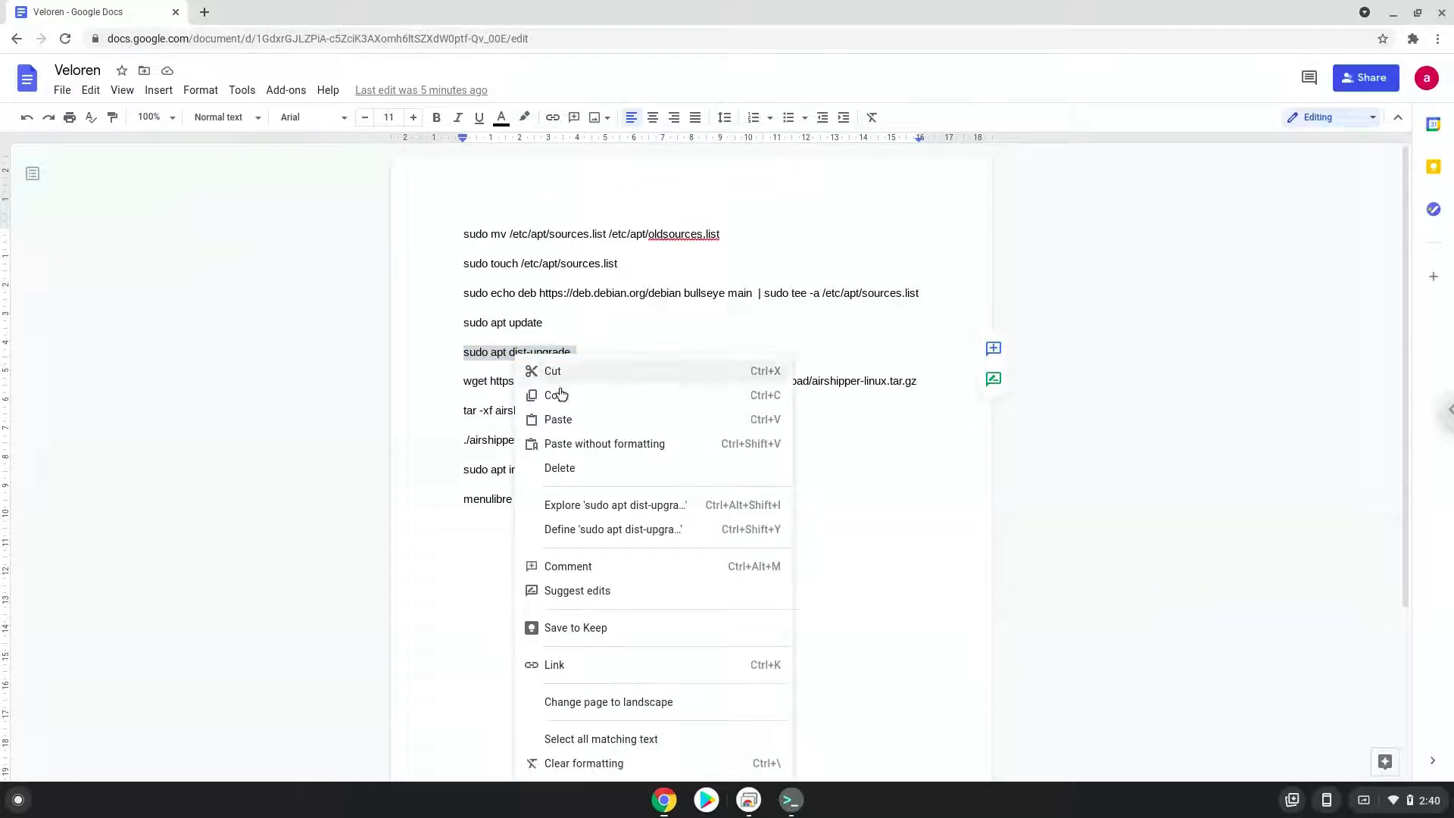
pyautogui.click(673, 591)
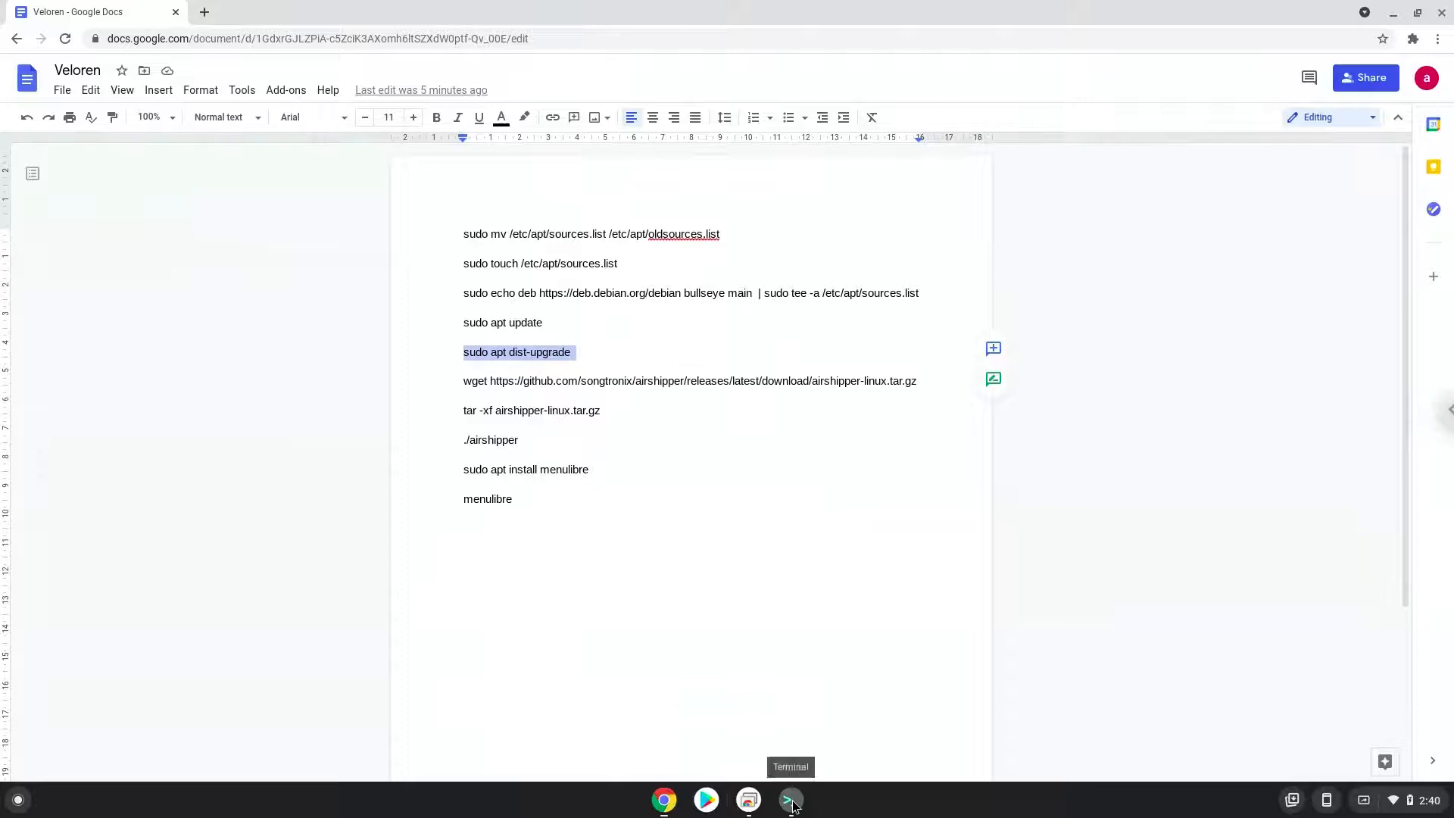
pyautogui.click(791, 800)
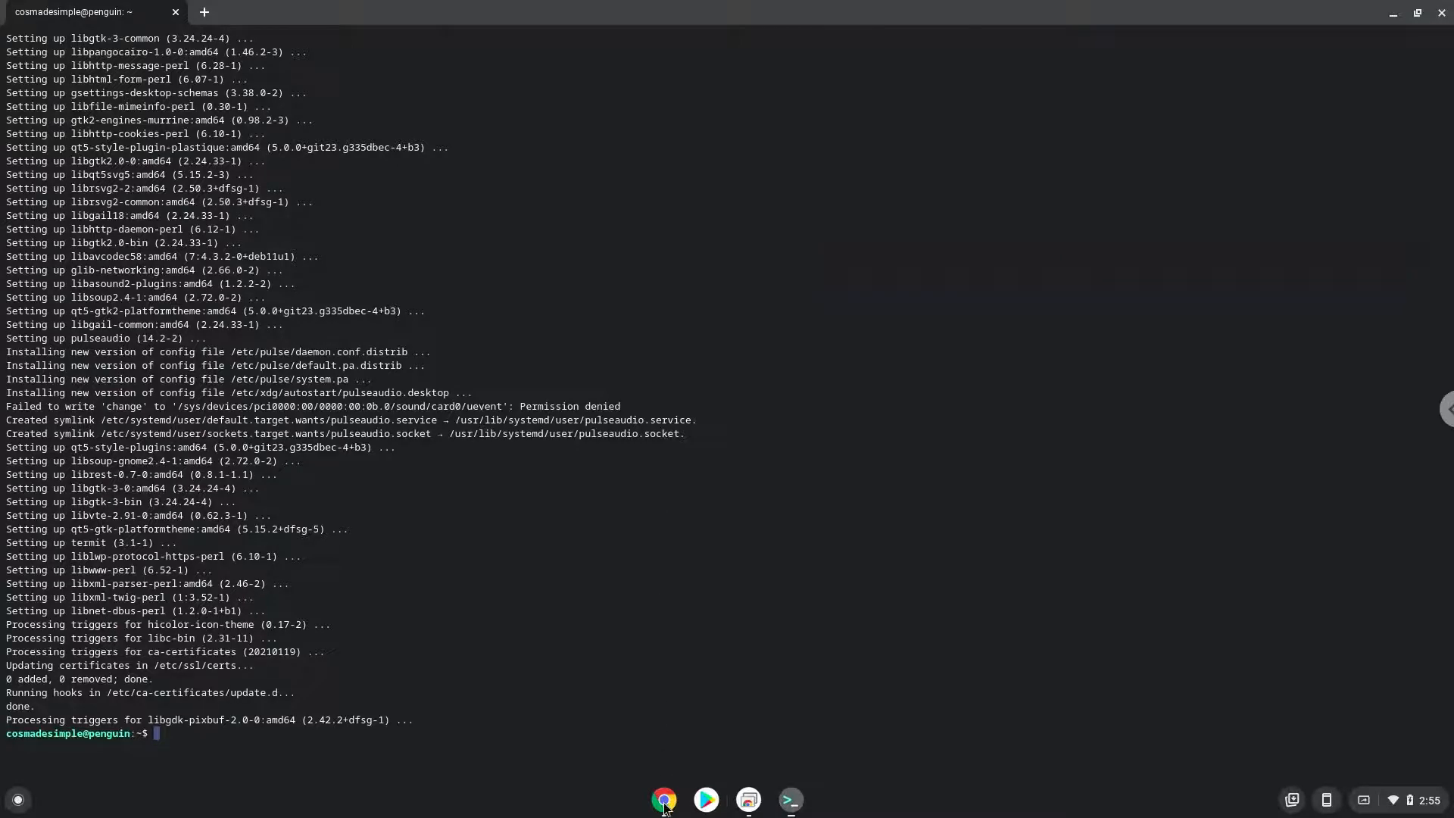
# Copy the wget airshipper-linux.tar.gz line from Docs and run it in the terminal
pyautogui.click(664, 798)
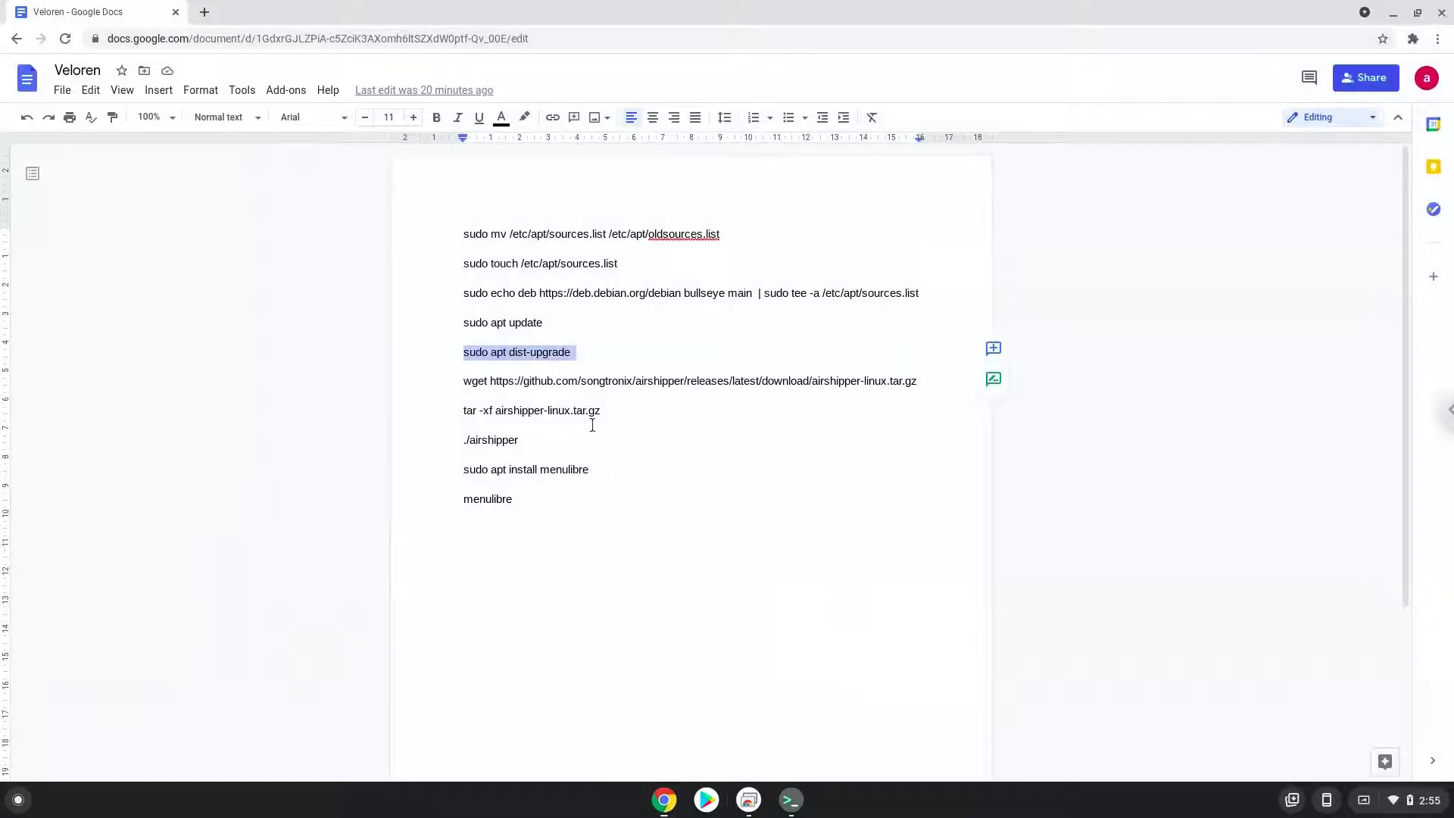
pyautogui.doubleClick(606, 382)
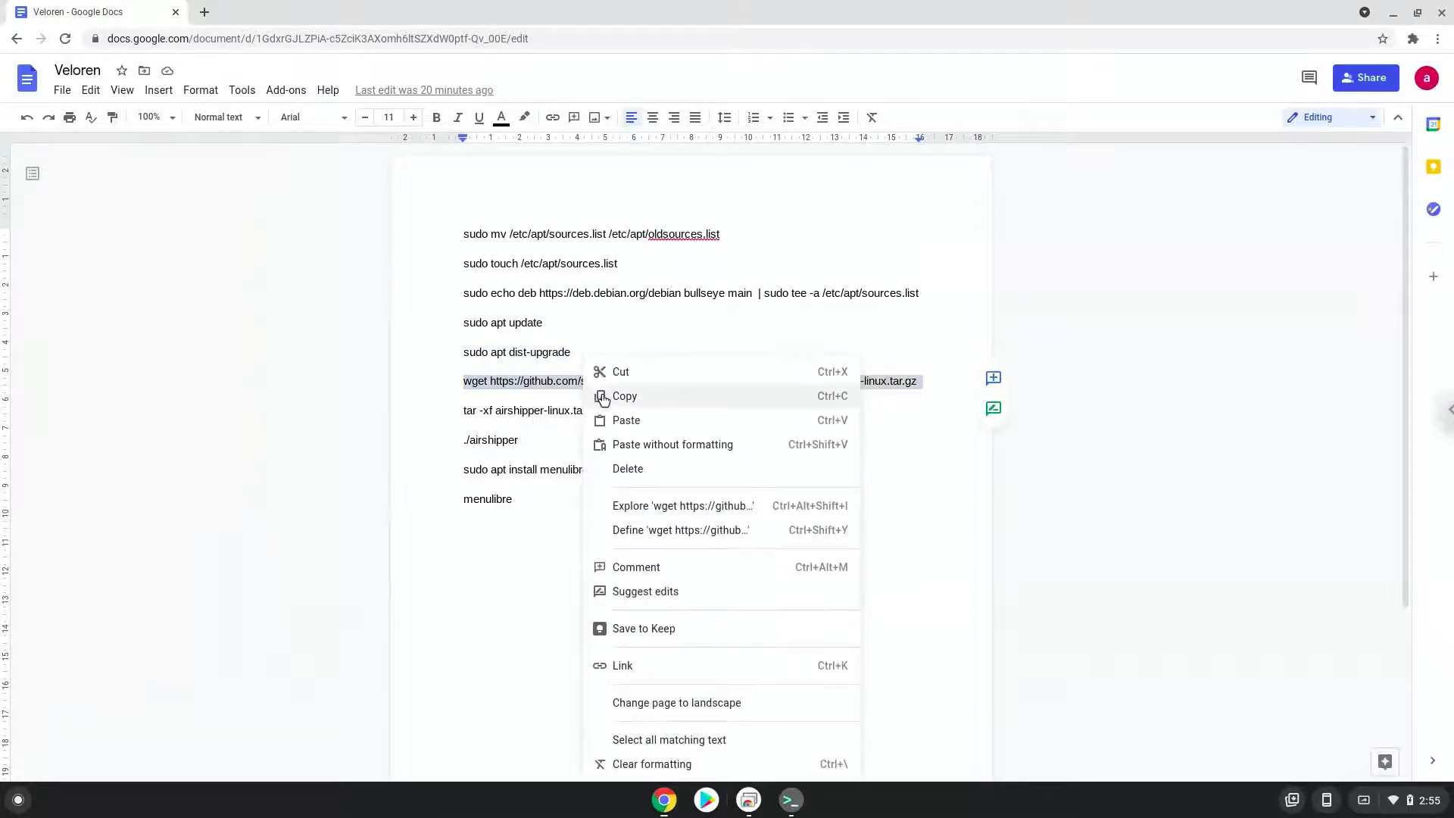
pyautogui.click(624, 396)
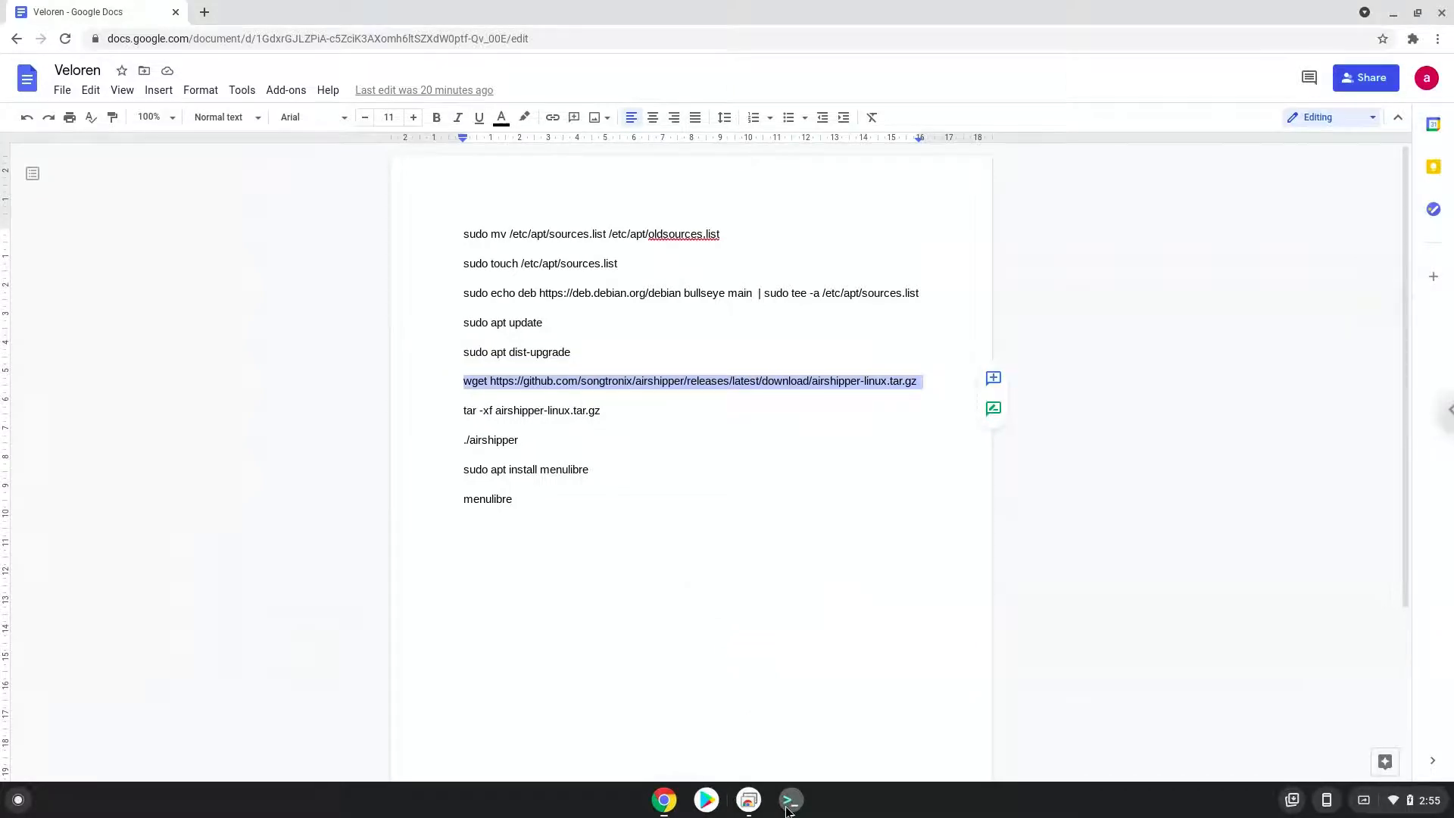
pyautogui.click(789, 800)
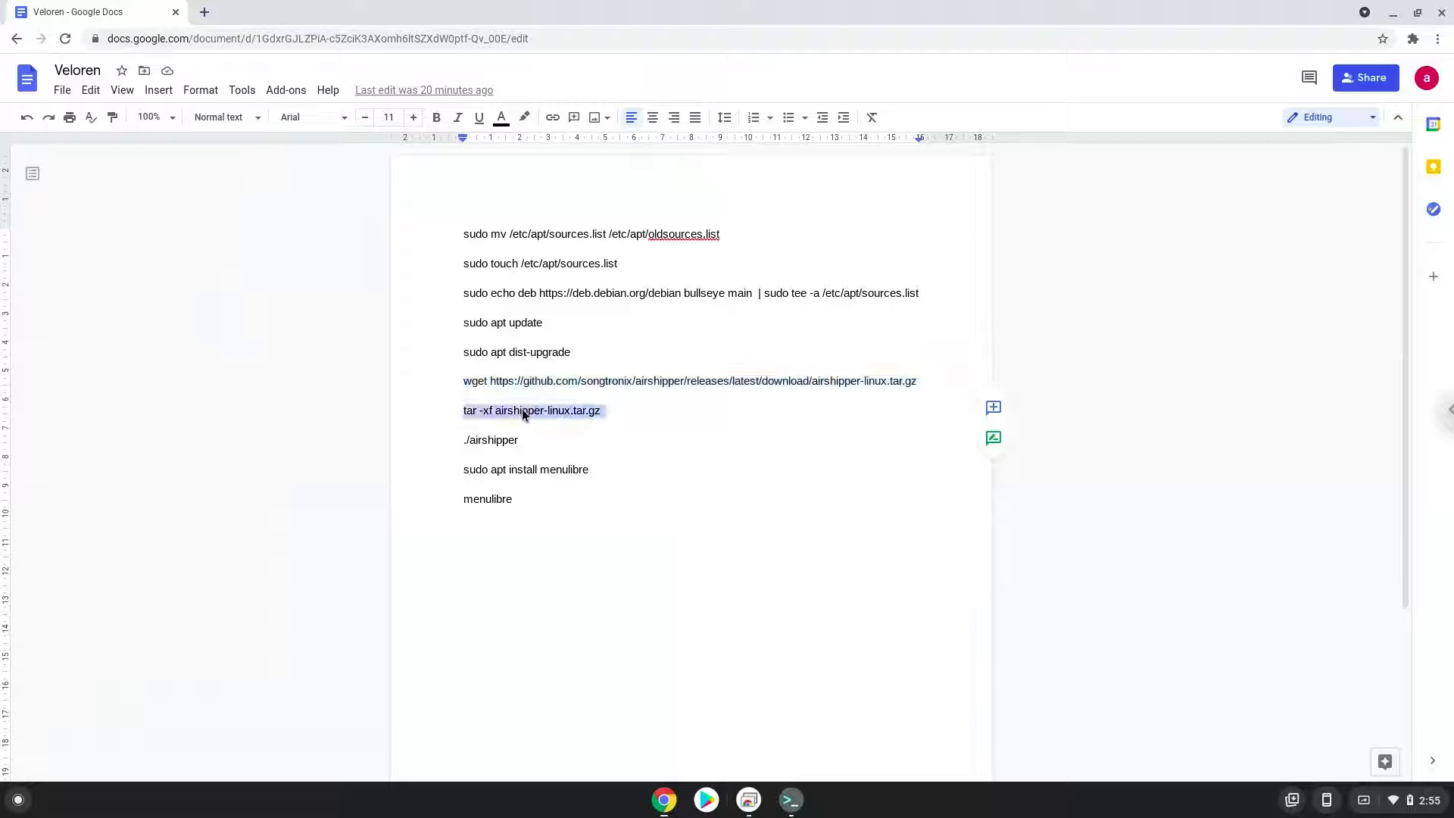
# Copy the tar -xf extraction line, run it in the terminal, and return to the notes
pyautogui.rightClick(524, 411)
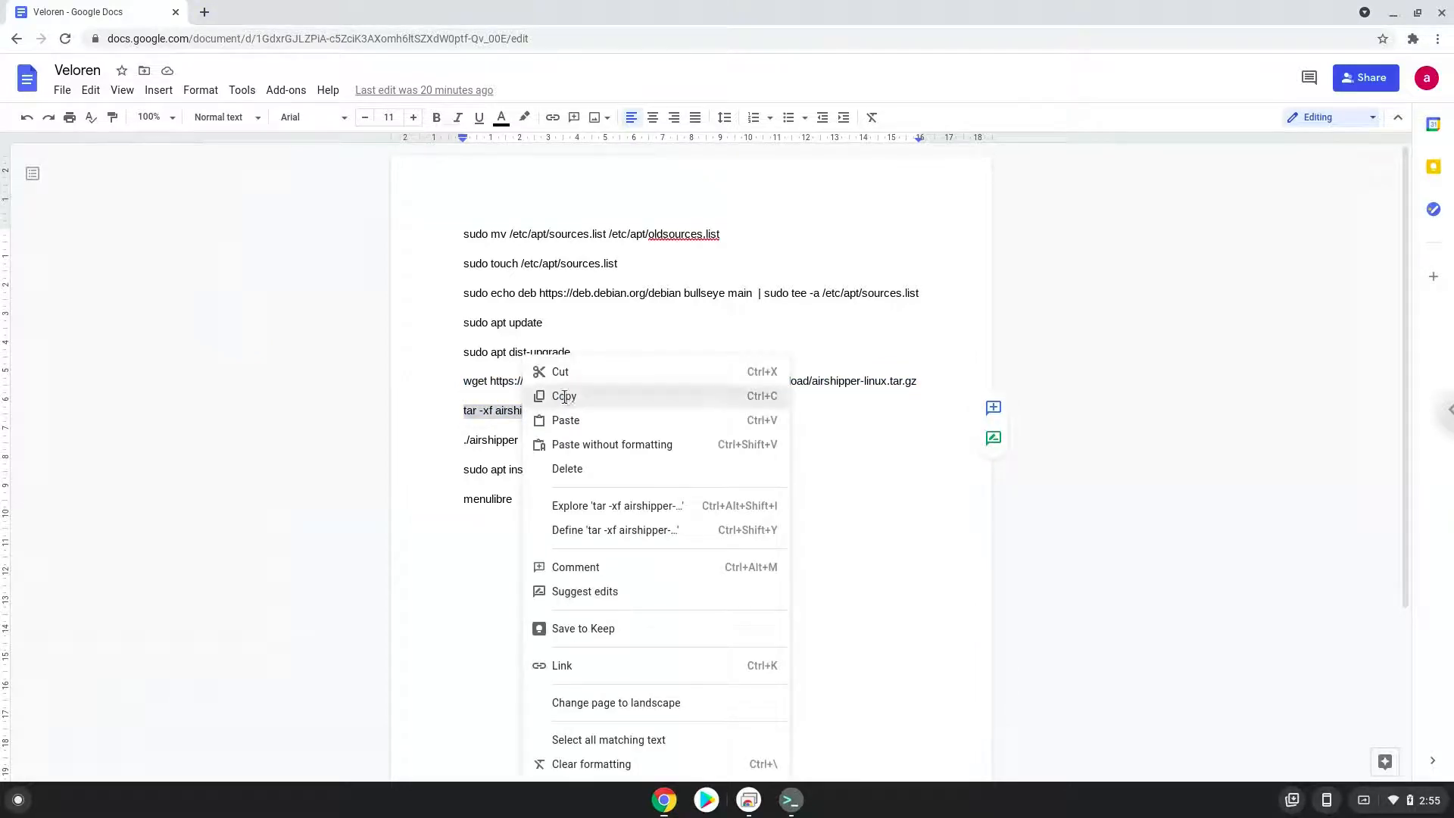
pyautogui.click(563, 395)
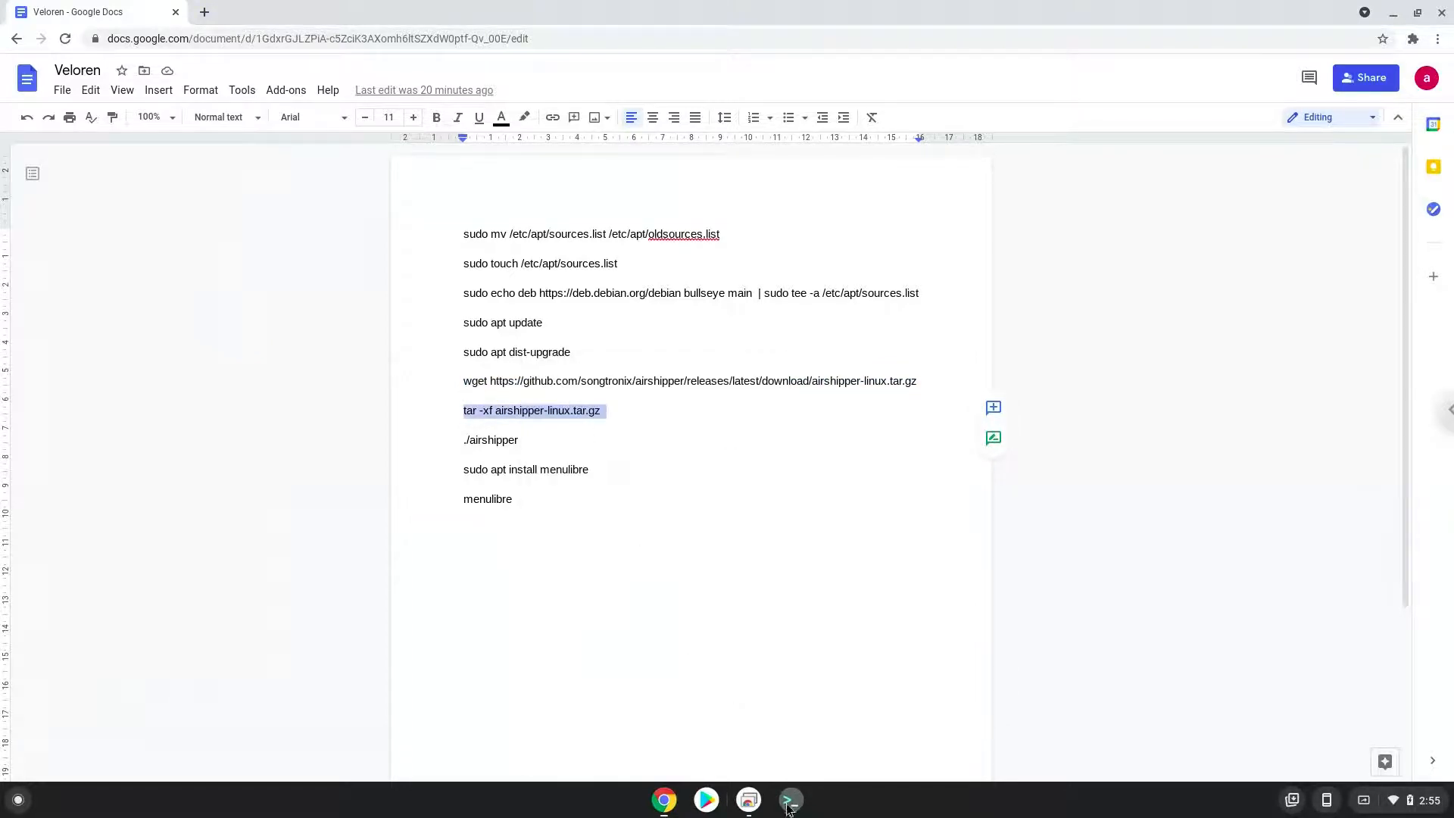
pyautogui.click(789, 800)
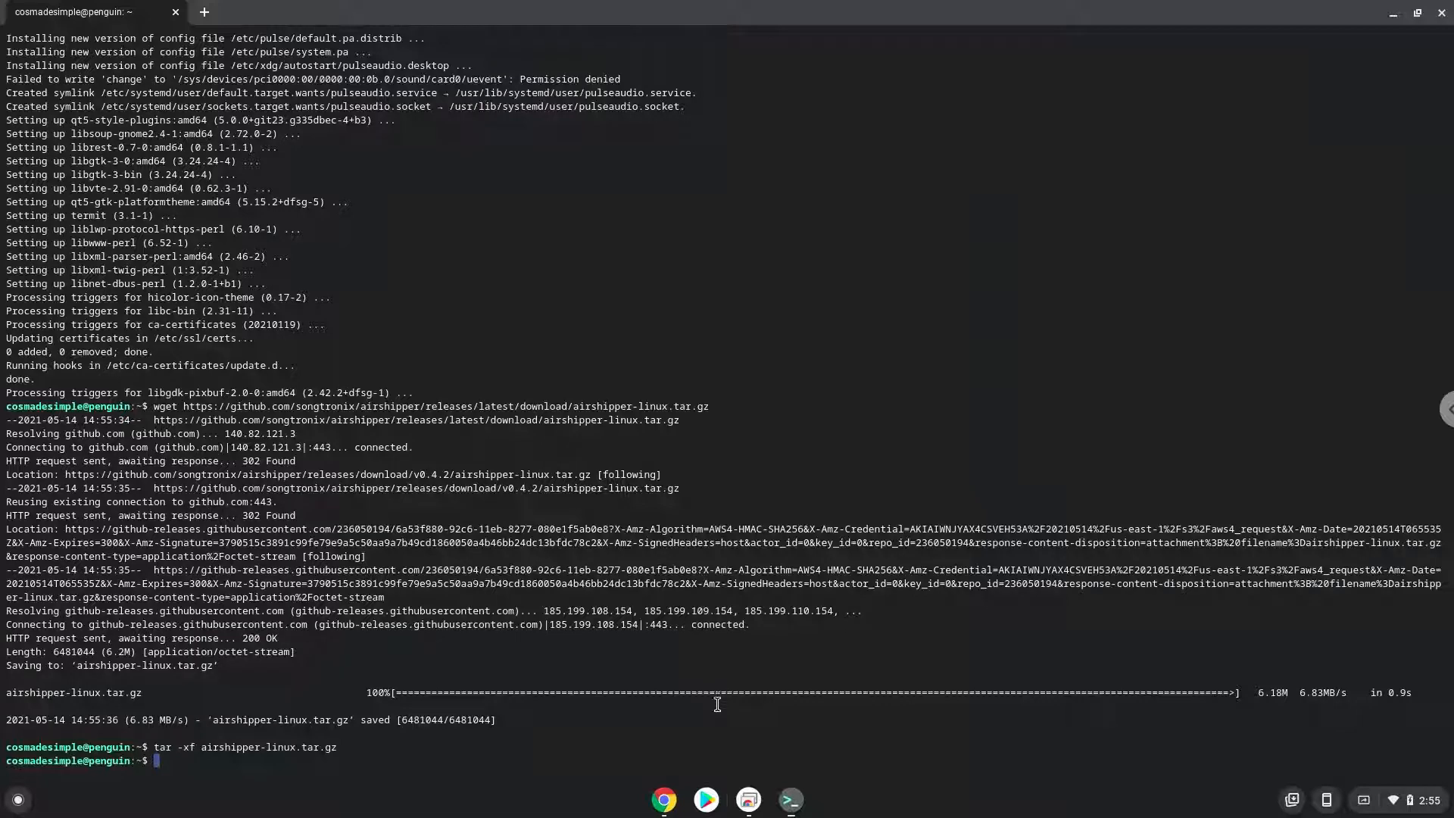
pyautogui.click(664, 800)
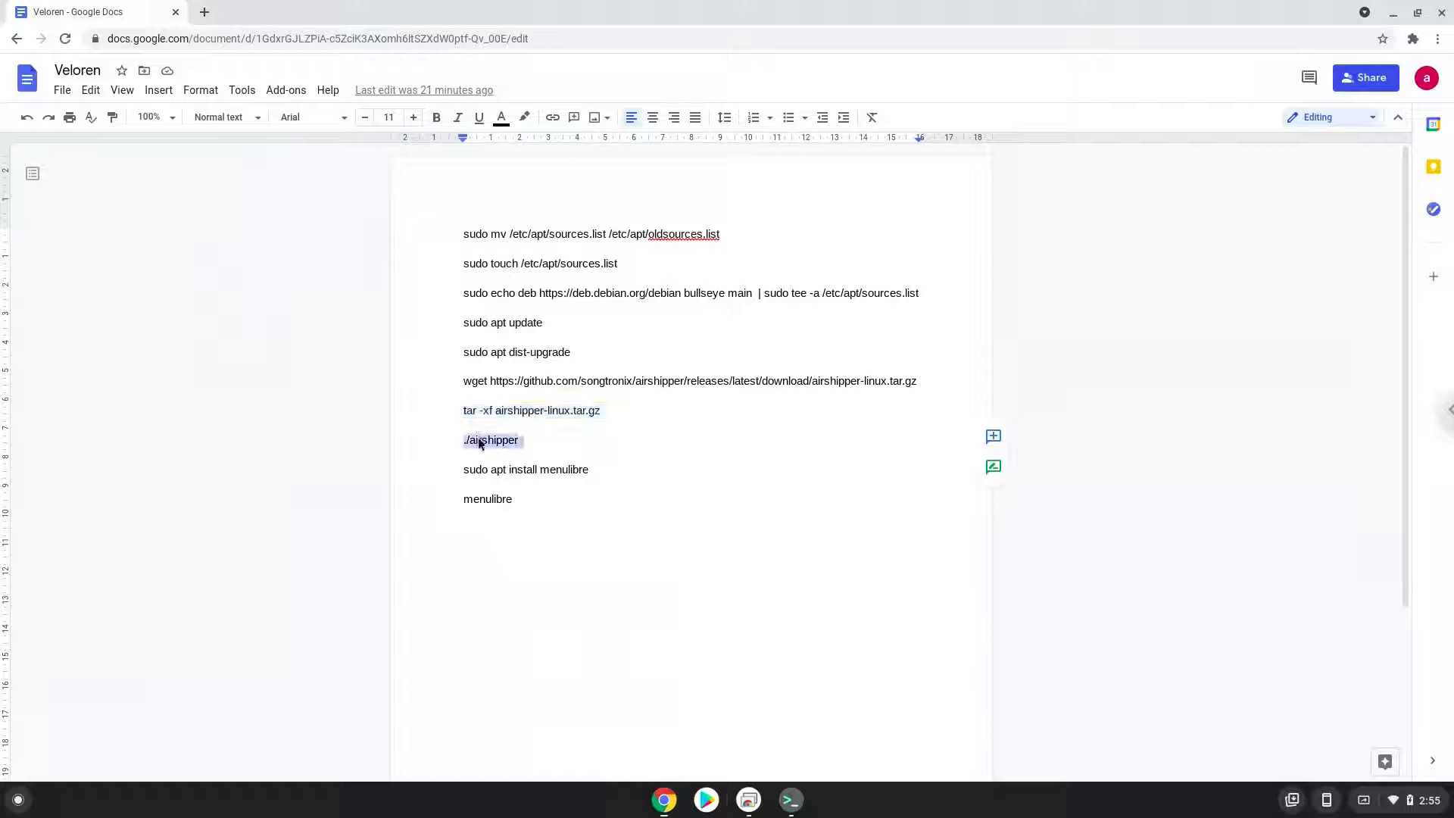
# Run ./airshipper in the terminal and answer Y to its update prompt, launching Veloren
pyautogui.rightClick(491, 439)
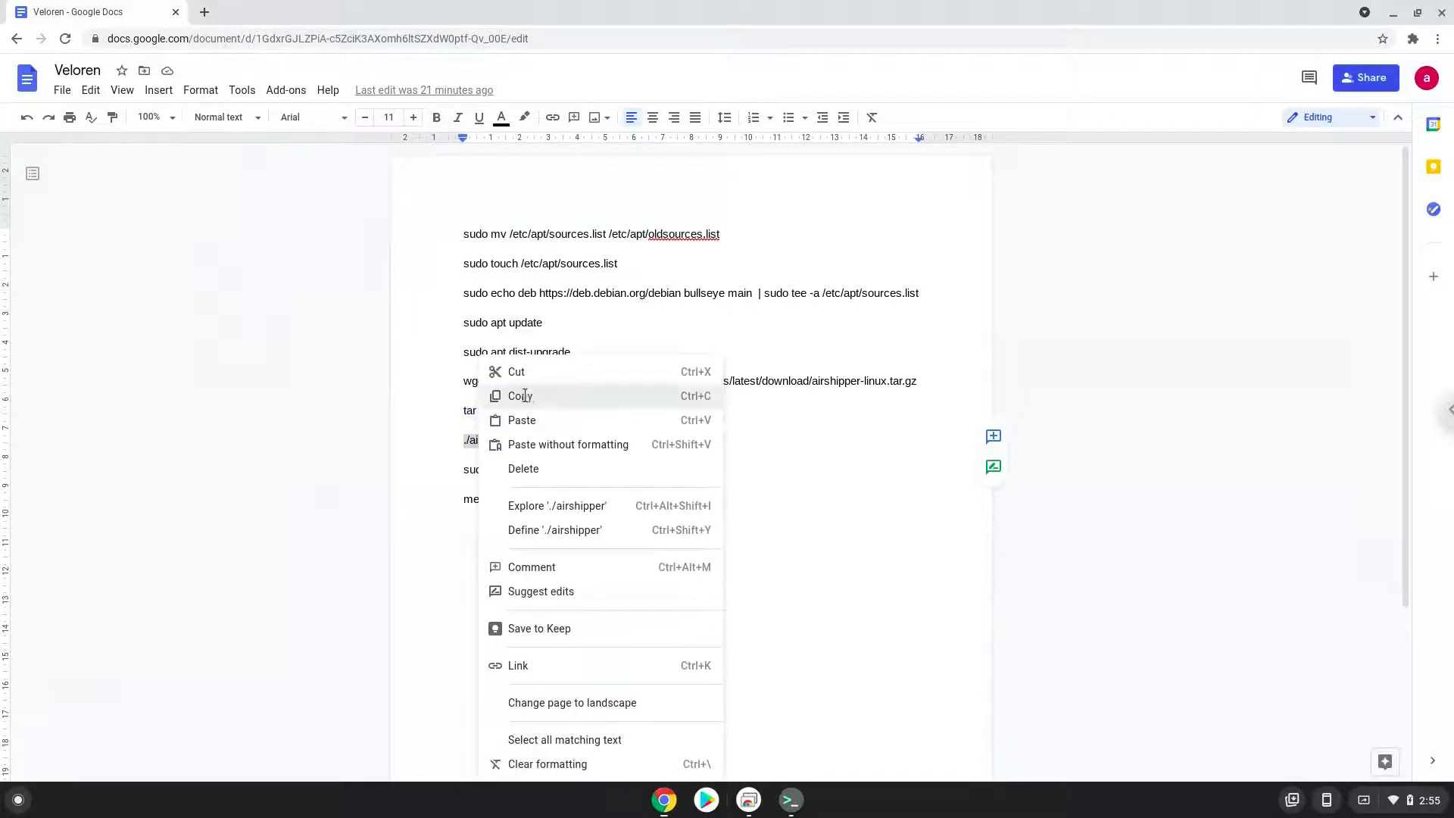
pyautogui.click(519, 396)
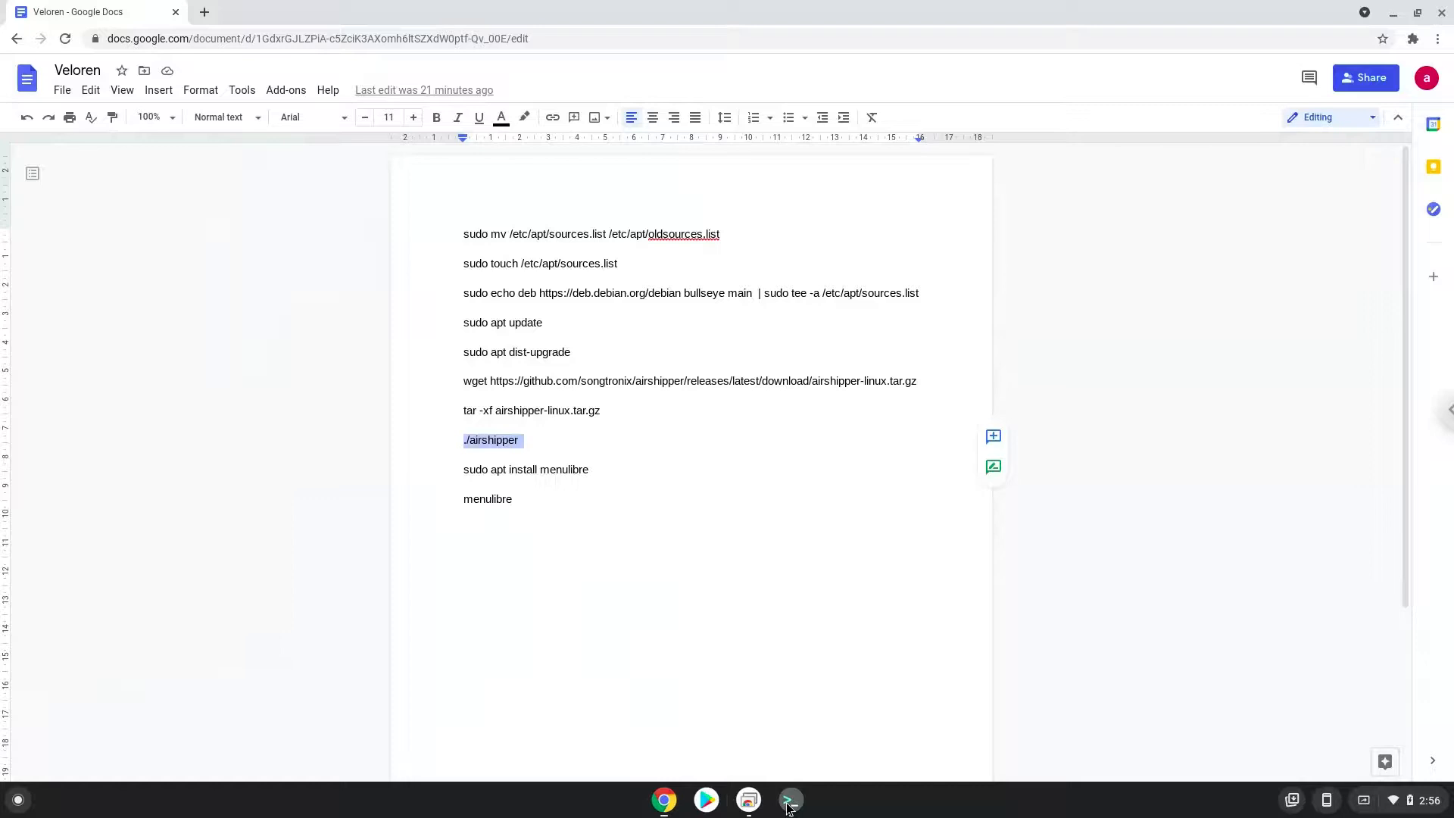
pyautogui.click(790, 800)
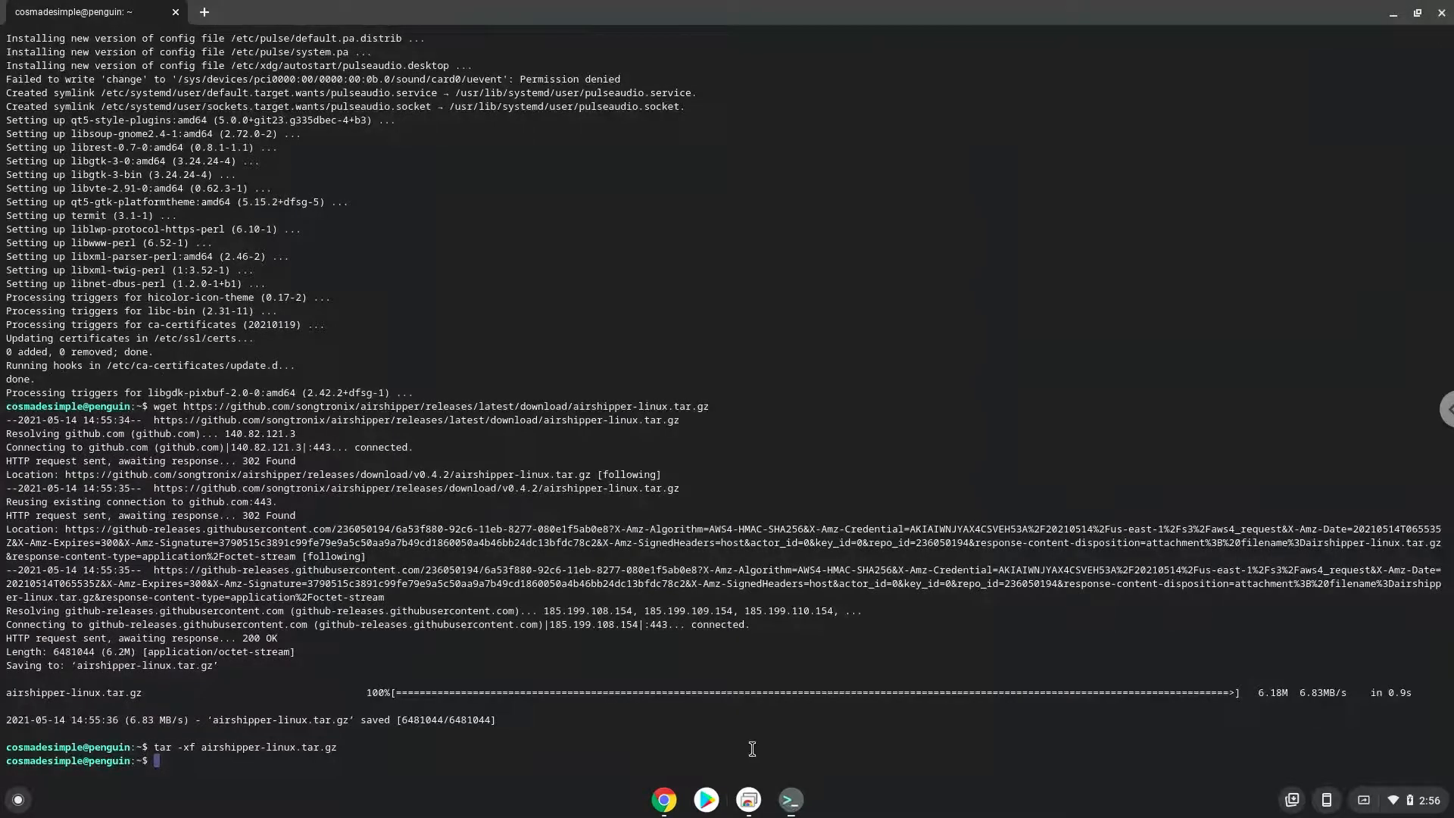
pyautogui.write('./airshipper')
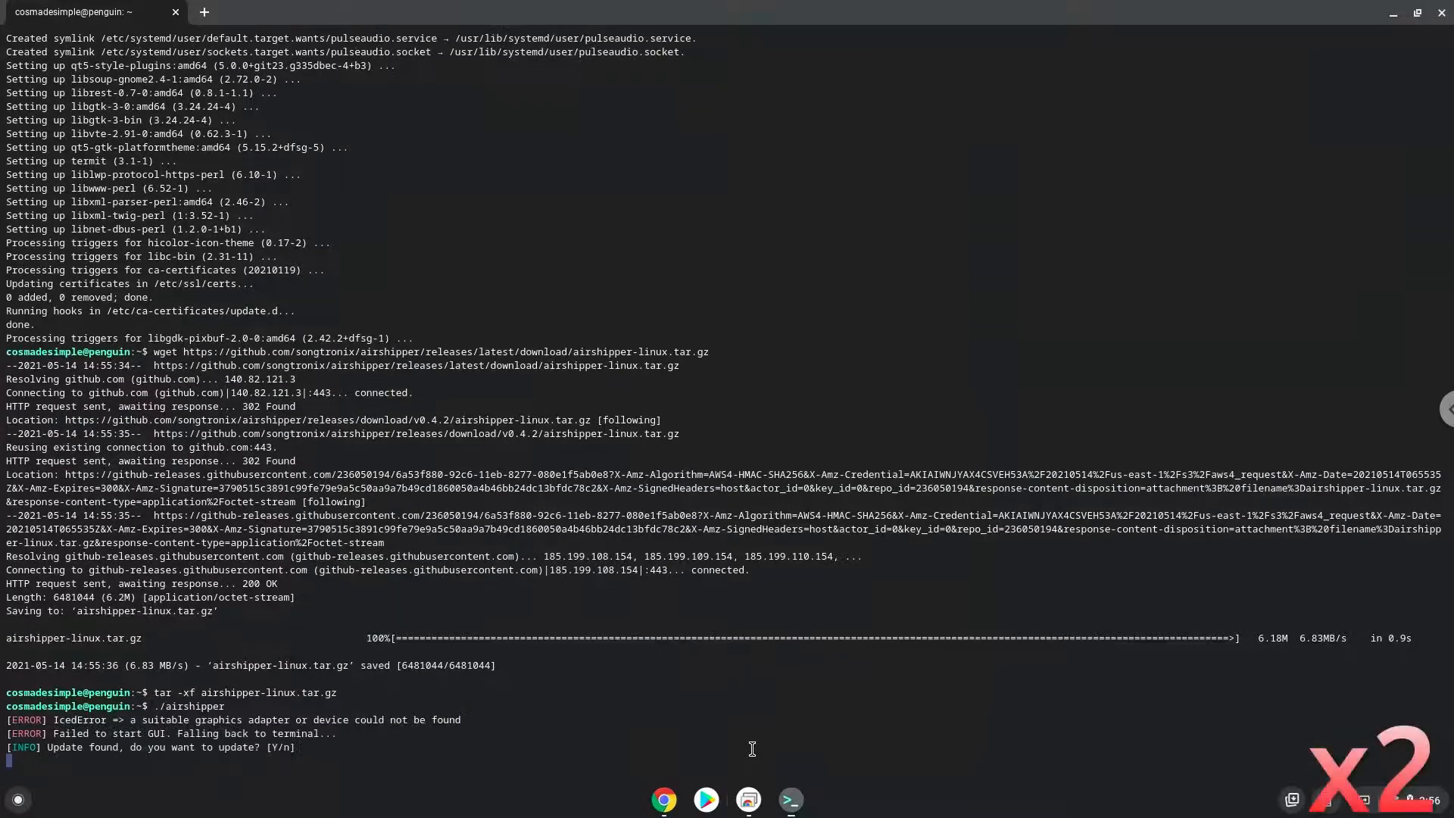
pyautogui.write('Y')
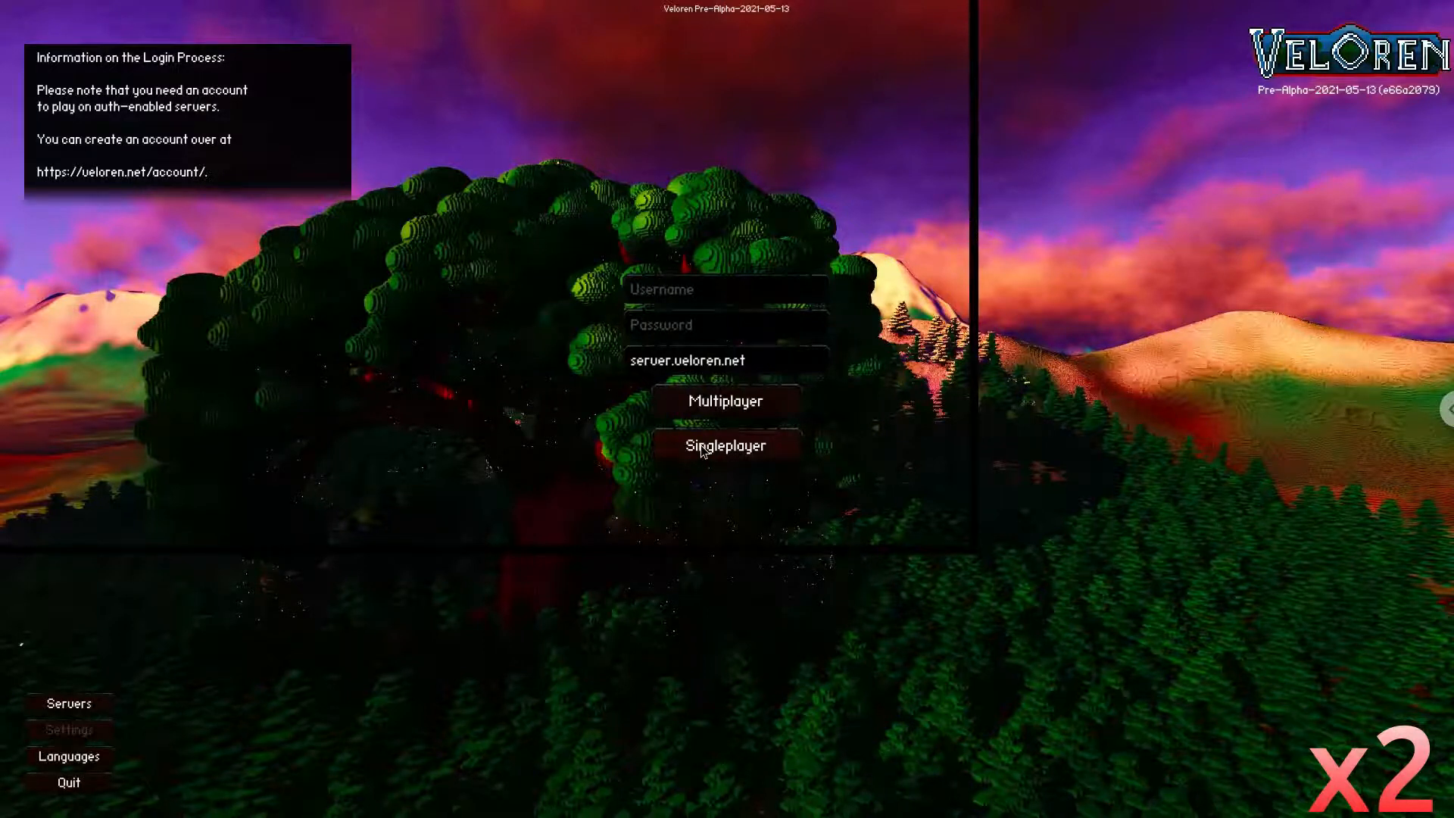
# Start a Singleplayer load, cancel it, and quit Veloren back to the terminal
pyautogui.click(726, 445)
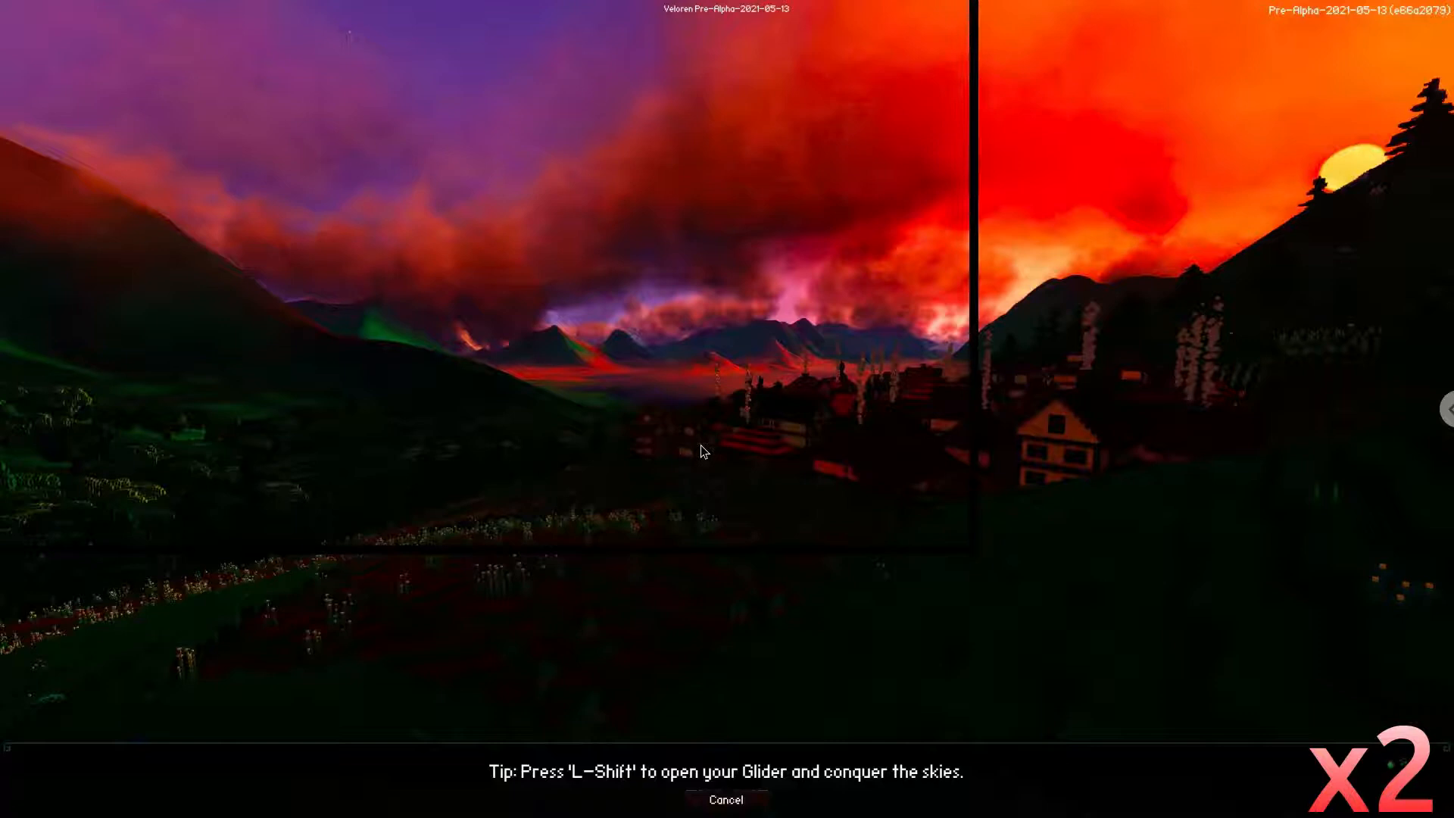
pyautogui.moveTo(704, 624)
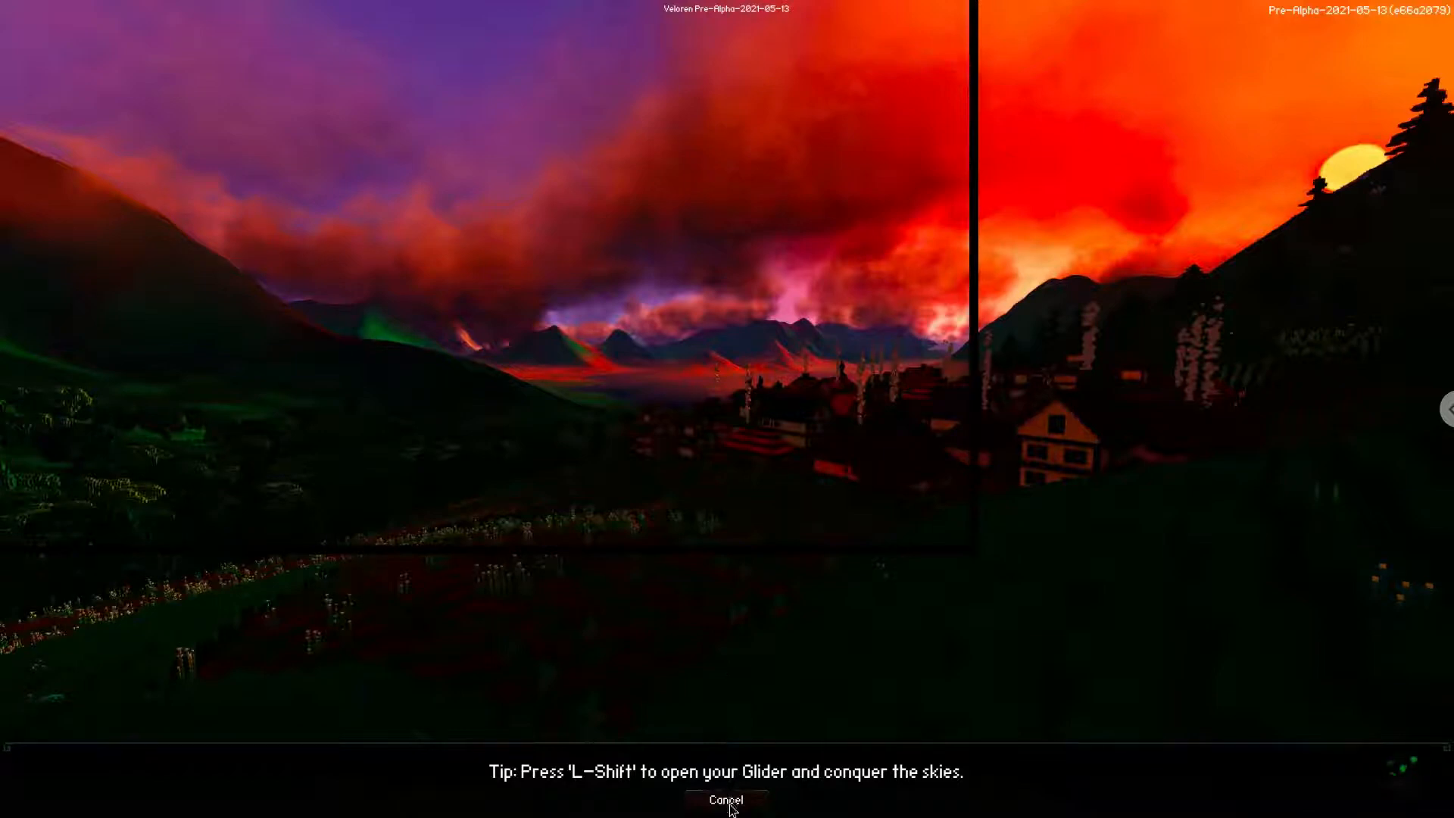
pyautogui.click(726, 800)
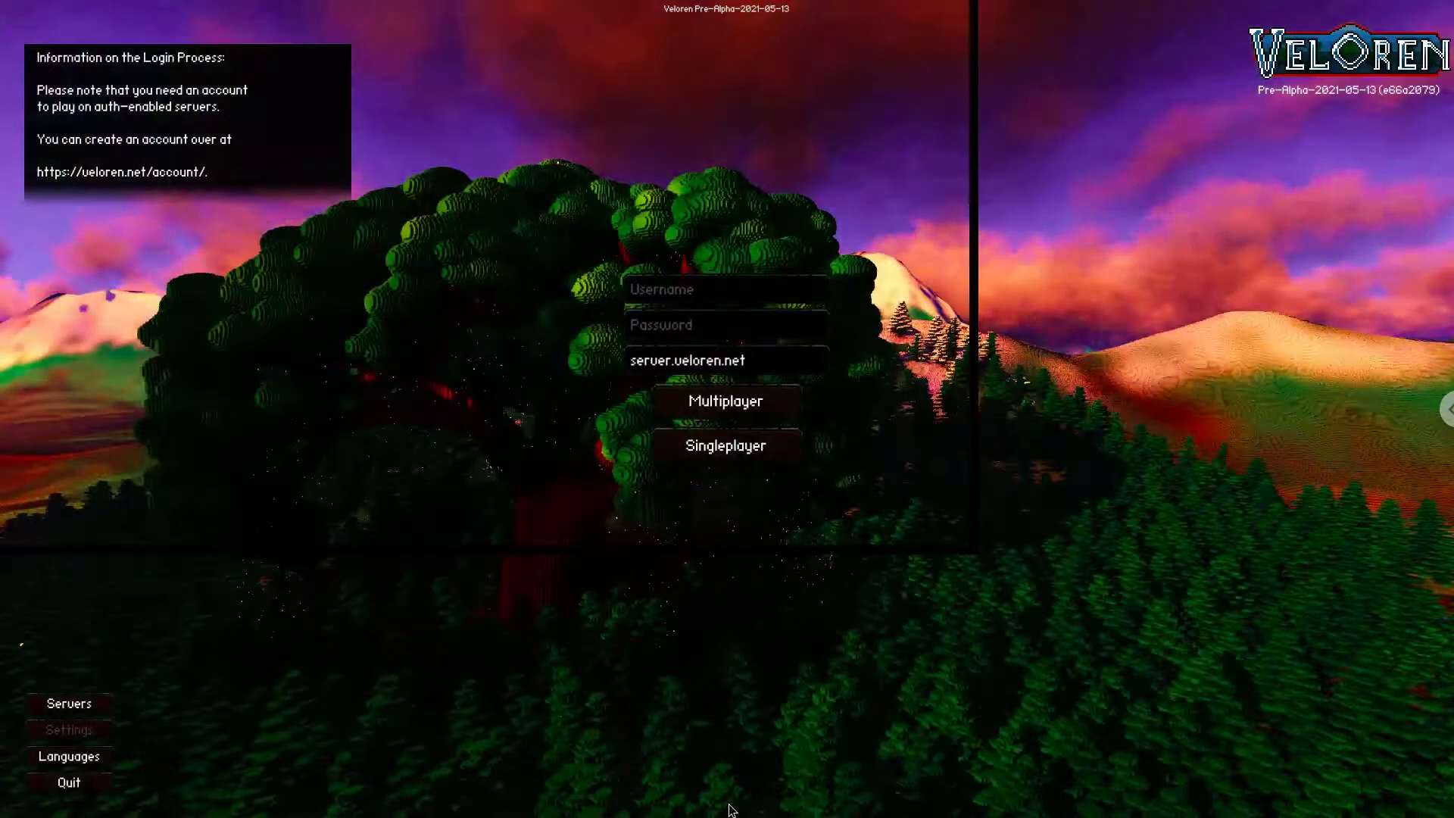
pyautogui.moveTo(111, 790)
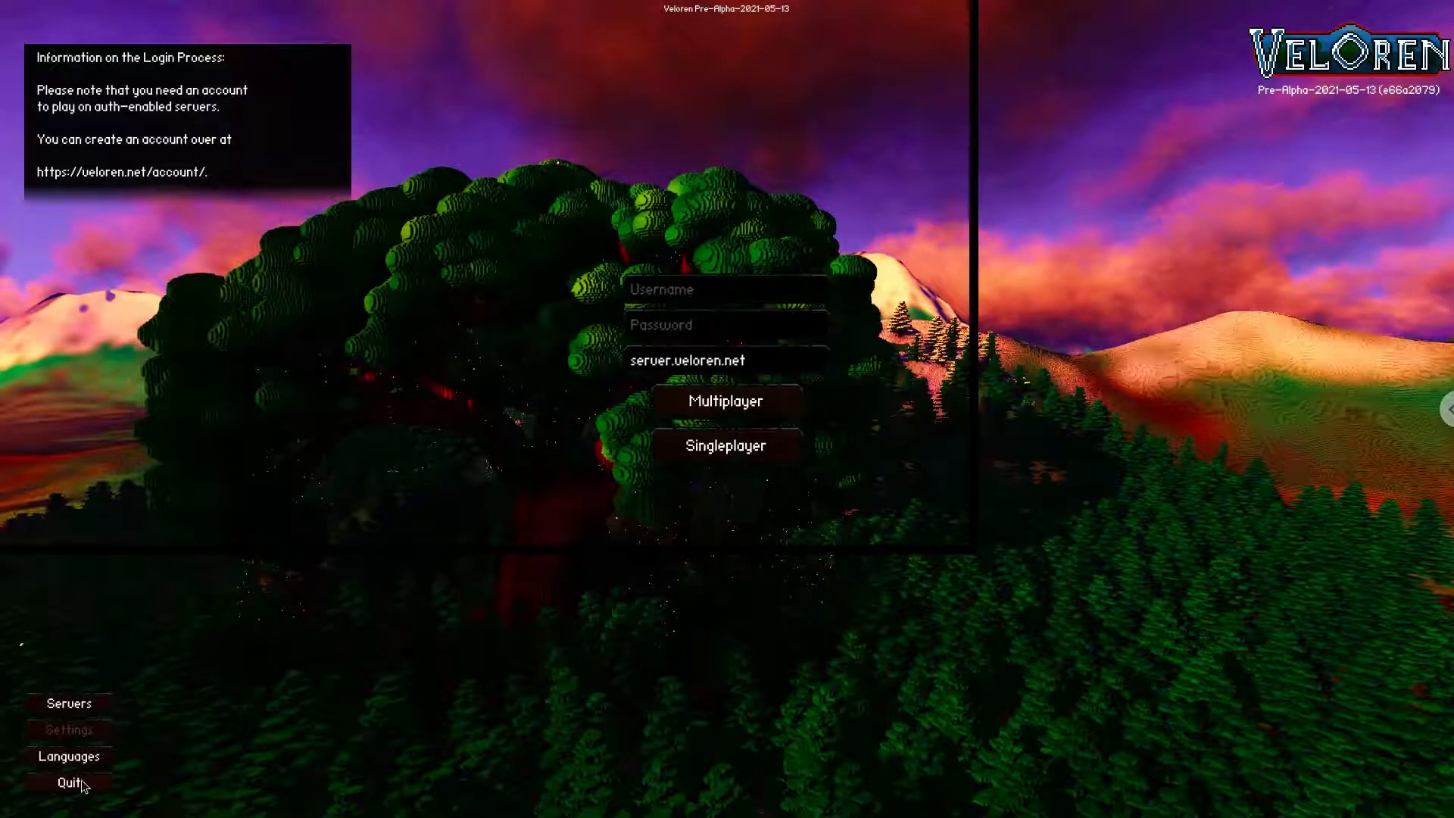
pyautogui.click(68, 782)
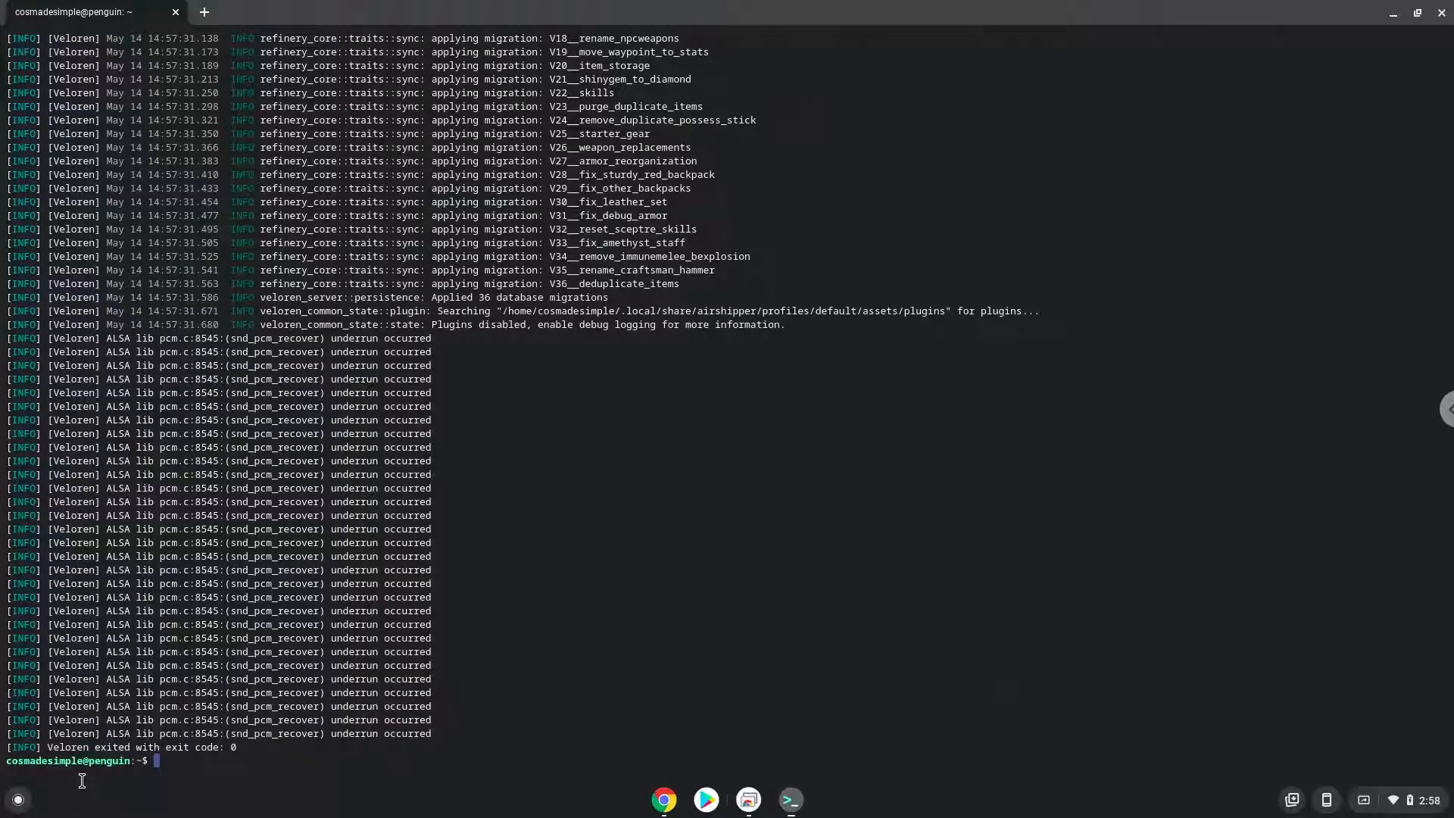
pyautogui.moveTo(655, 798)
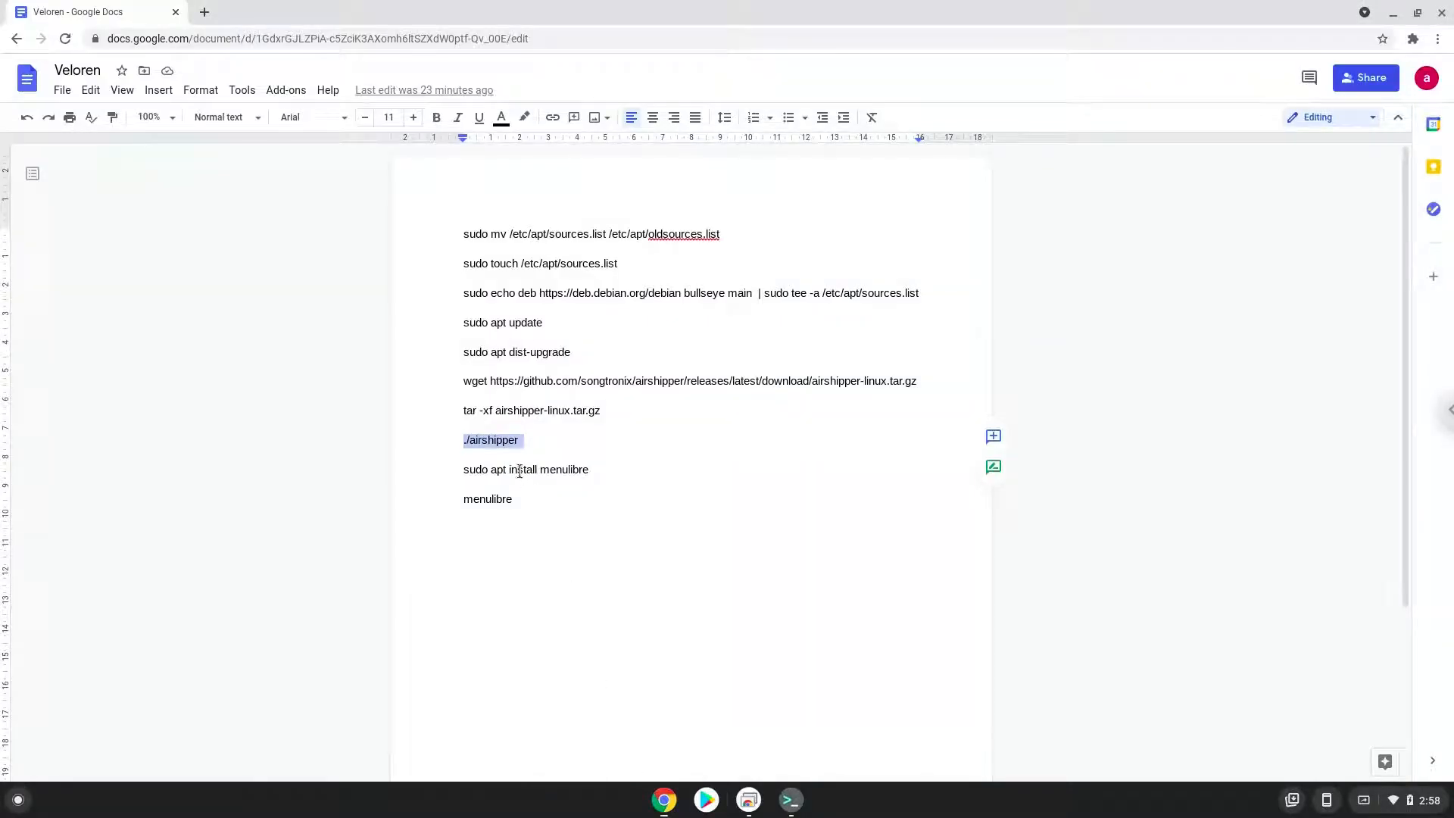
# Copy and run sudo apt install menulibre in the terminal
pyautogui.rightClick(518, 470)
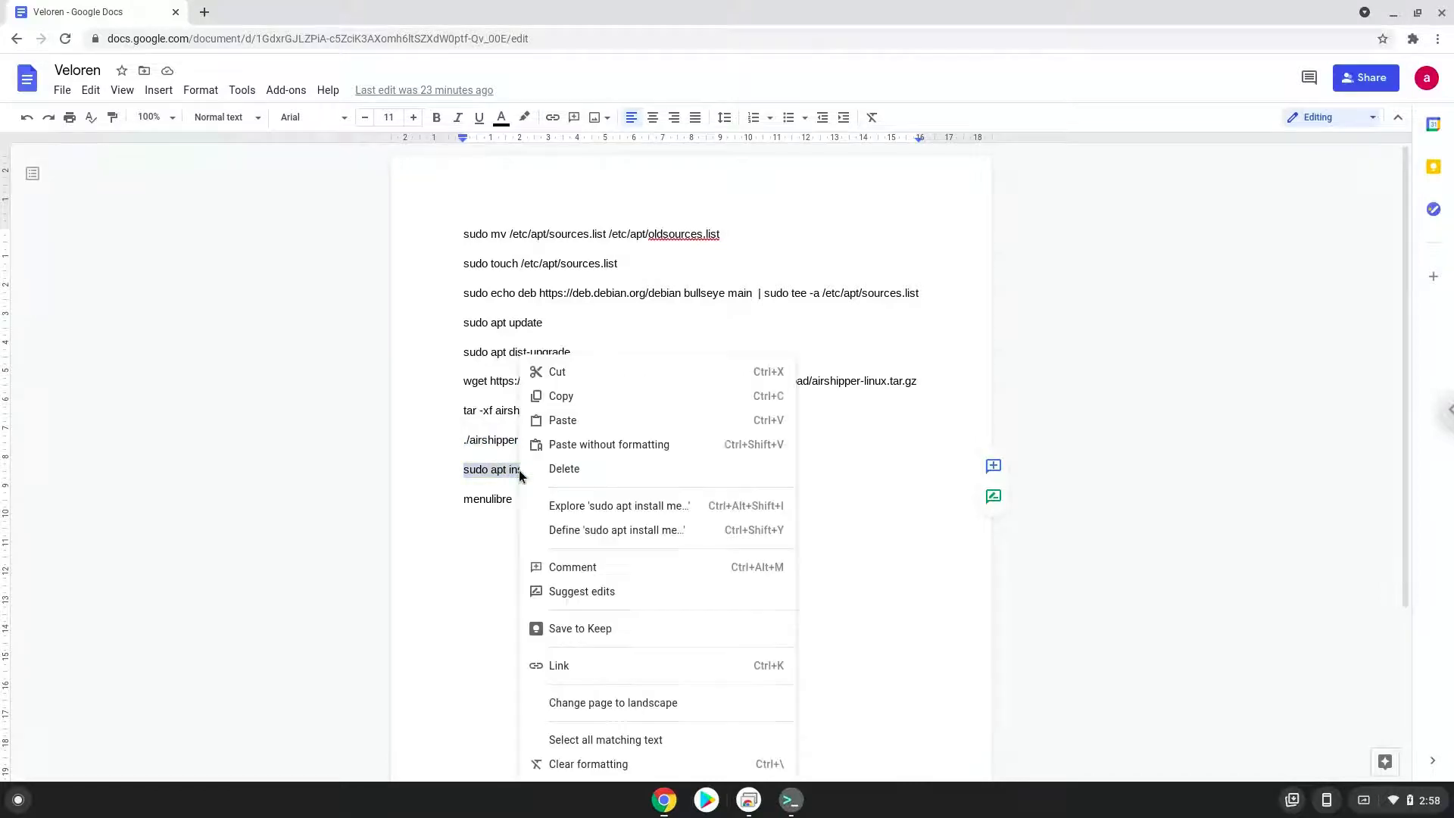
pyautogui.moveTo(560, 395)
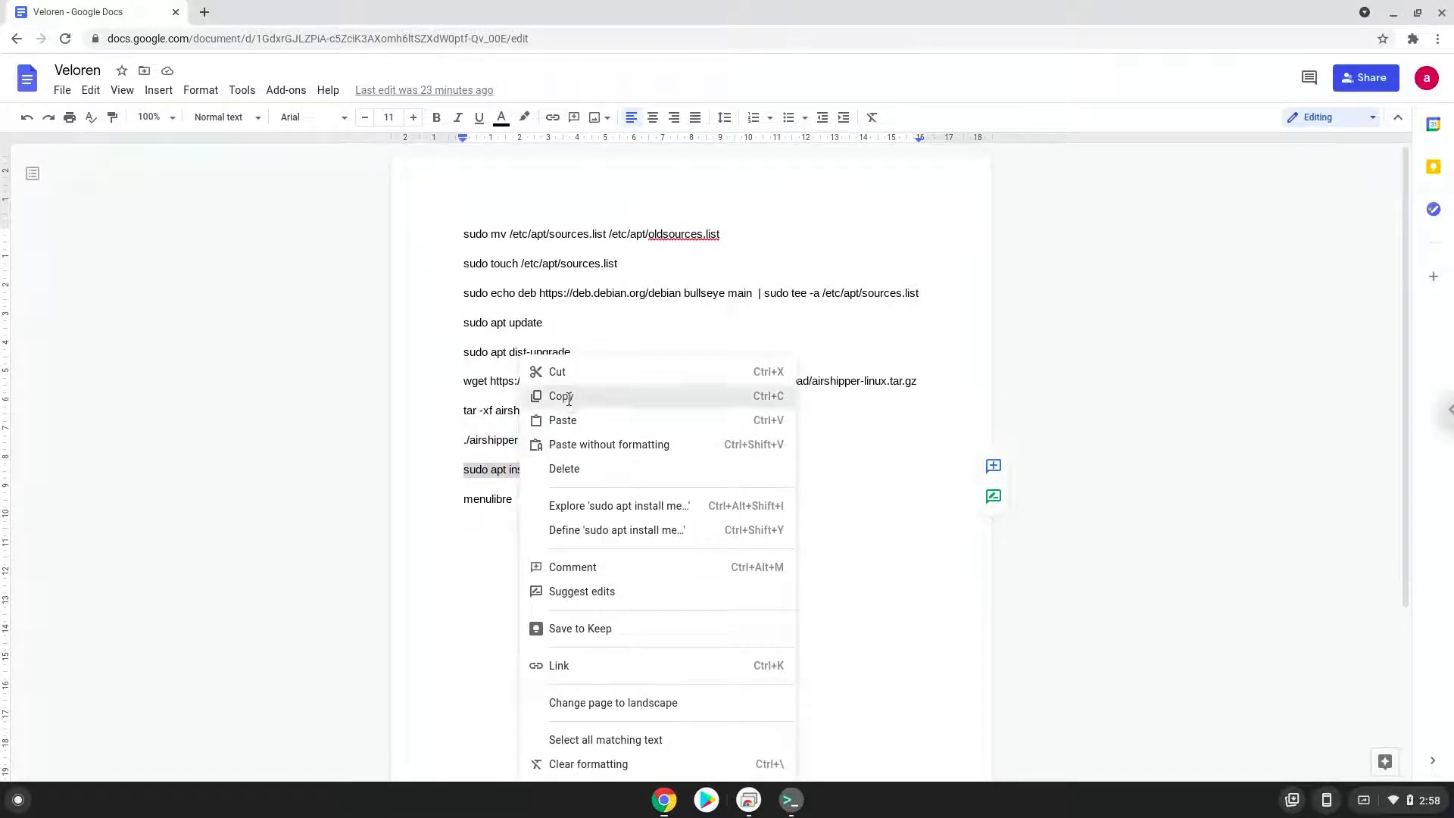
pyautogui.click(561, 396)
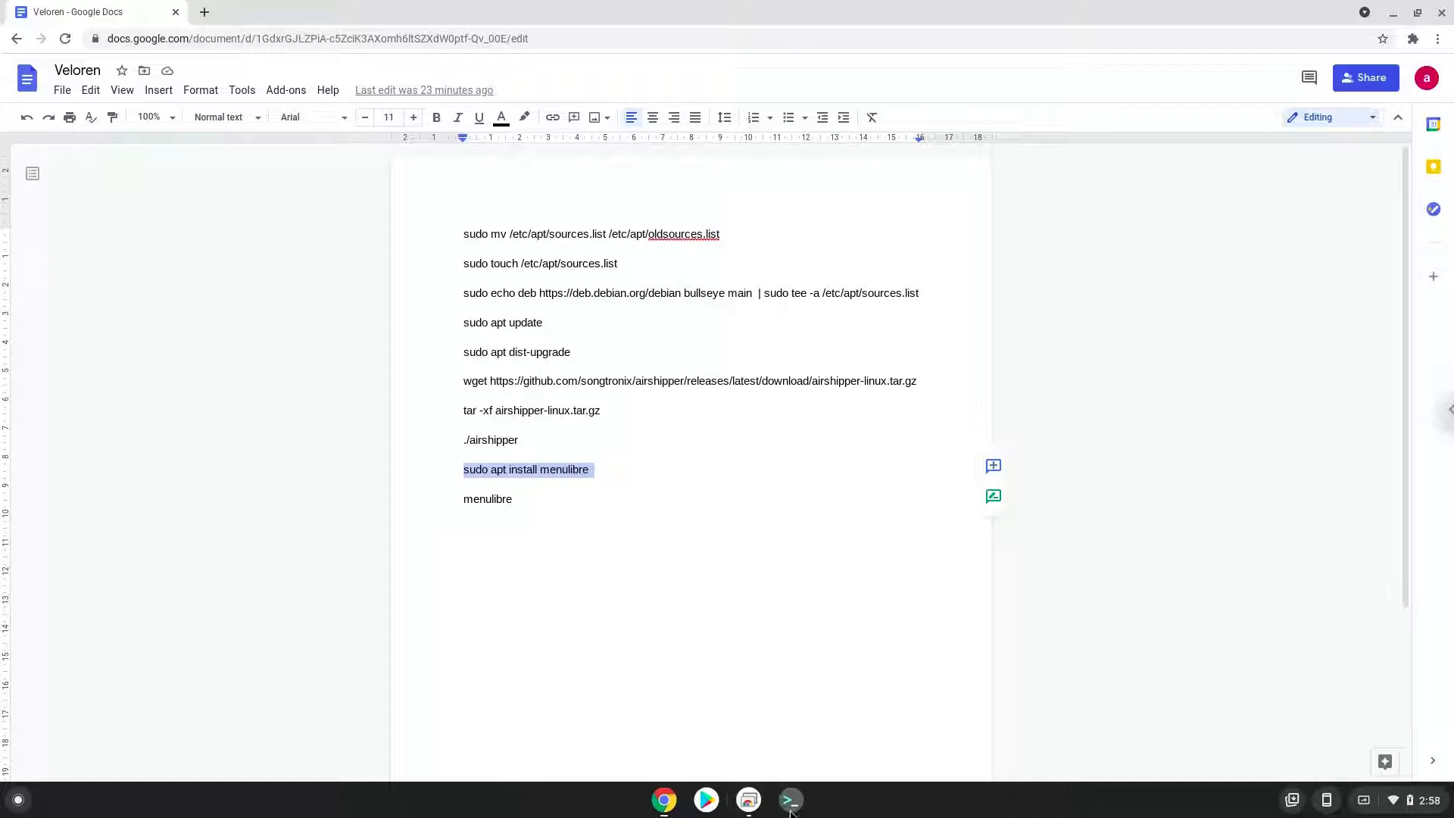
pyautogui.click(790, 800)
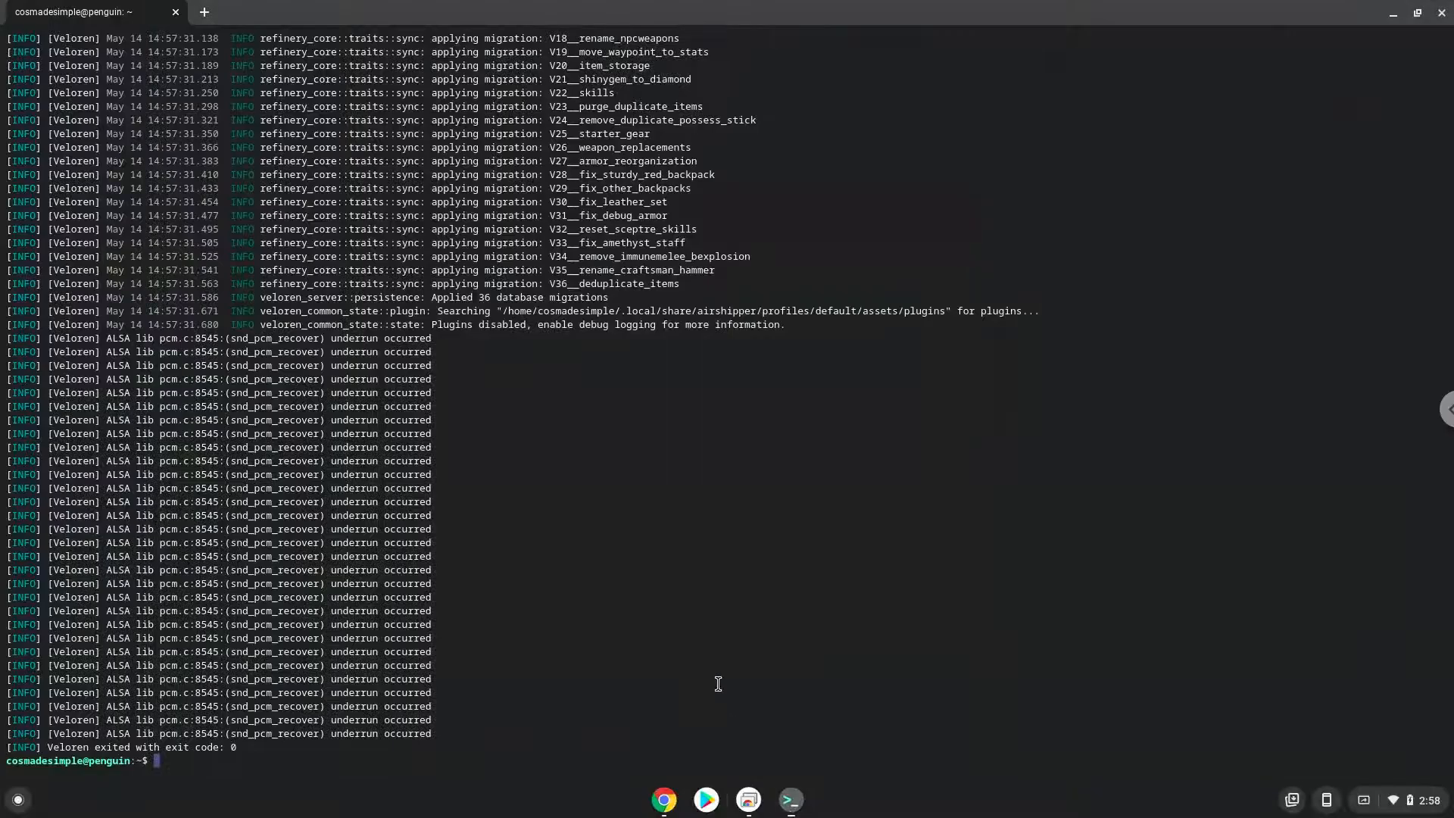
pyautogui.write('sudo apt install menulibre')
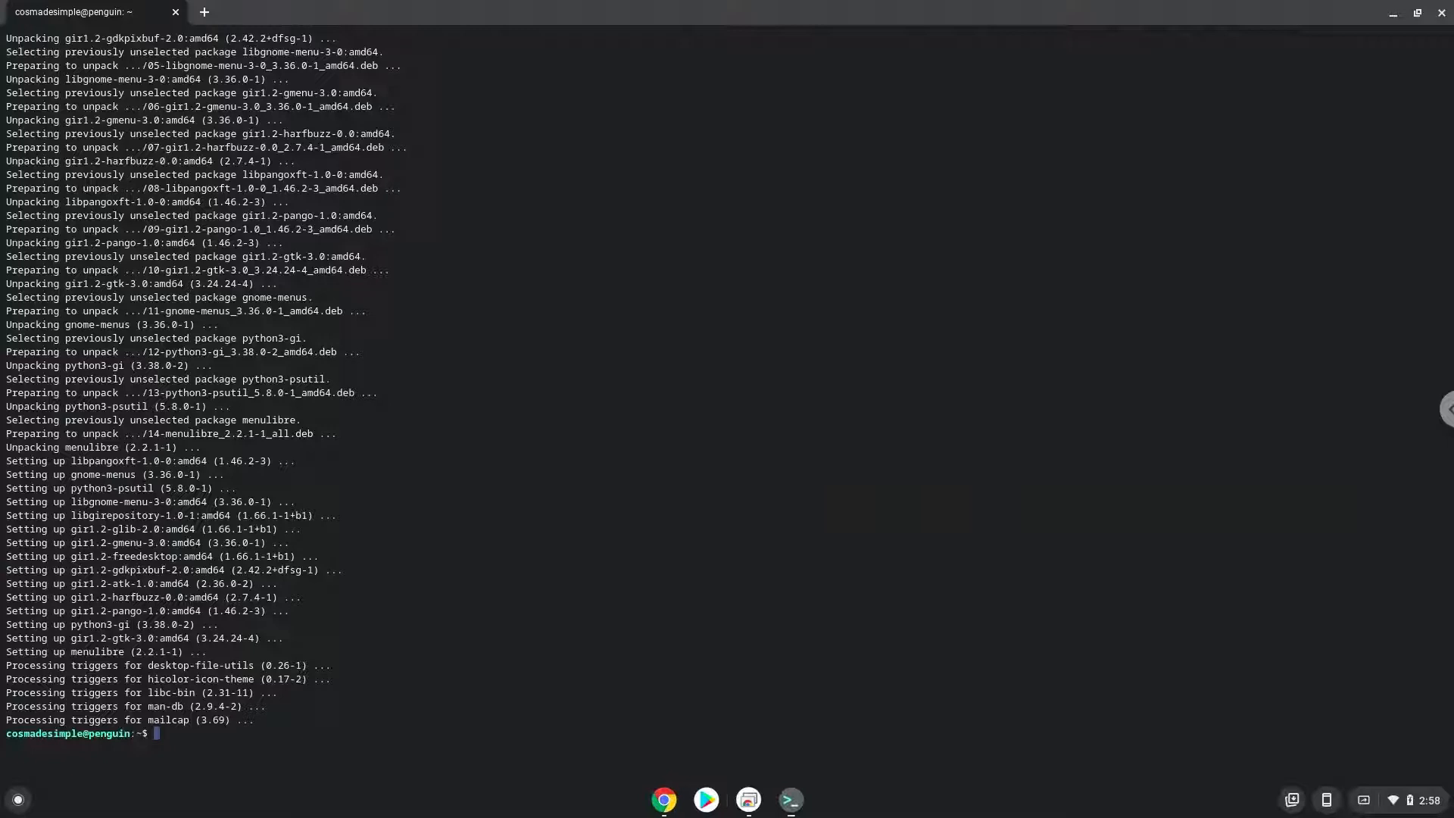
pyautogui.moveTo(665, 786)
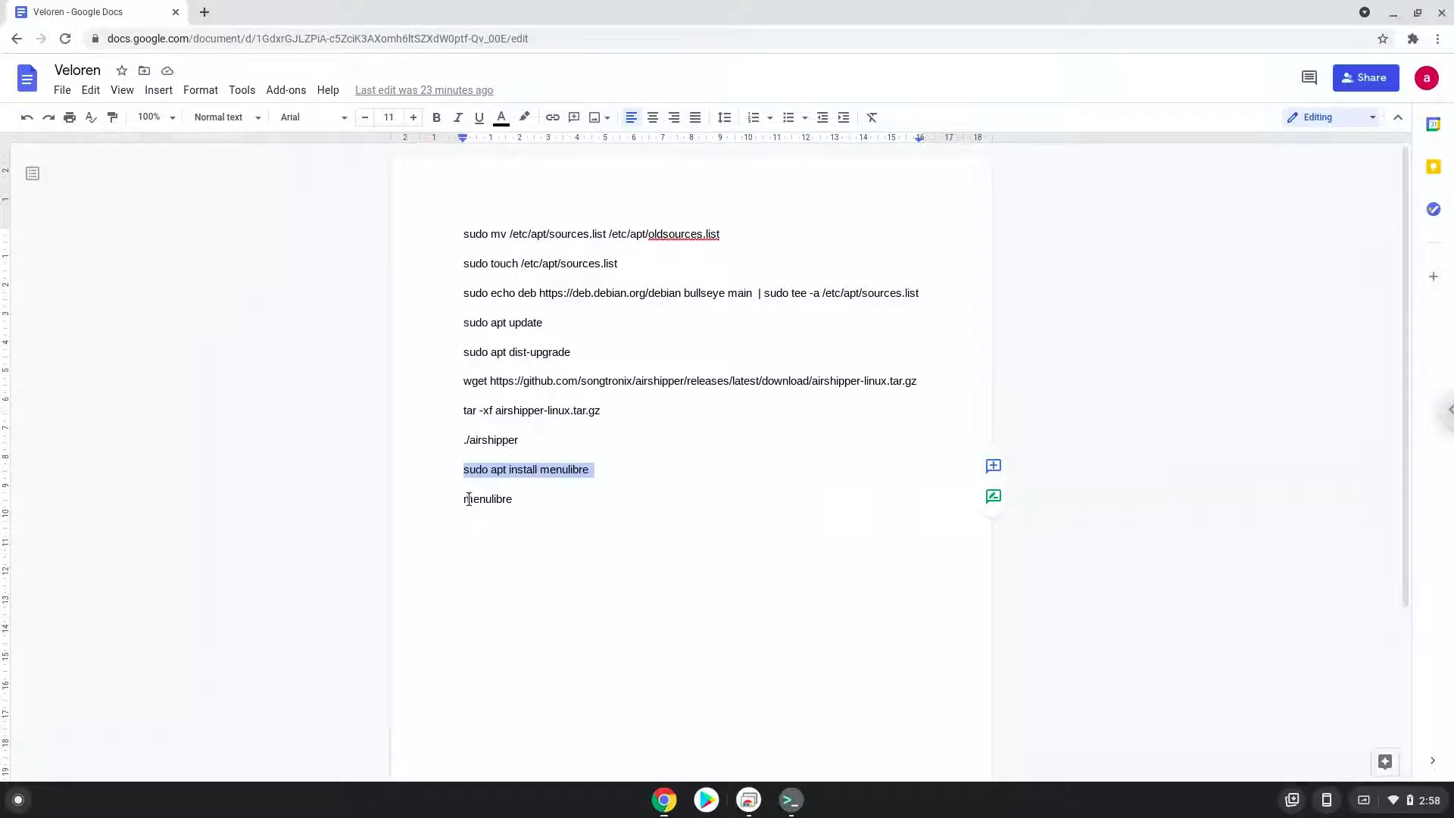
# Copy the menulibre command from the doc and run it in Terminal
pyautogui.rightClick(488, 498)
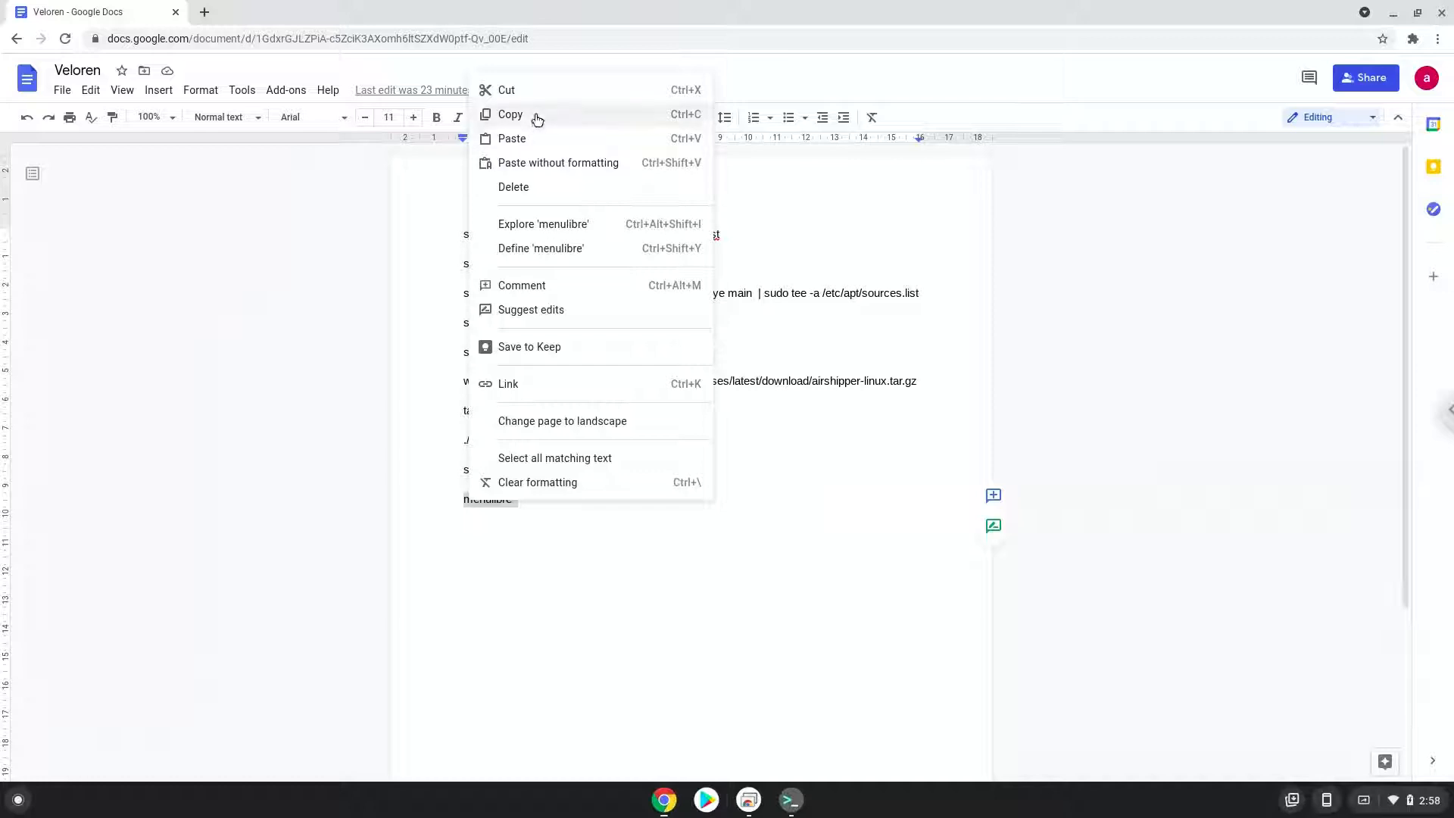
pyautogui.click(511, 113)
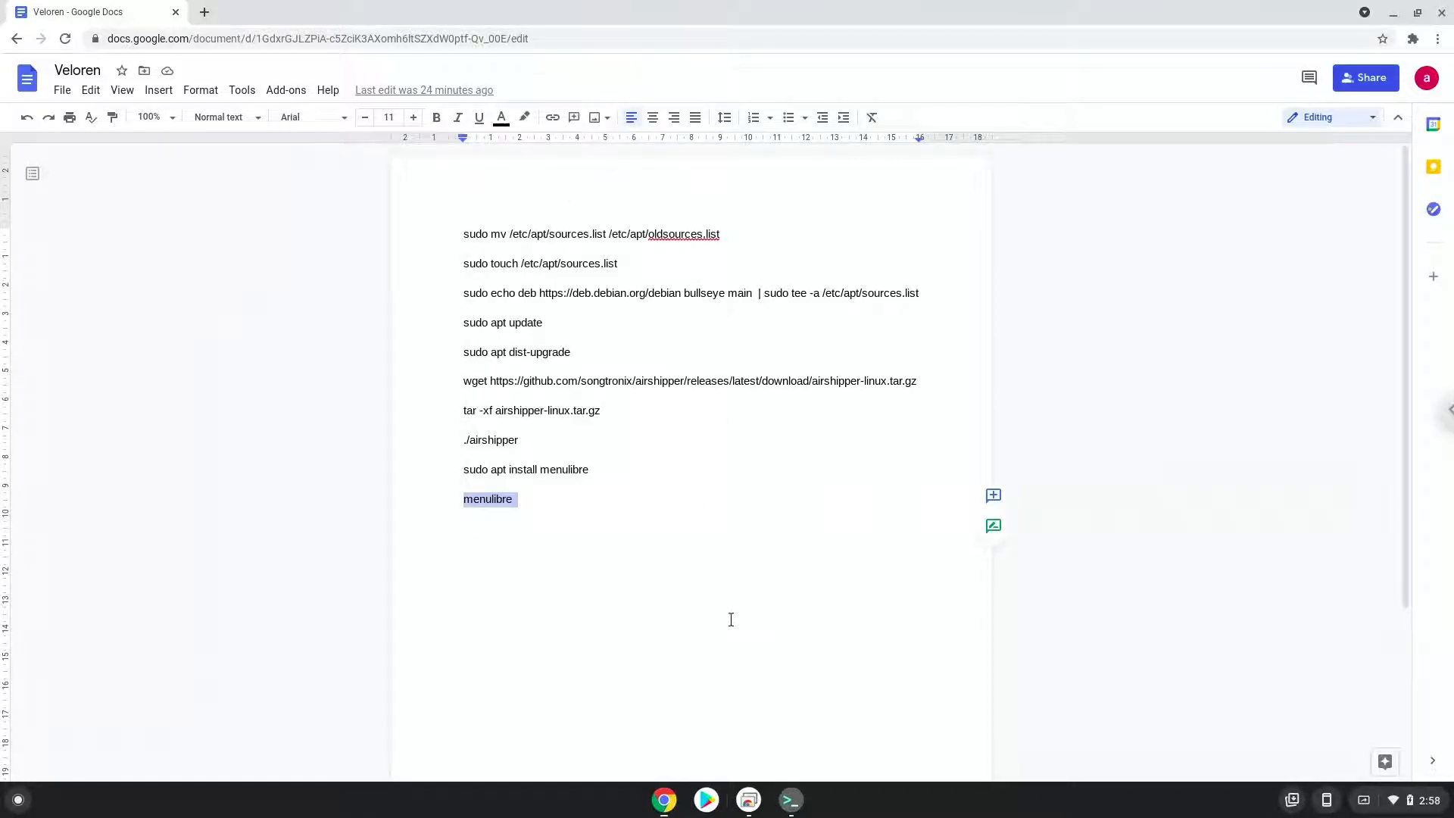
pyautogui.click(791, 800)
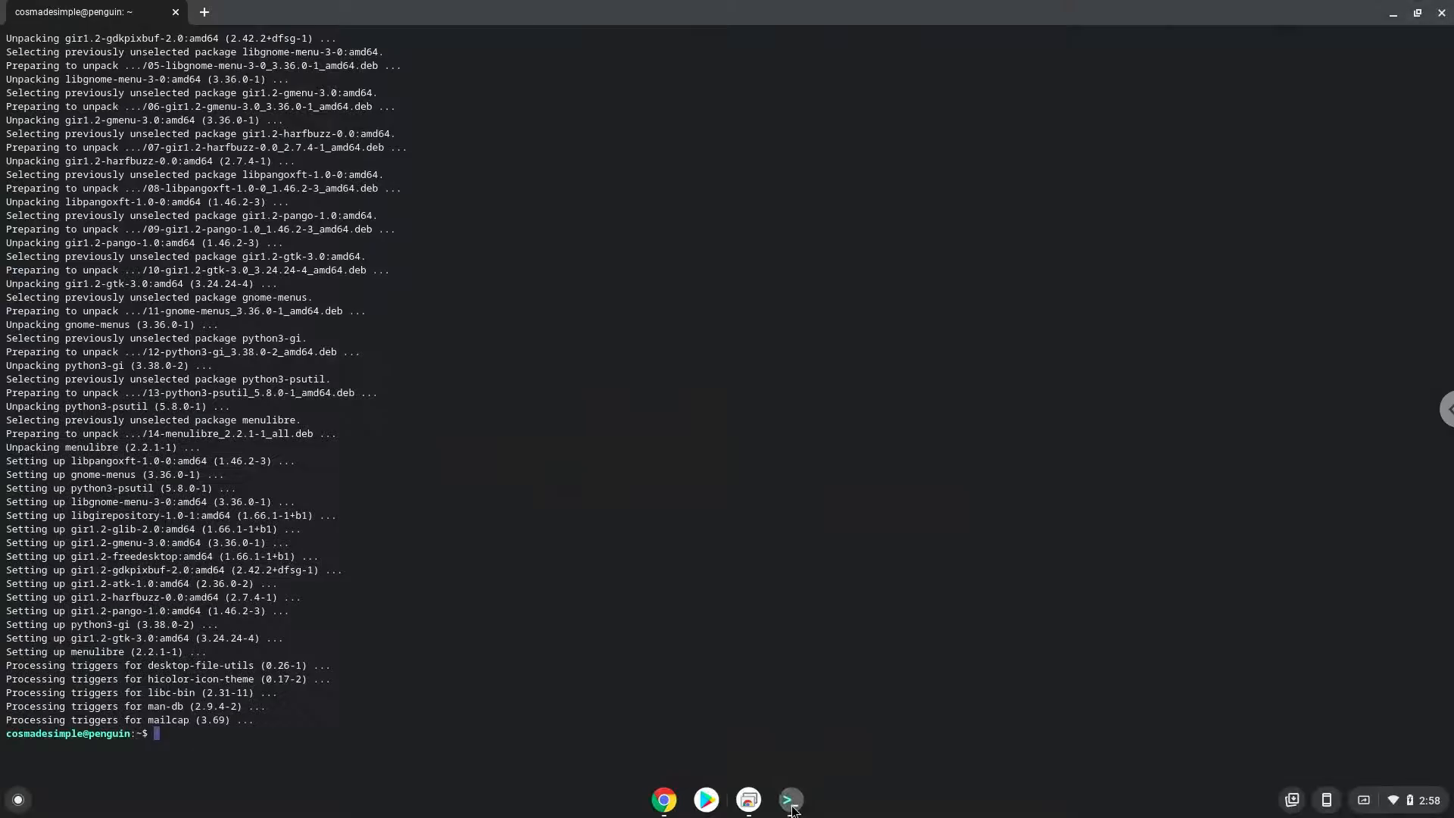
pyautogui.write('menulibre')
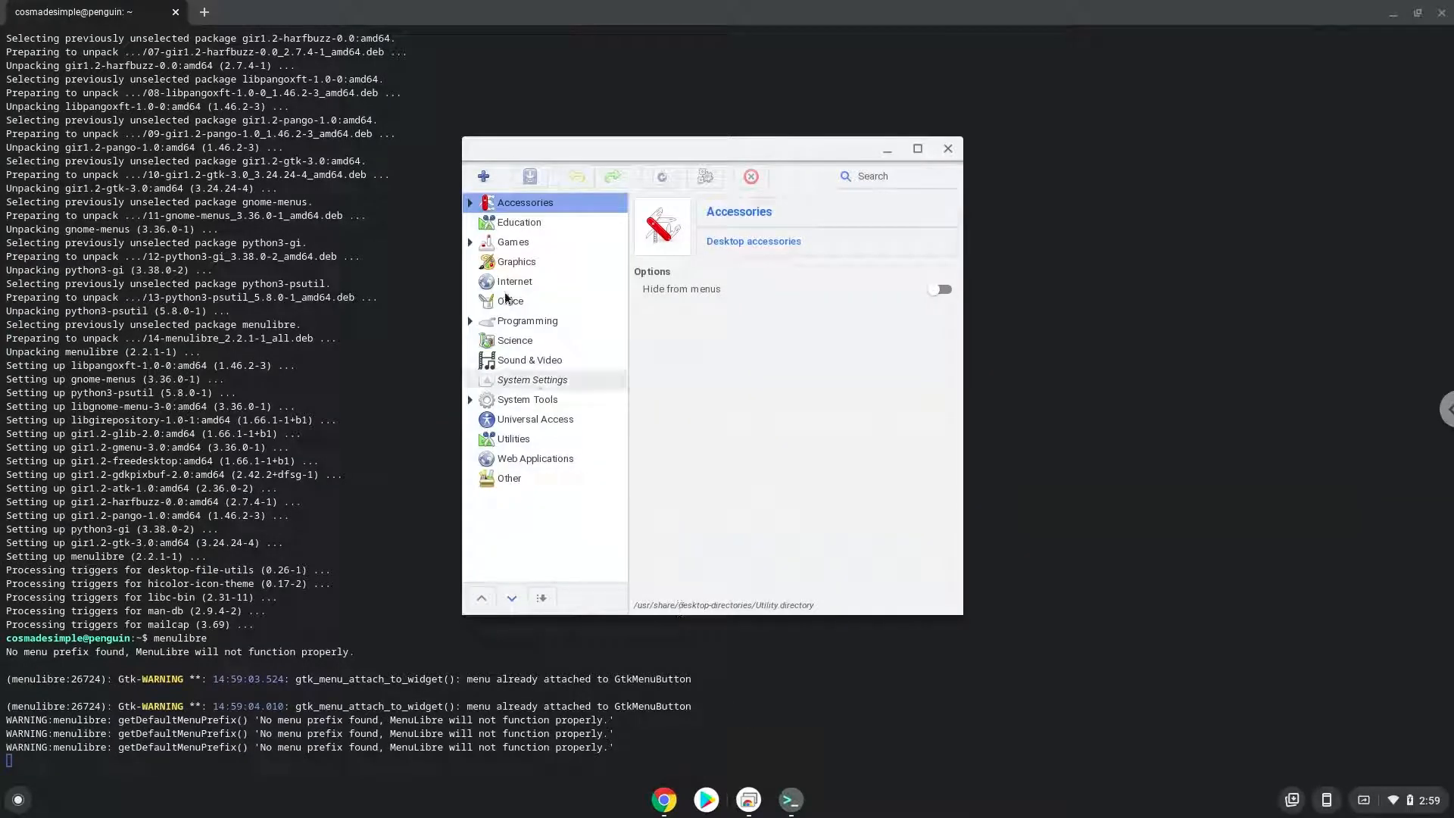
# Add a launcher named Veloren under Games and browse for its command
pyautogui.click(513, 243)
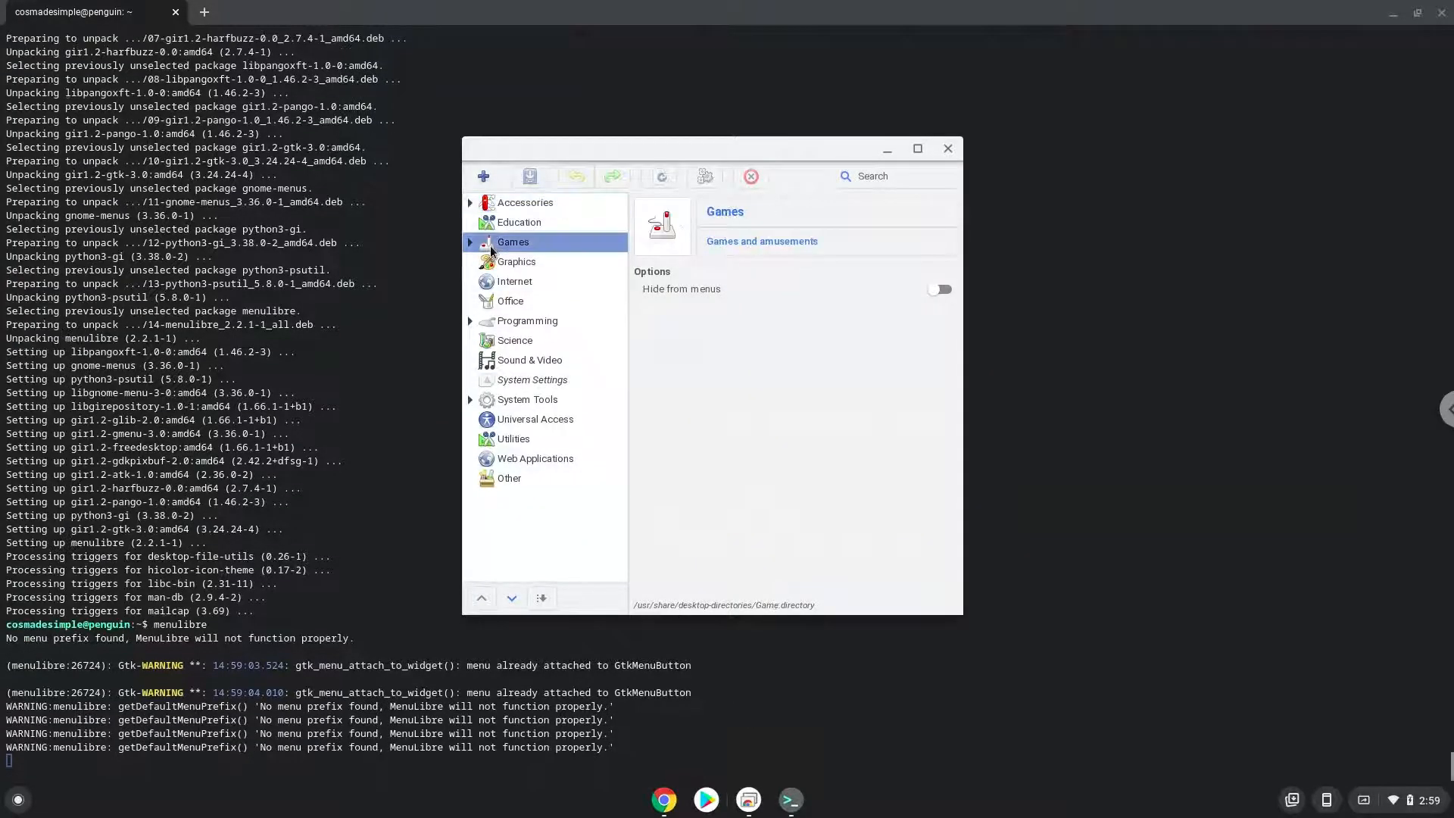
pyautogui.click(482, 176)
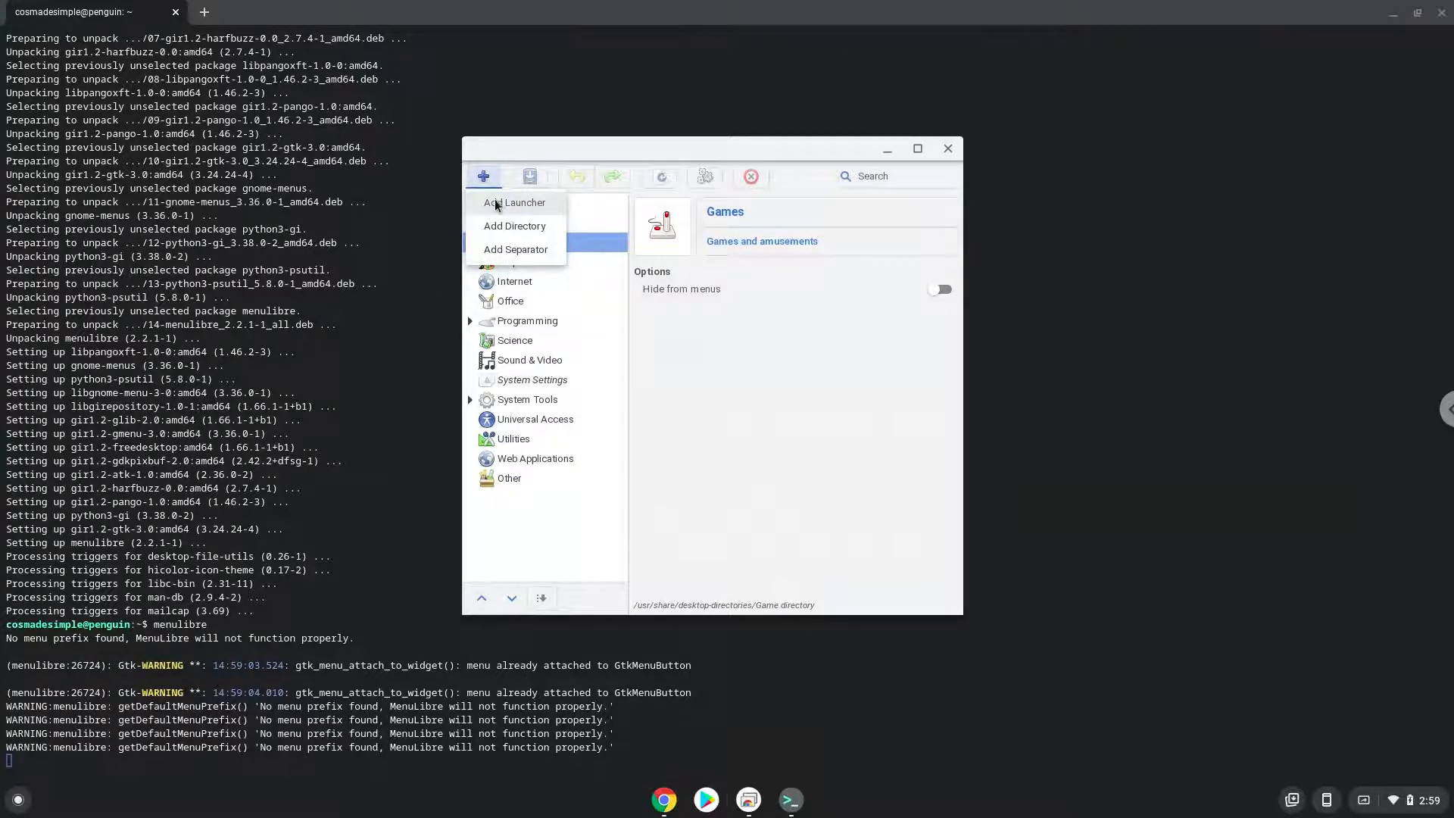
pyautogui.click(514, 201)
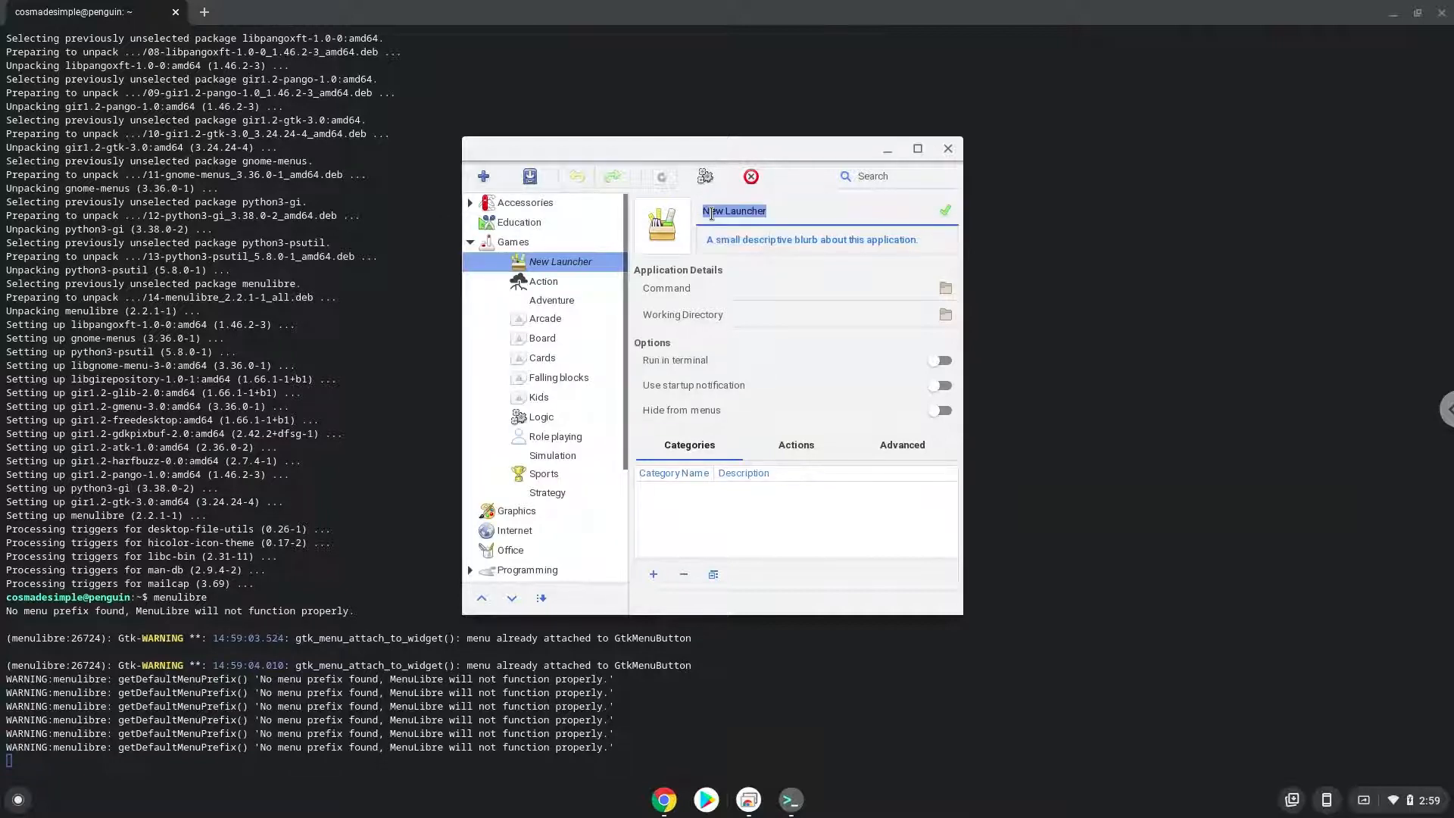
pyautogui.write('Veloren')
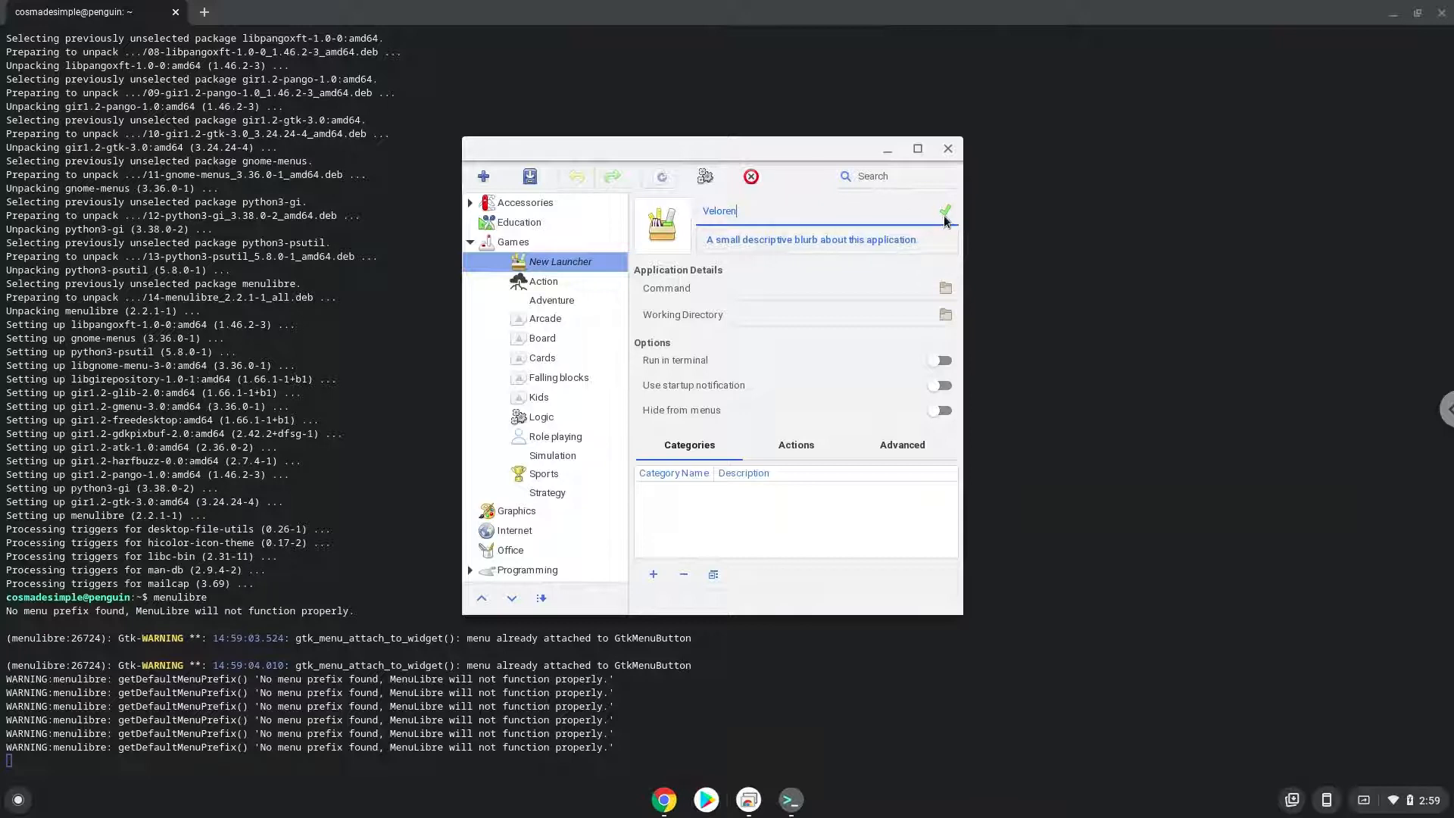
pyautogui.click(945, 211)
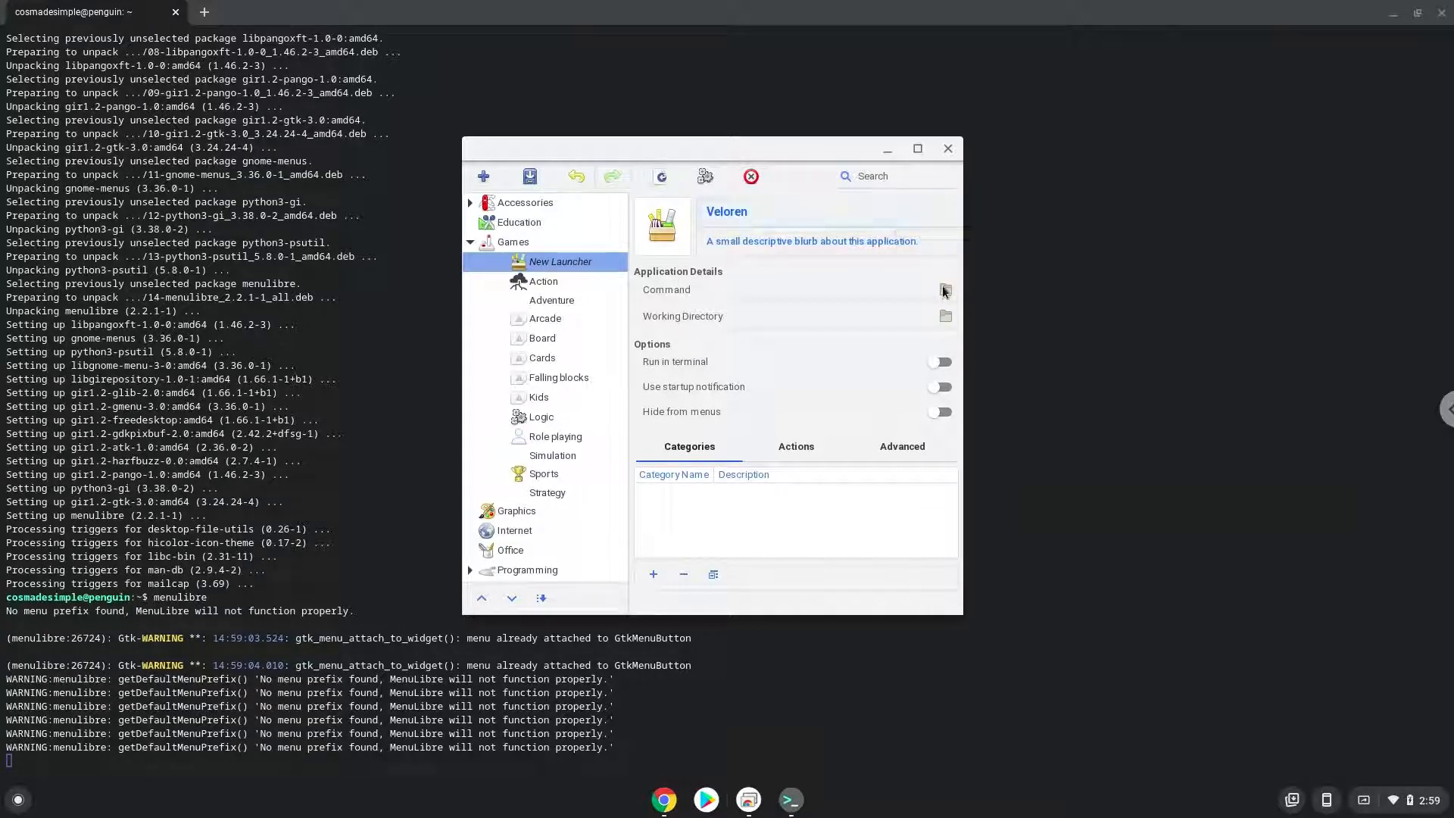
pyautogui.click(945, 288)
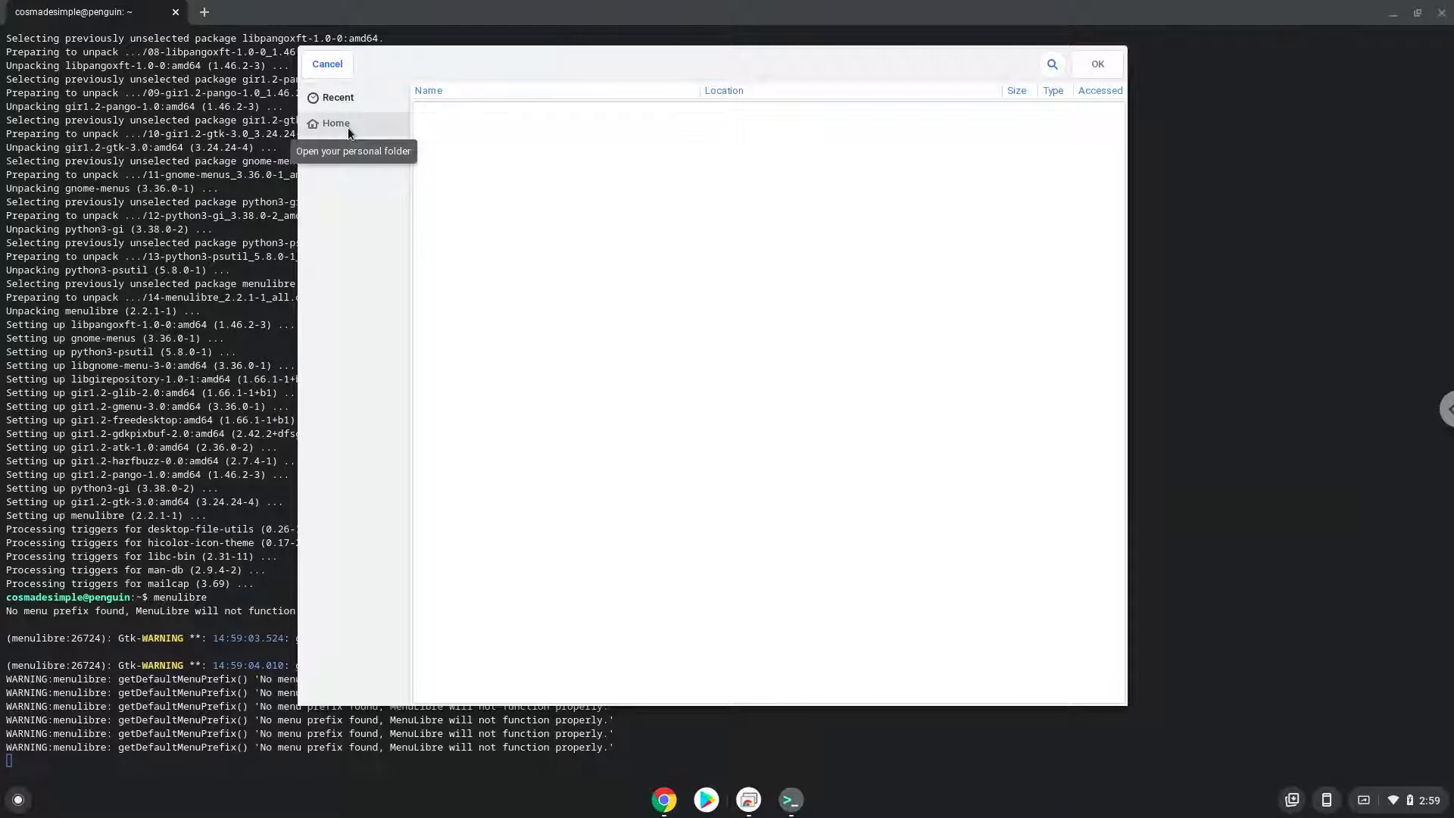
# Point the Veloren launcher at airshipper in the home folder and save it
pyautogui.click(337, 123)
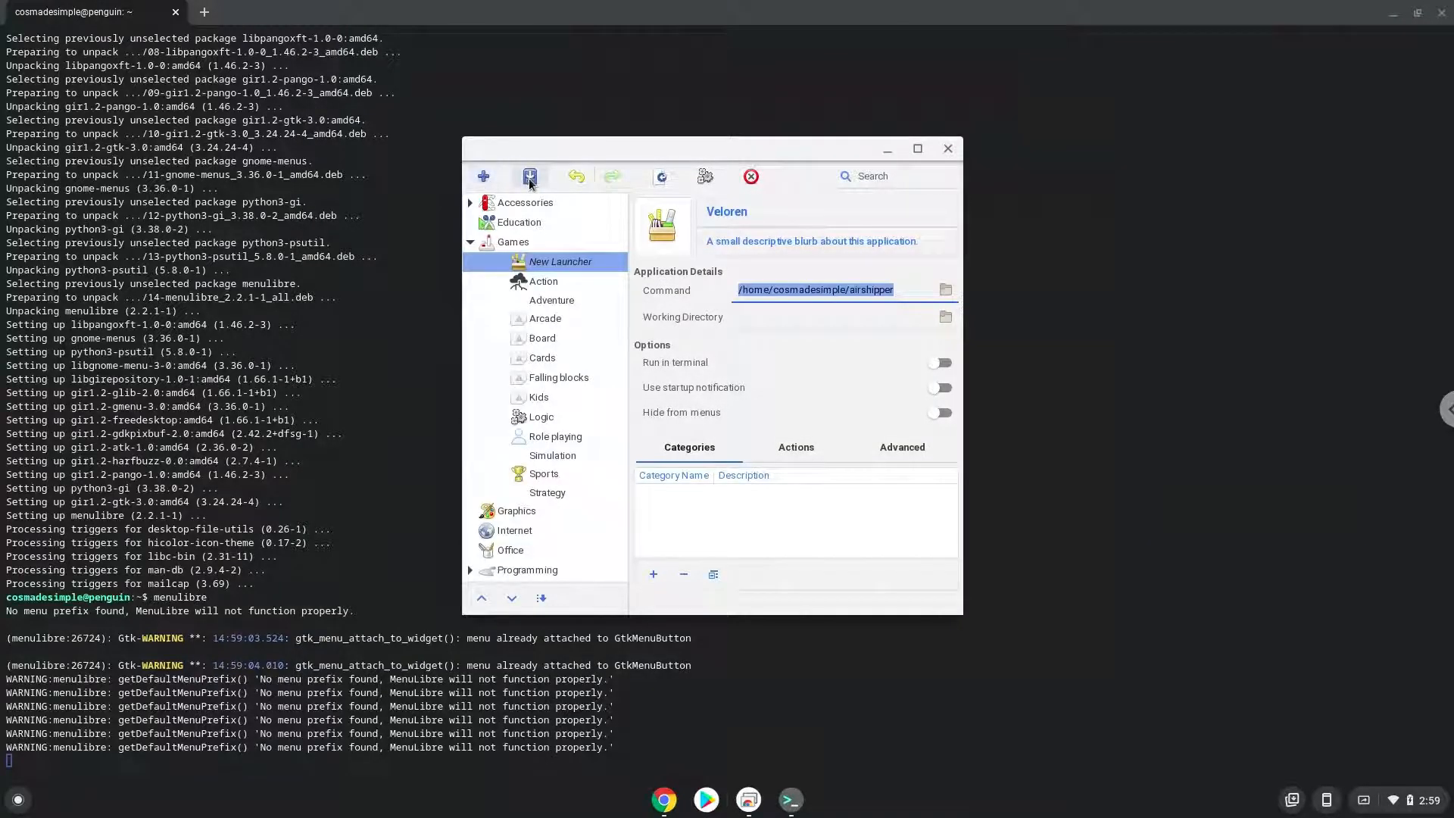
pyautogui.click(530, 177)
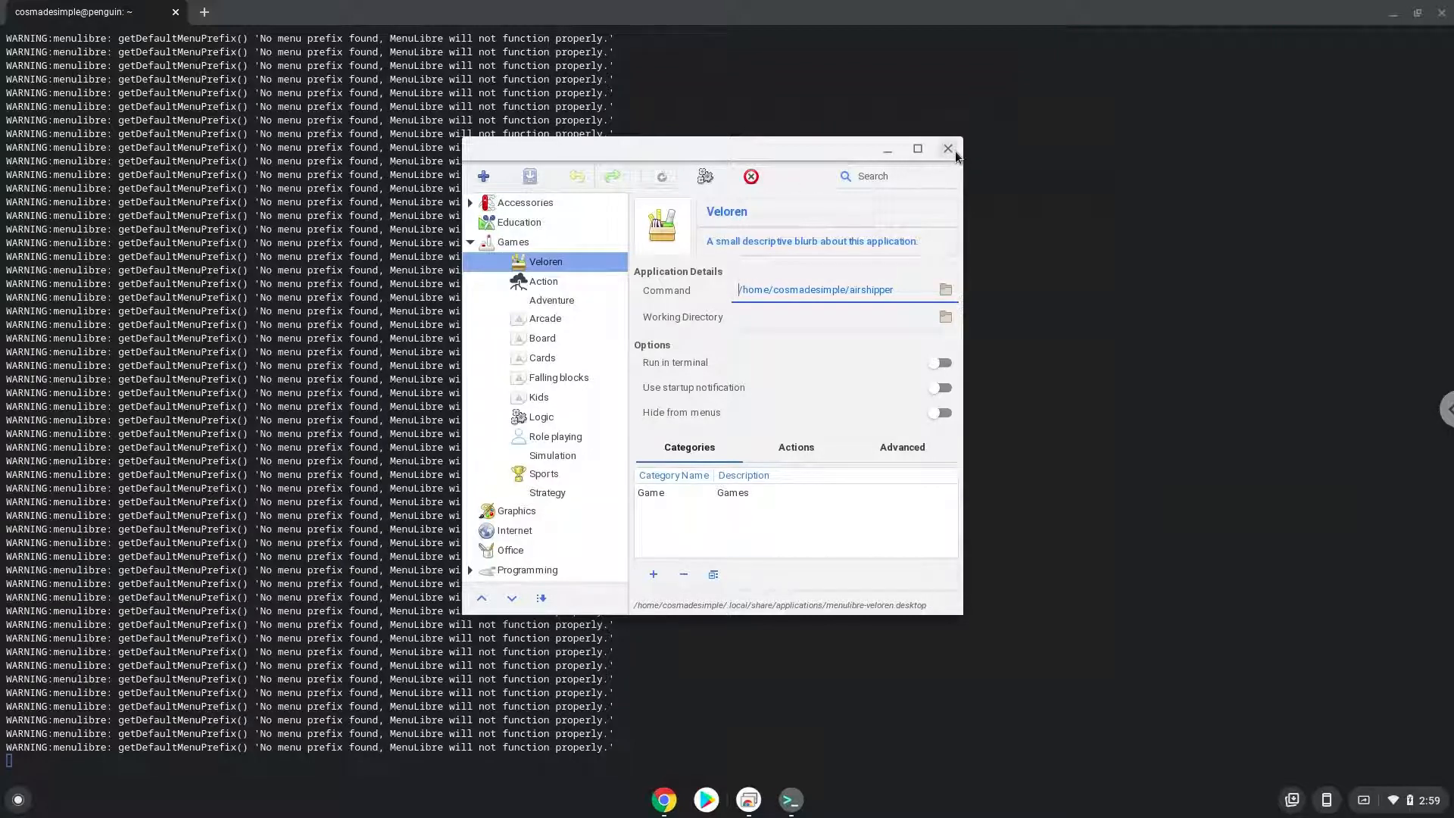
pyautogui.click(947, 148)
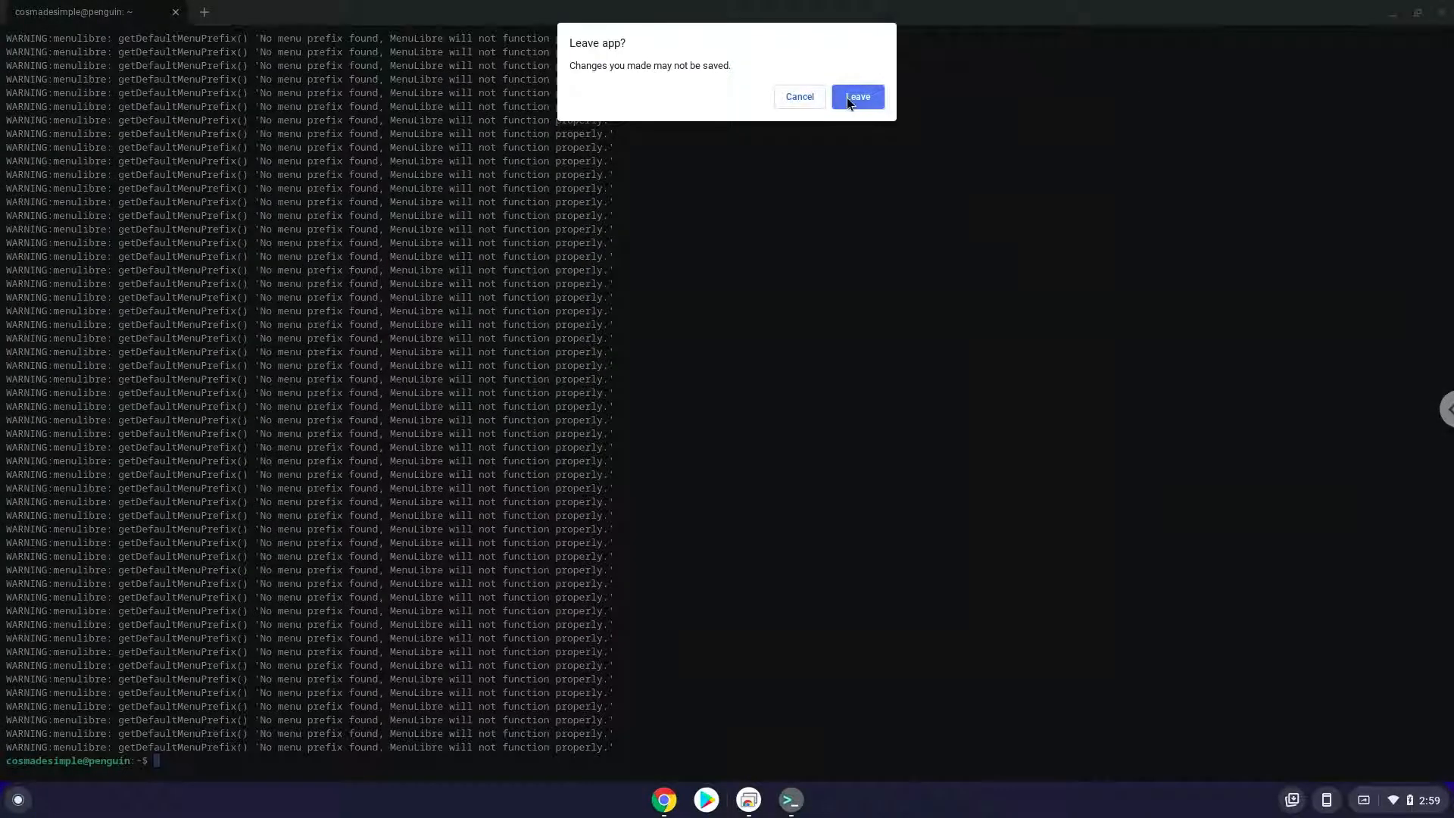
# Confirm leaving the Terminal app
pyautogui.click(856, 97)
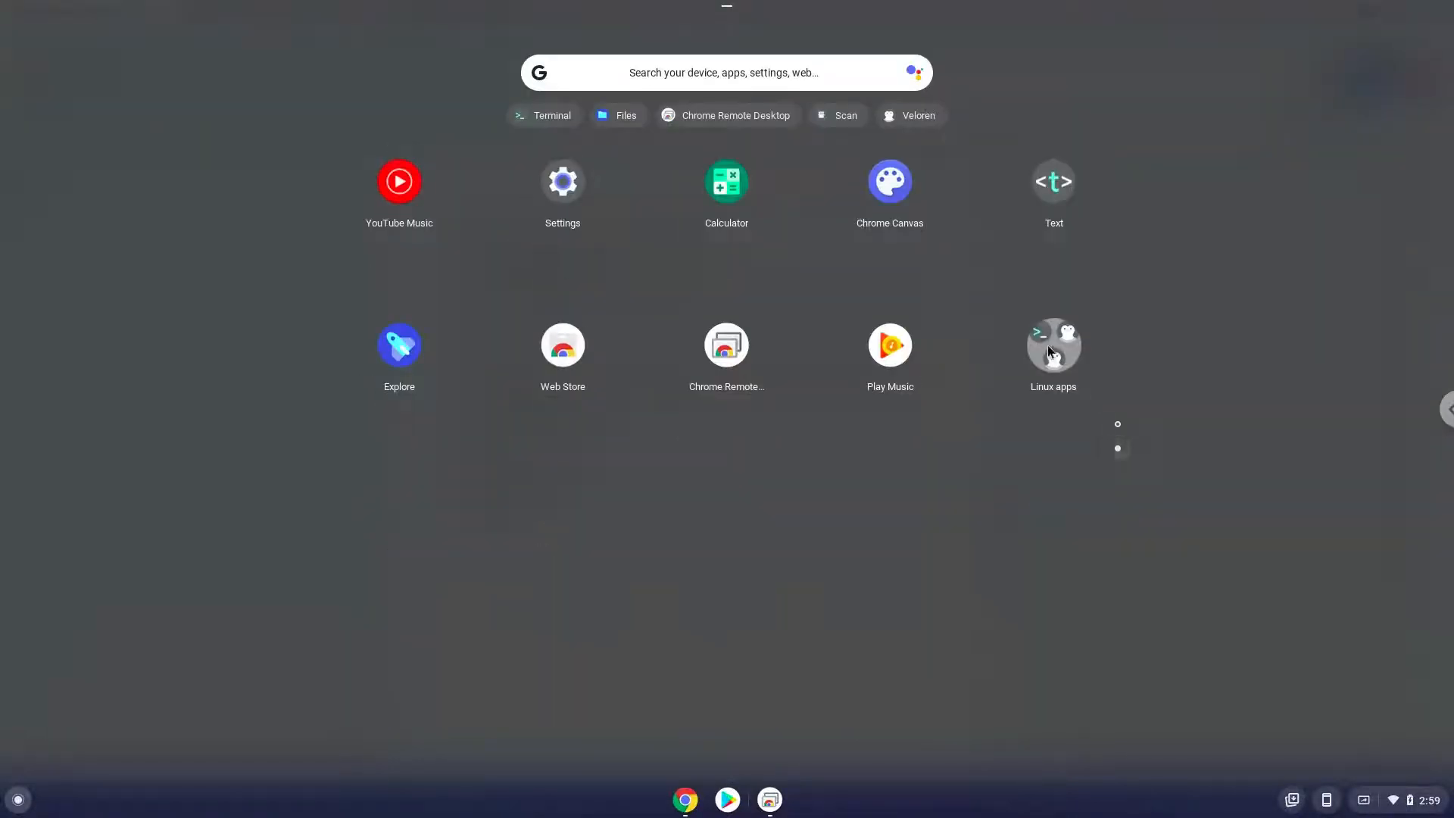
# Launch Veloren from its new launcher entry
pyautogui.click(1053, 346)
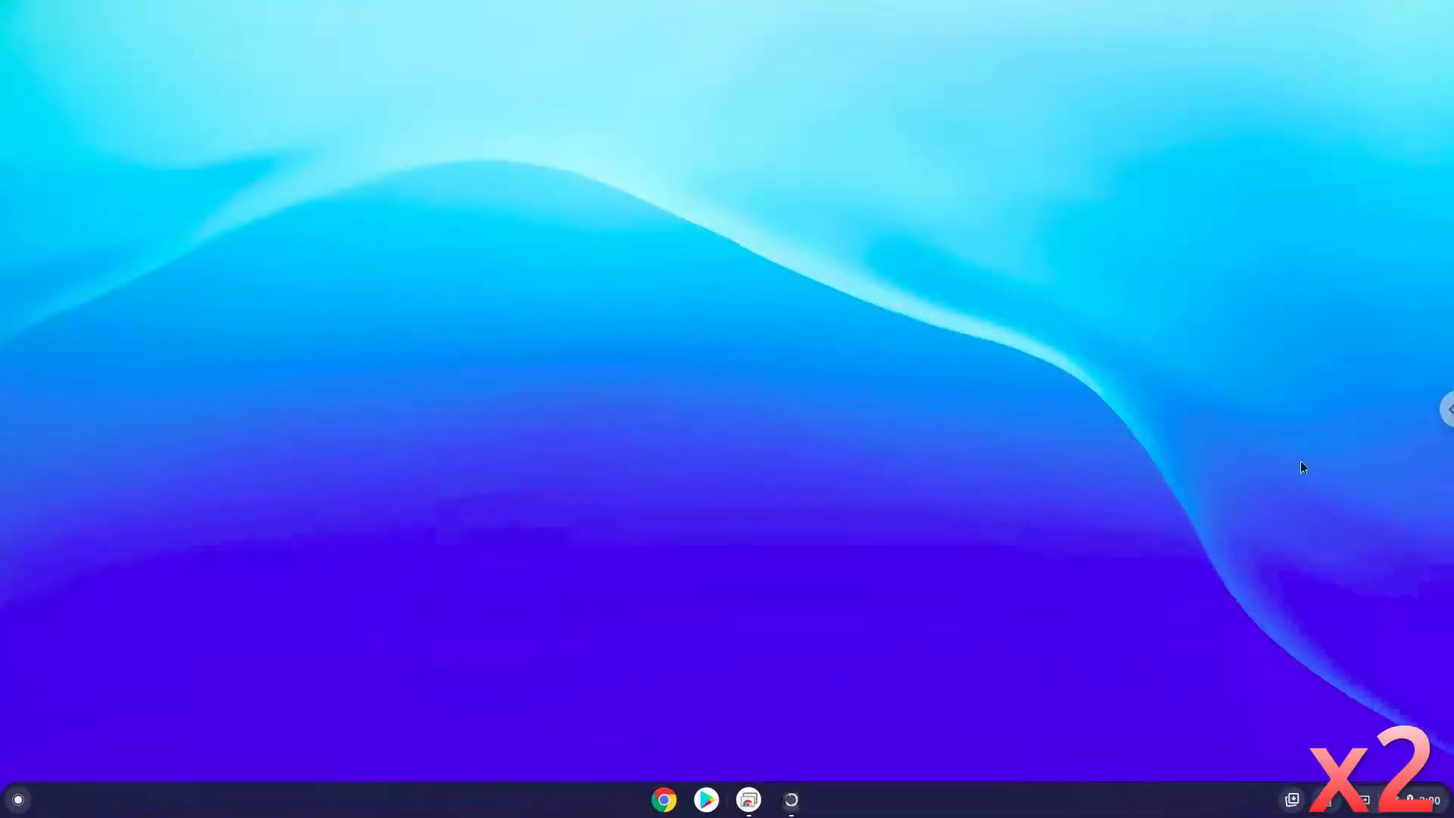
pyautogui.moveTo(1280, 725)
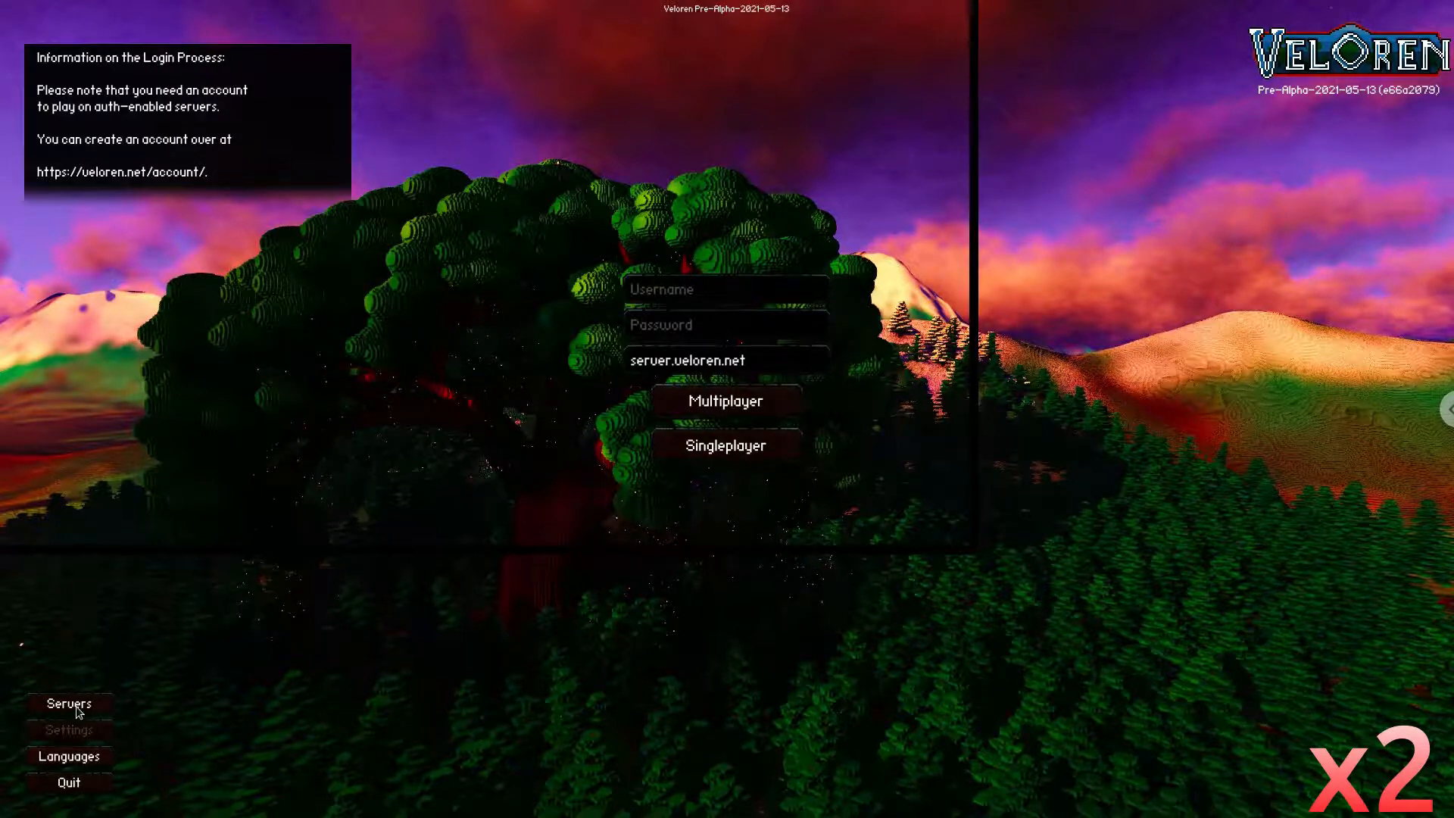
pyautogui.moveTo(691, 709)
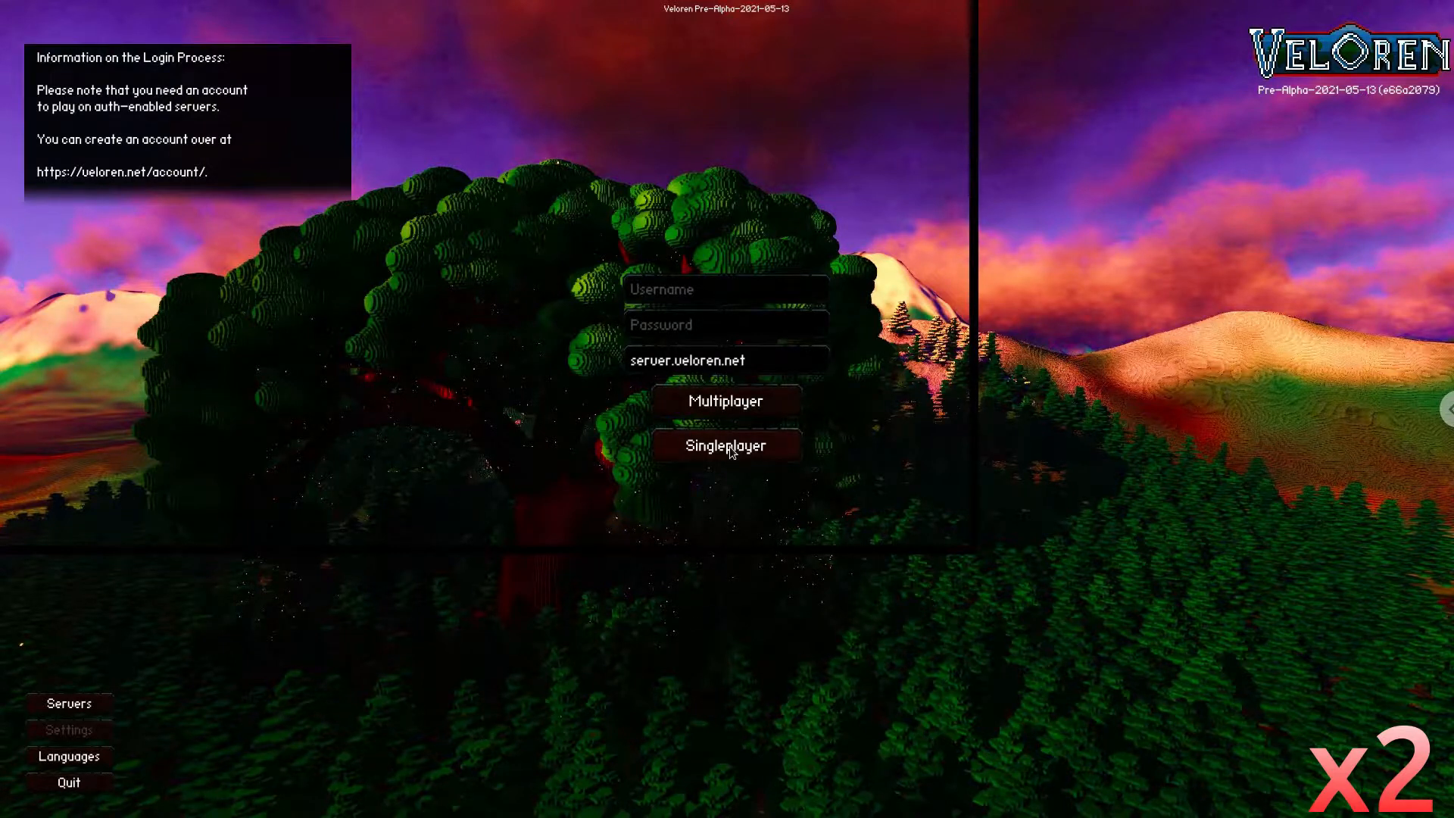
# Choose Singleplayer on the Veloren main menu
pyautogui.click(726, 446)
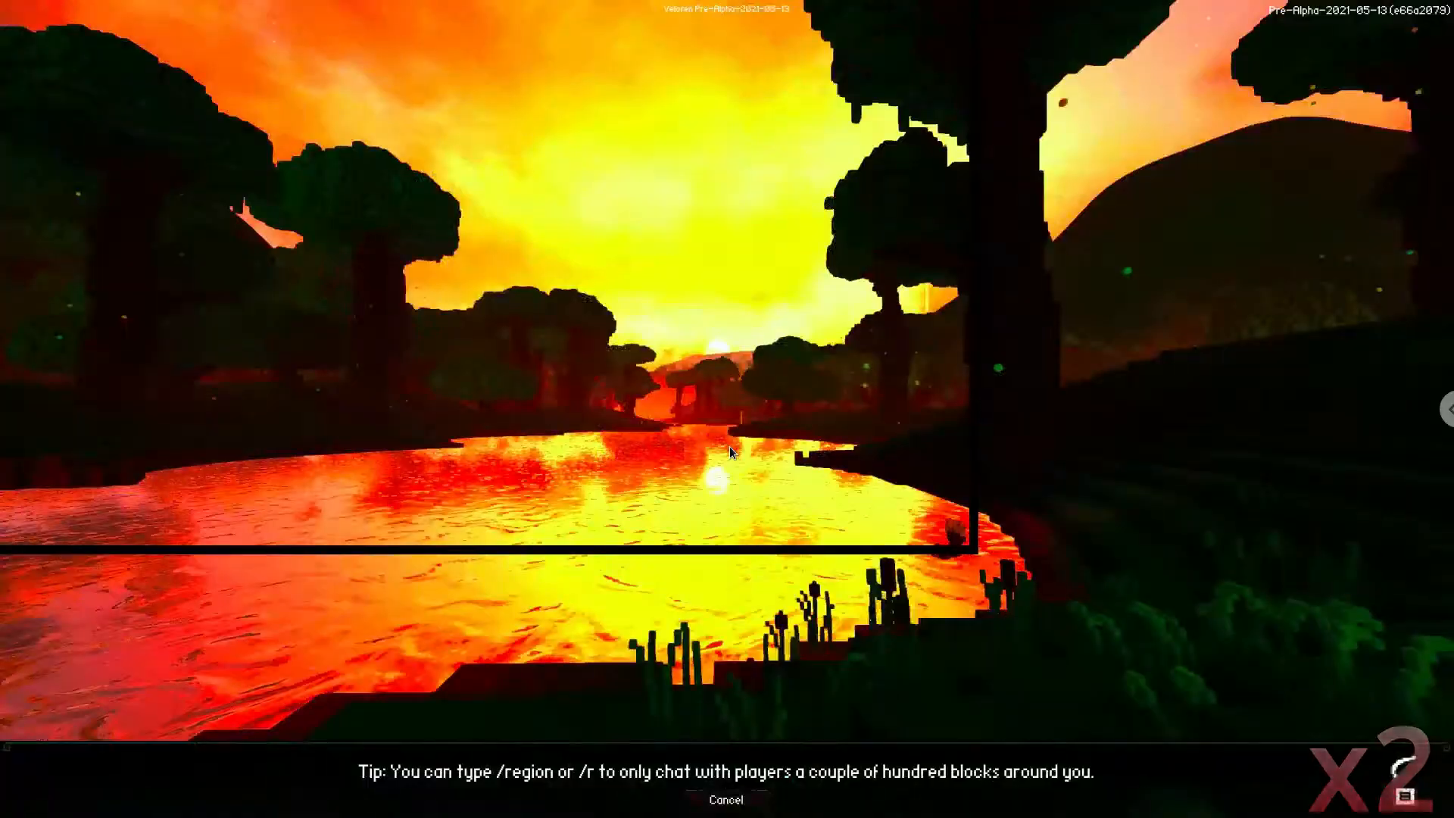